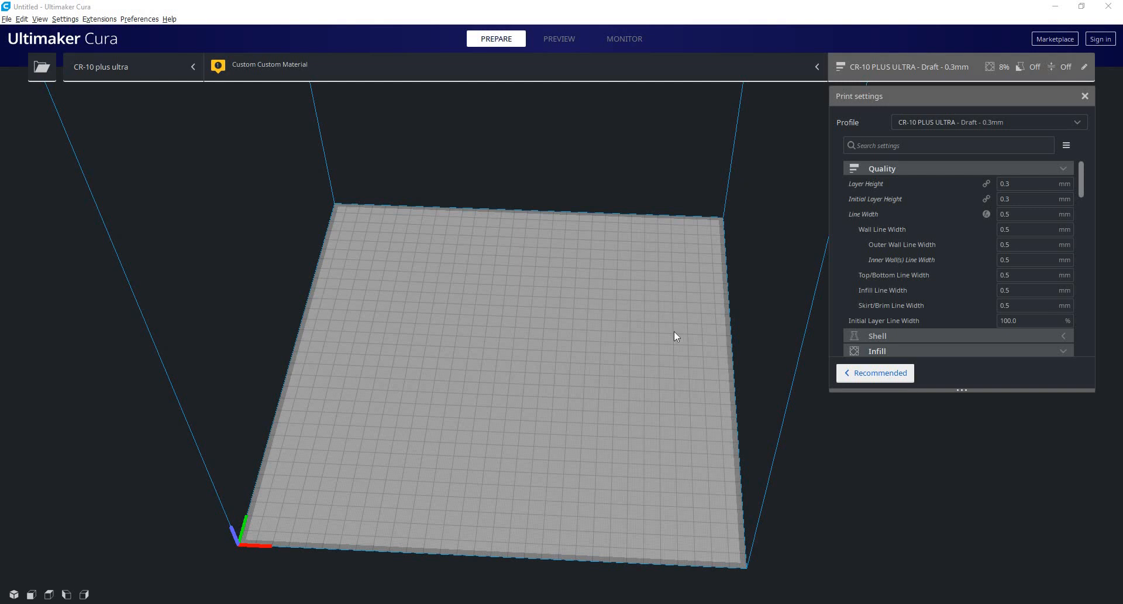
mouse_move(628, 357)
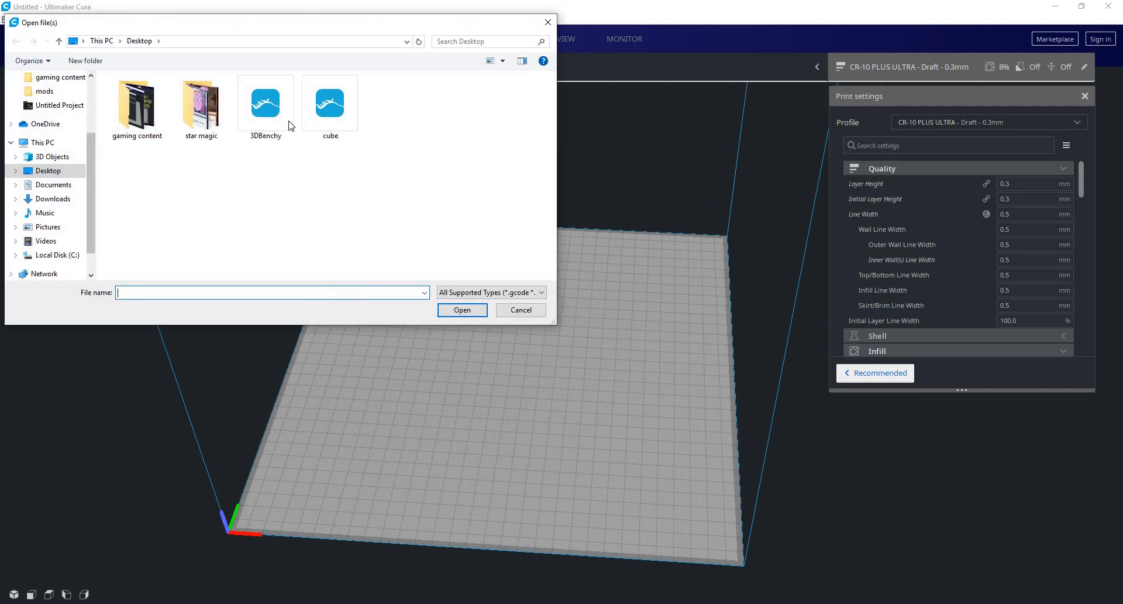
- Open the 3DBenchy model from the Desktop onto the build plate
click(520, 309)
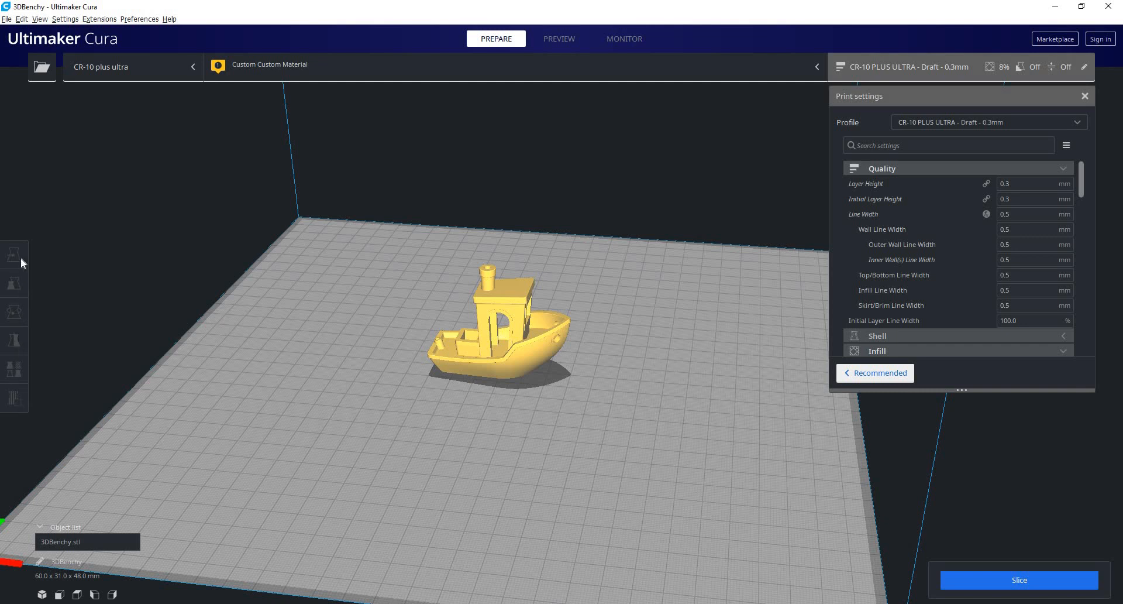
- Select the boat and cycle through the Rotate, Move and Scale tools, ending on Move
click(14, 312)
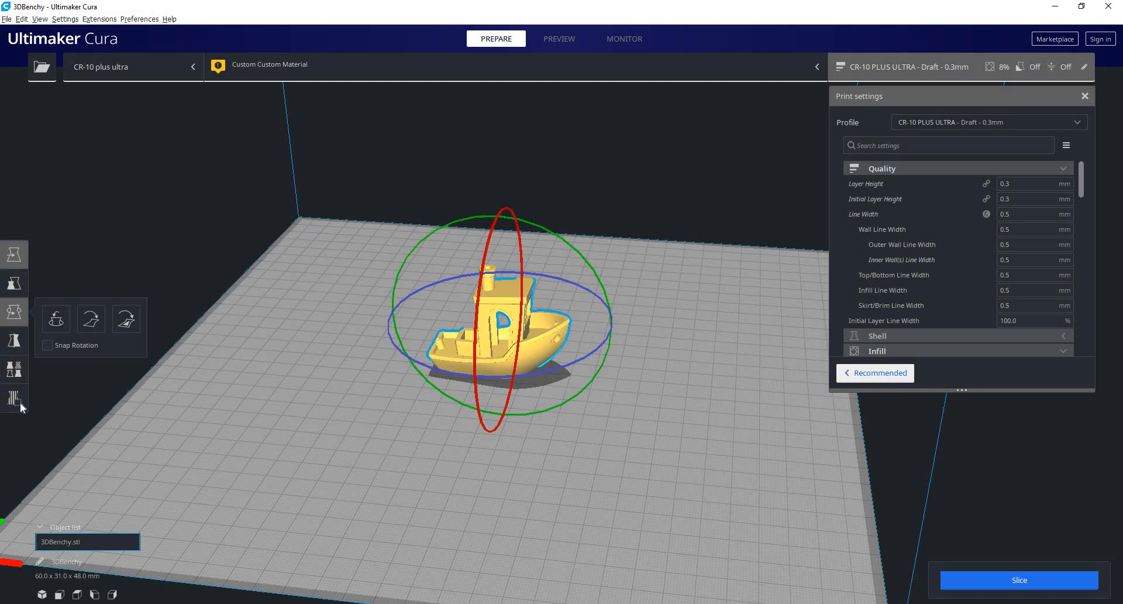
click(14, 255)
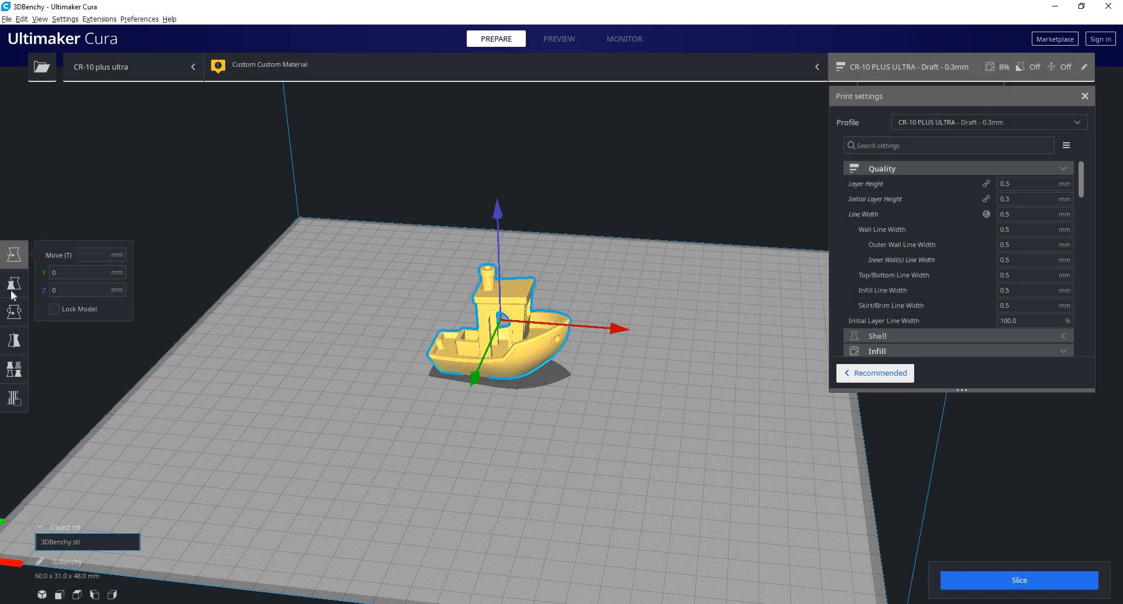
click(13, 312)
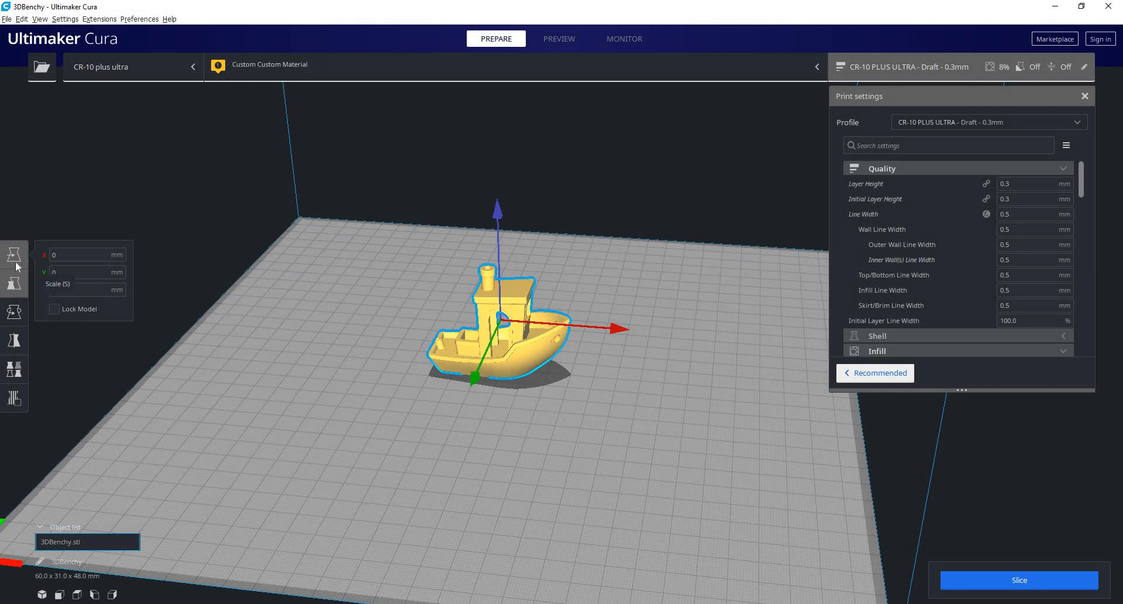
click(14, 255)
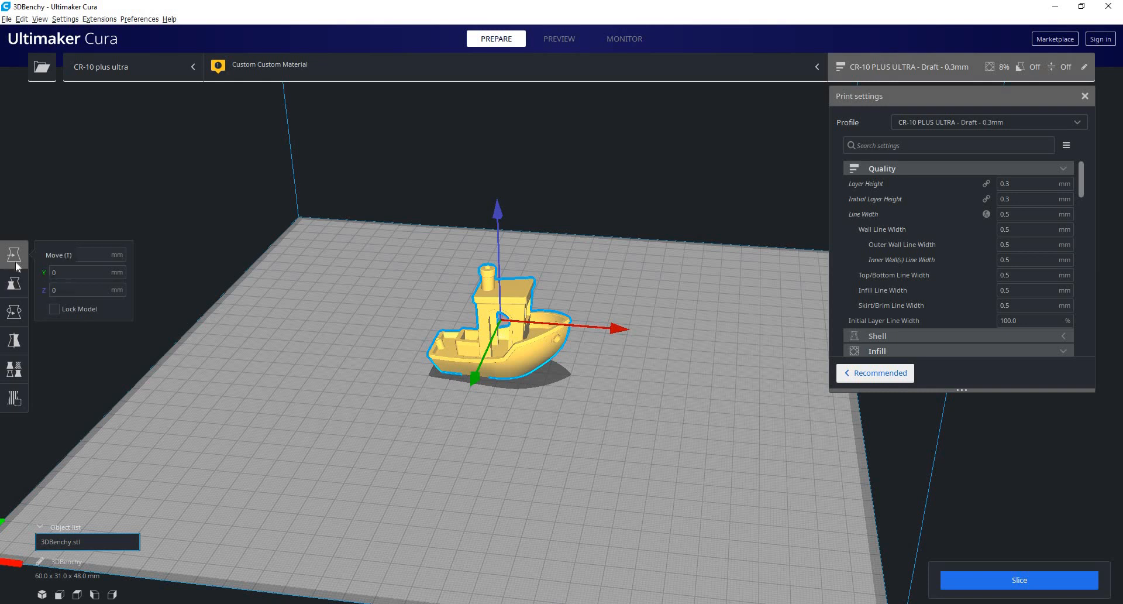
mouse_move(22, 282)
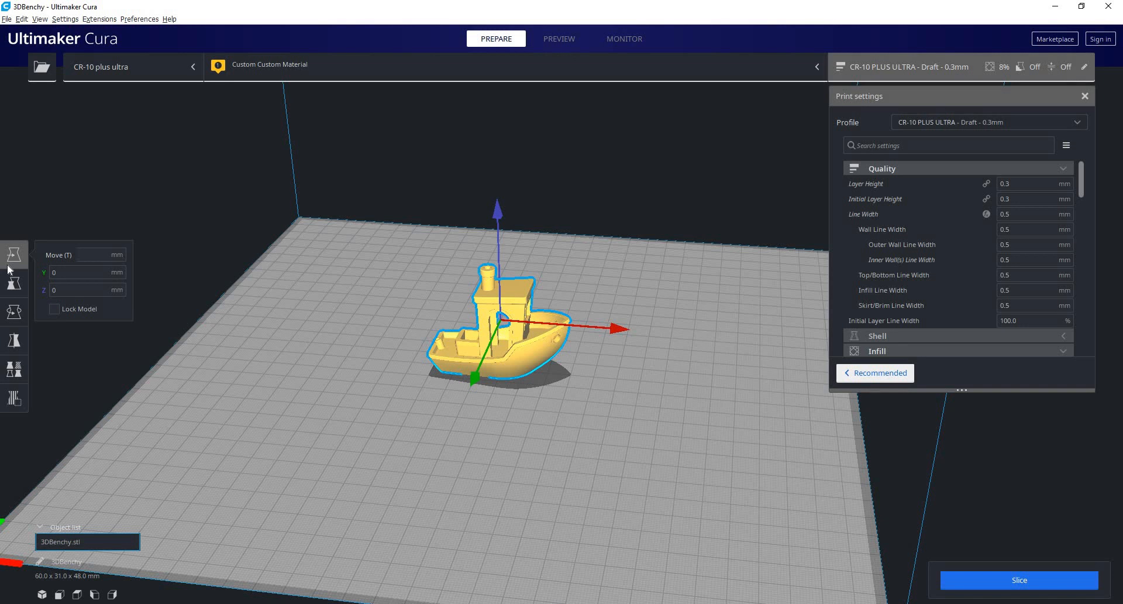
mouse_move(185, 302)
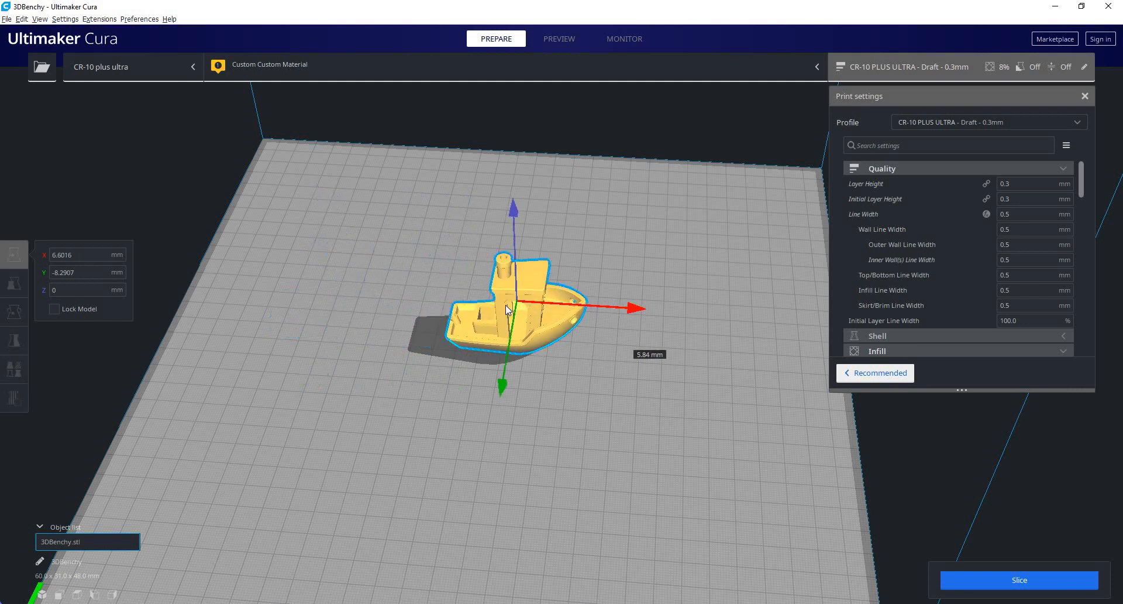
- Move the boat to X -33.4151, Y 16.0261, Z -7.3784 and orbit around it
drag(509, 310, 426, 336)
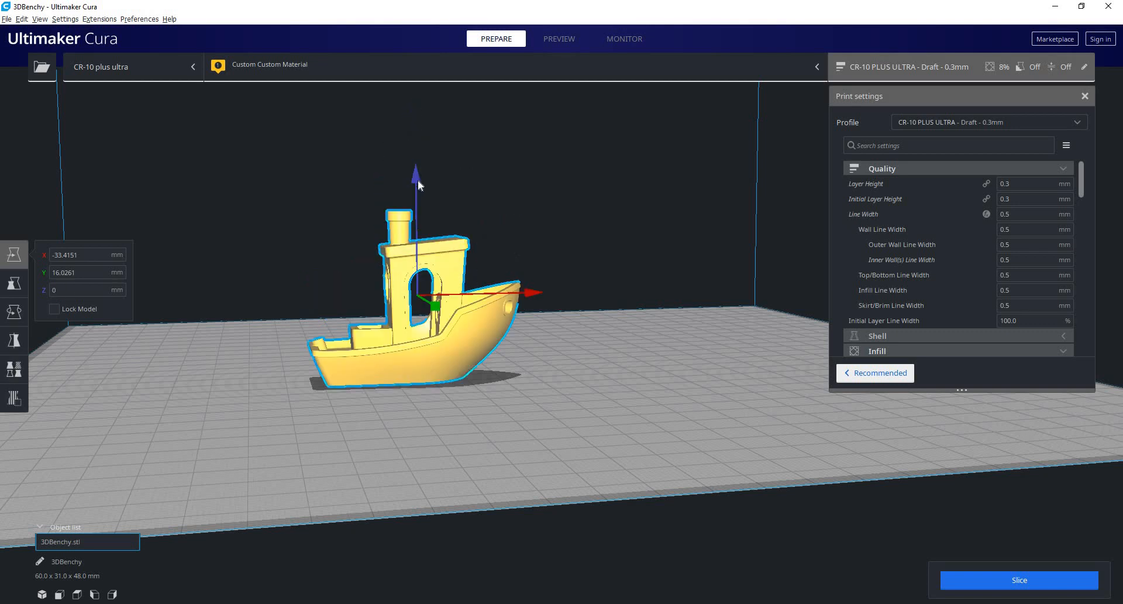
mouse_move(412, 150)
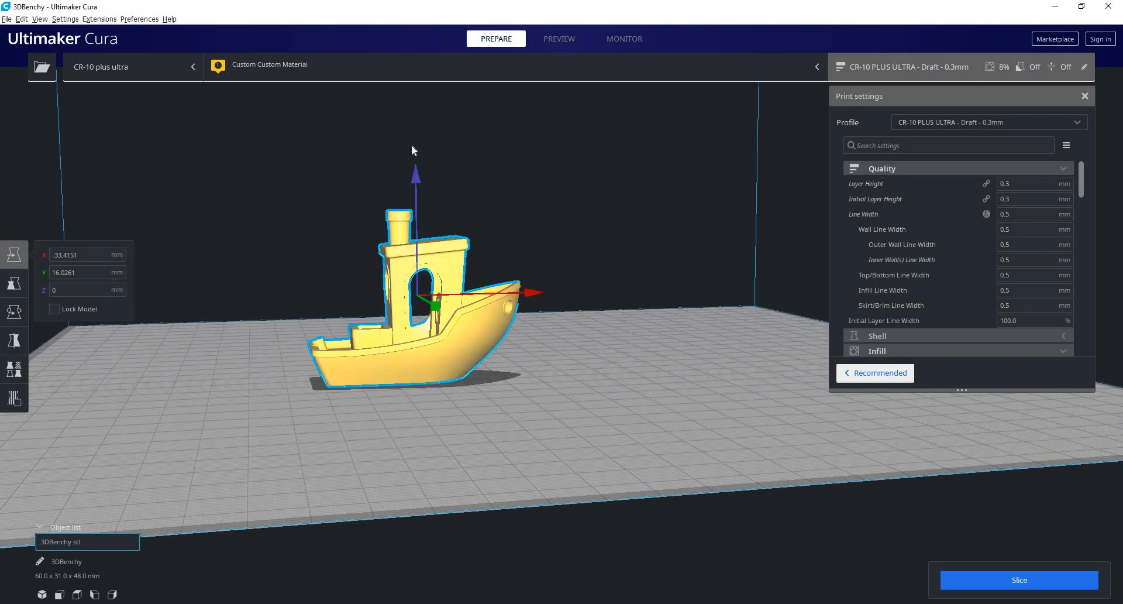
mouse_move(428, 189)
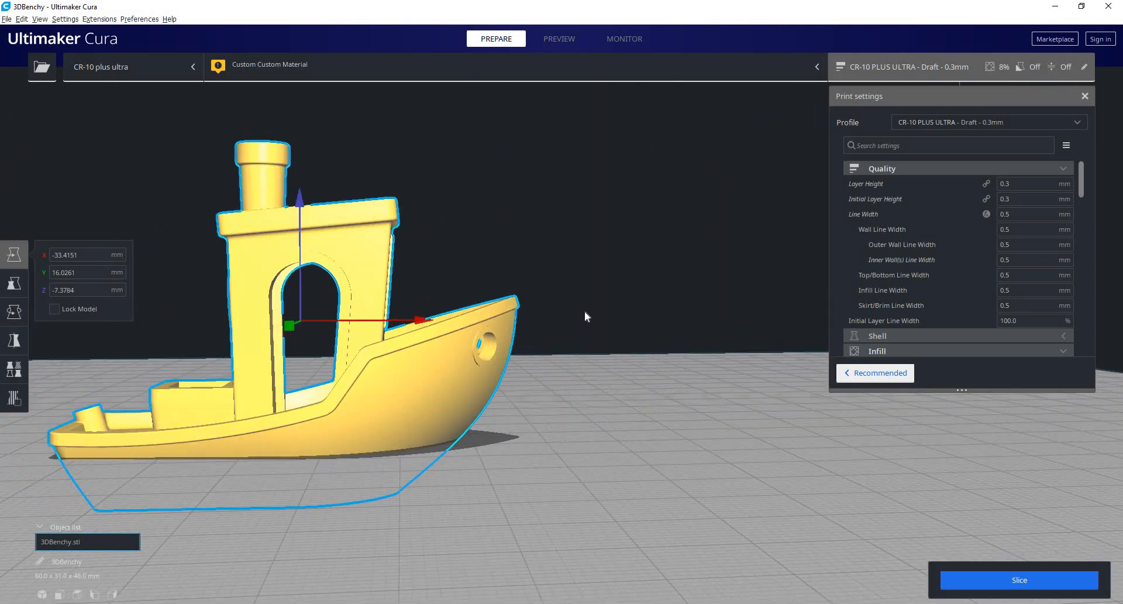
drag(586, 316, 367, 370)
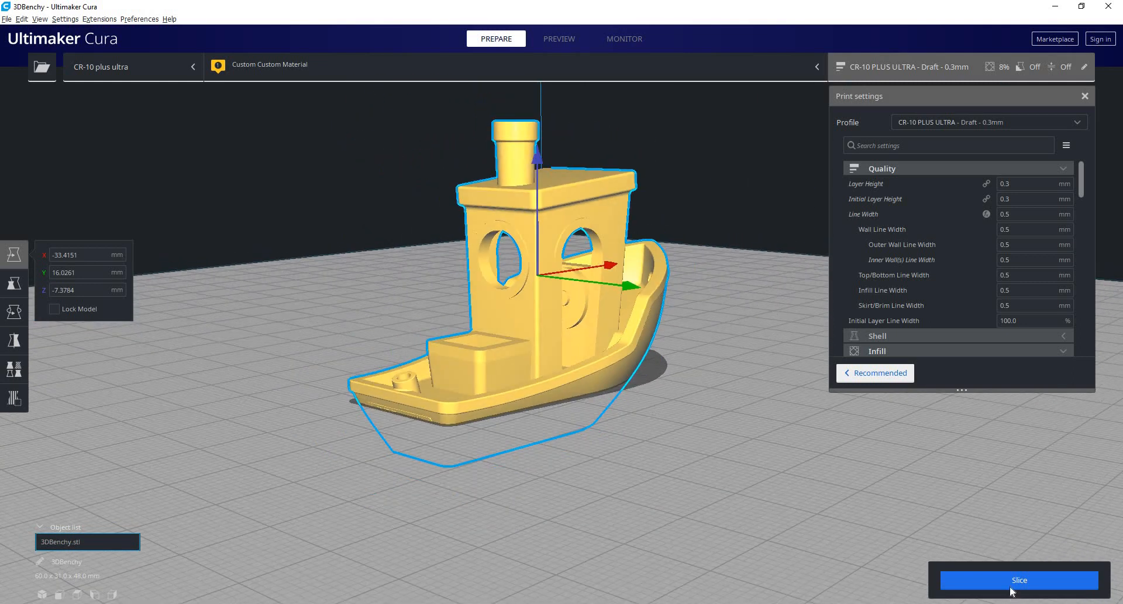
- Slice the sunk boat (45 minutes, 11 g), inspect its layer preview, and return to Prepare
click(1018, 579)
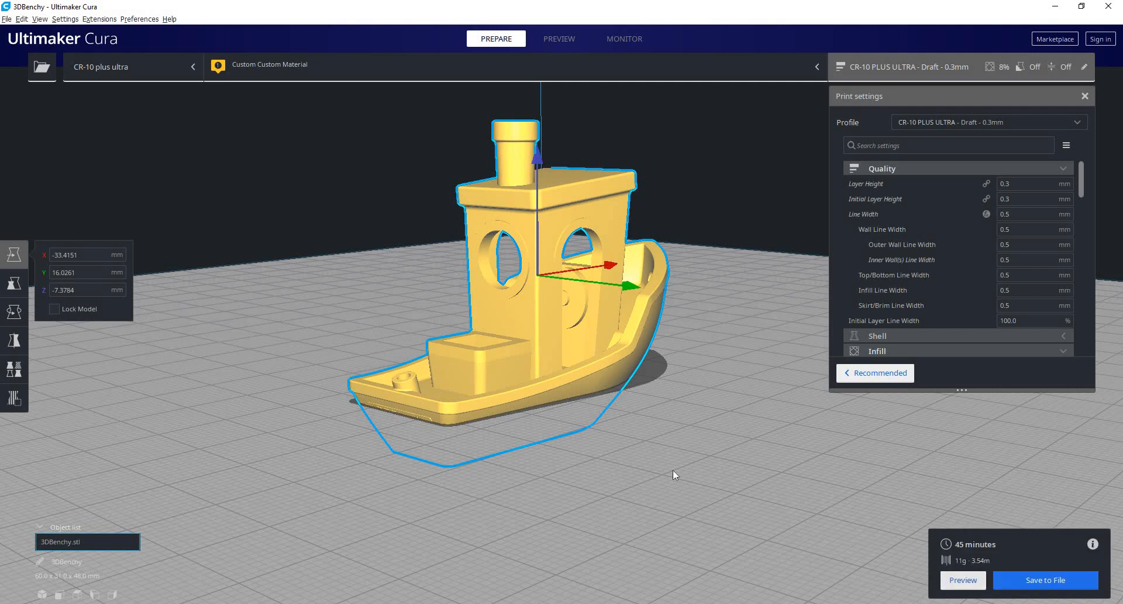
click(558, 39)
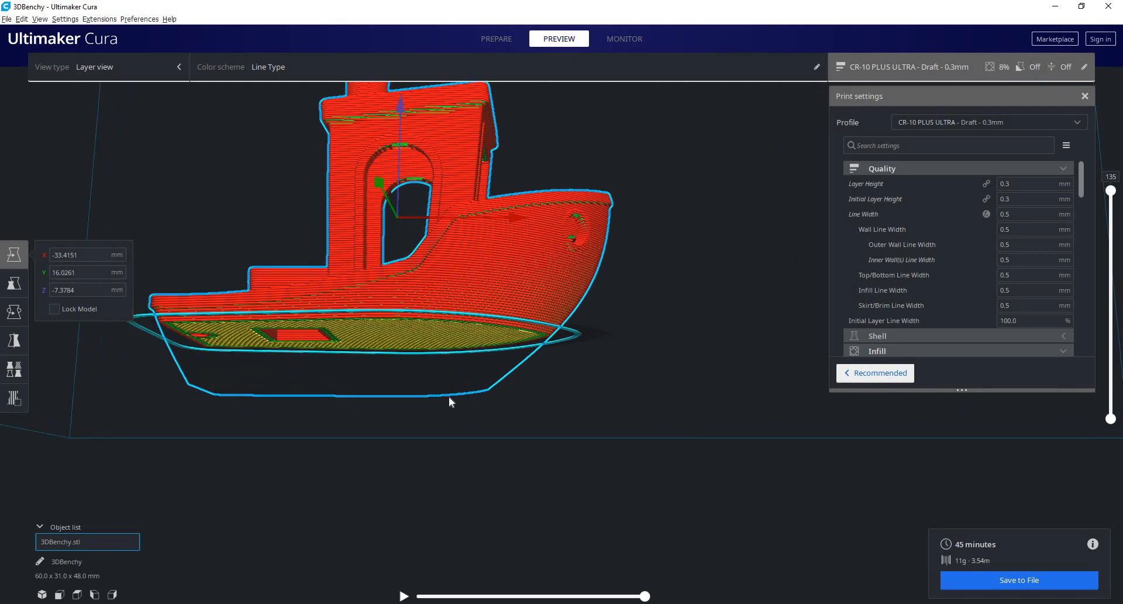
mouse_move(178, 381)
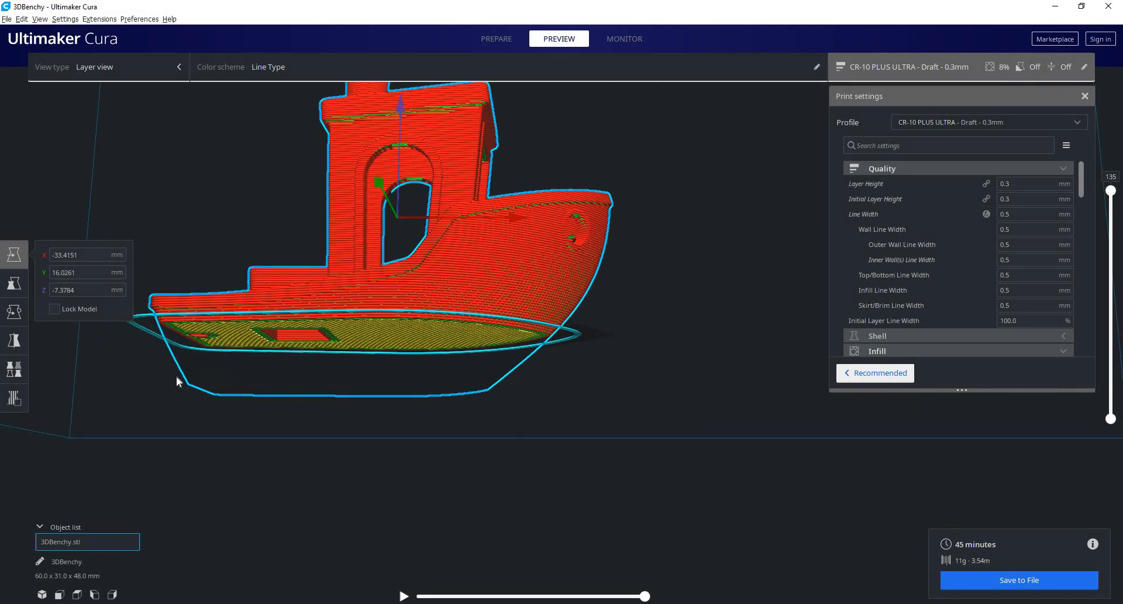
mouse_move(306, 402)
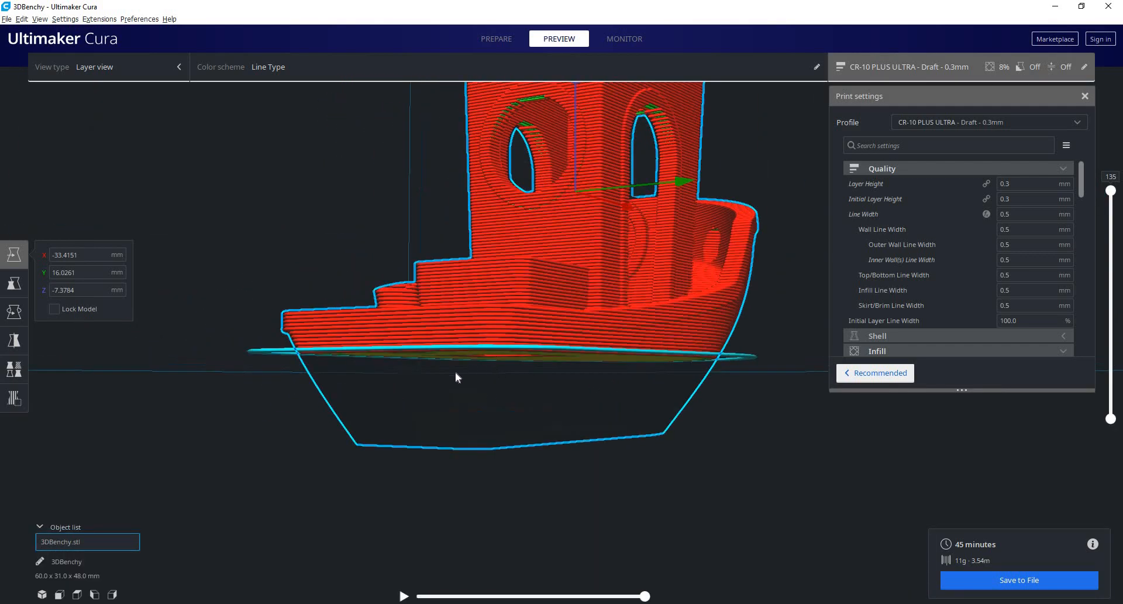
drag(459, 377, 351, 393)
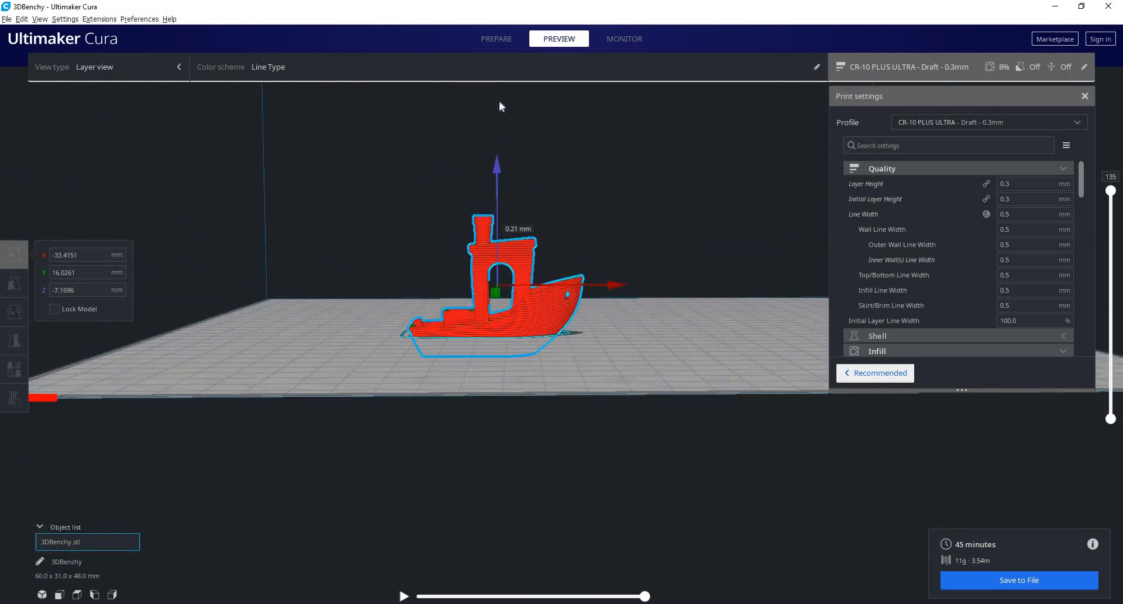
click(496, 39)
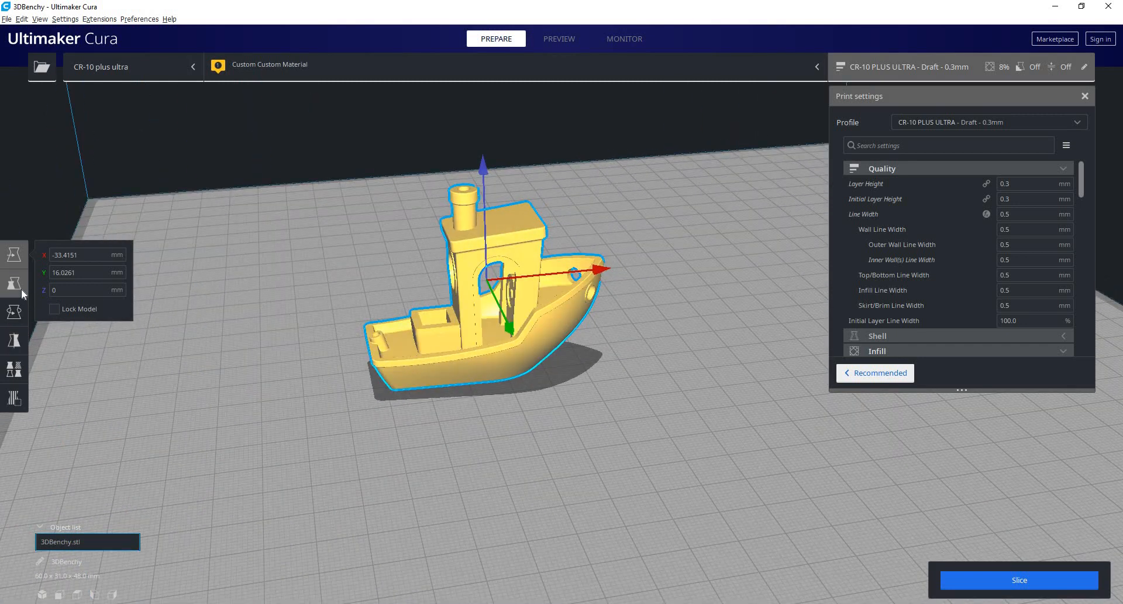
- Show the Scale panel reading 60.001 × 31.004 × 48 mm at 100%
click(14, 283)
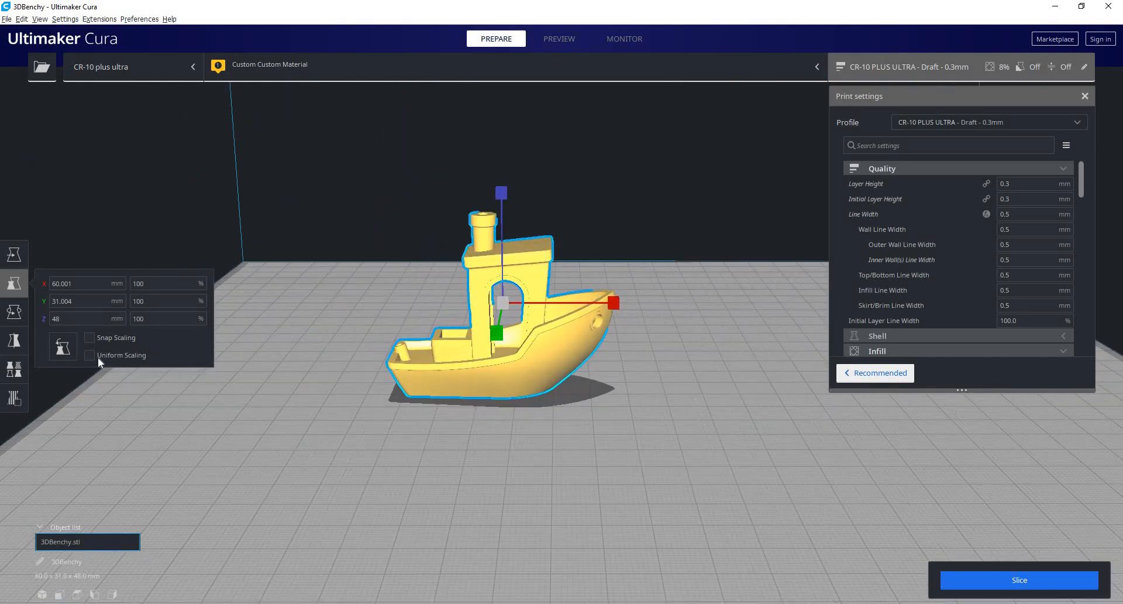
- Turn on uniform scaling, then reset the boat's scale back to 100%
click(89, 355)
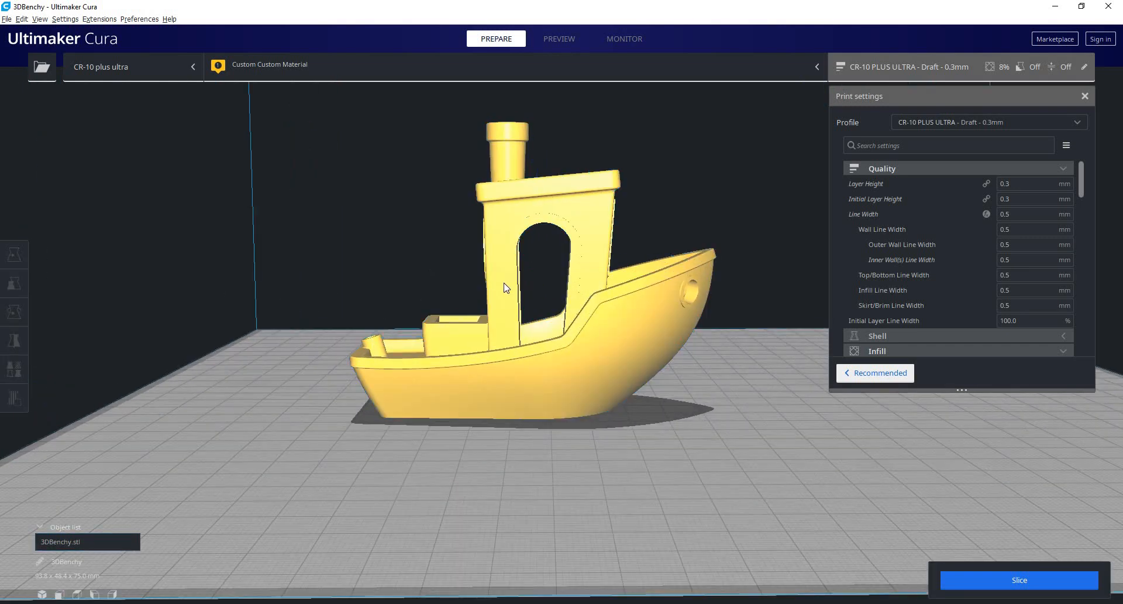
click(14, 284)
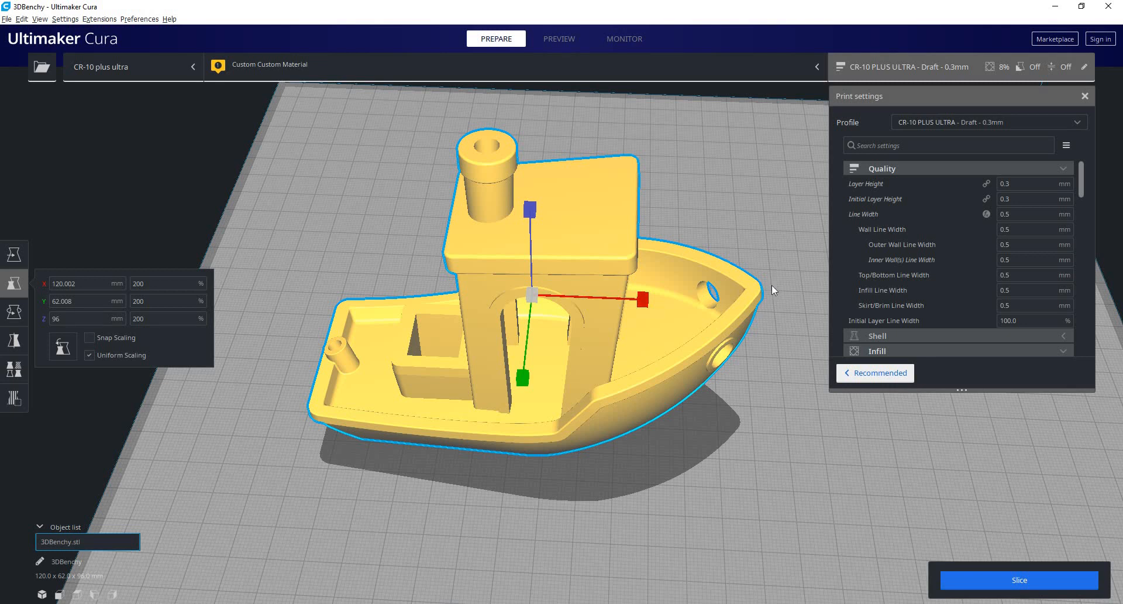
mouse_move(405, 331)
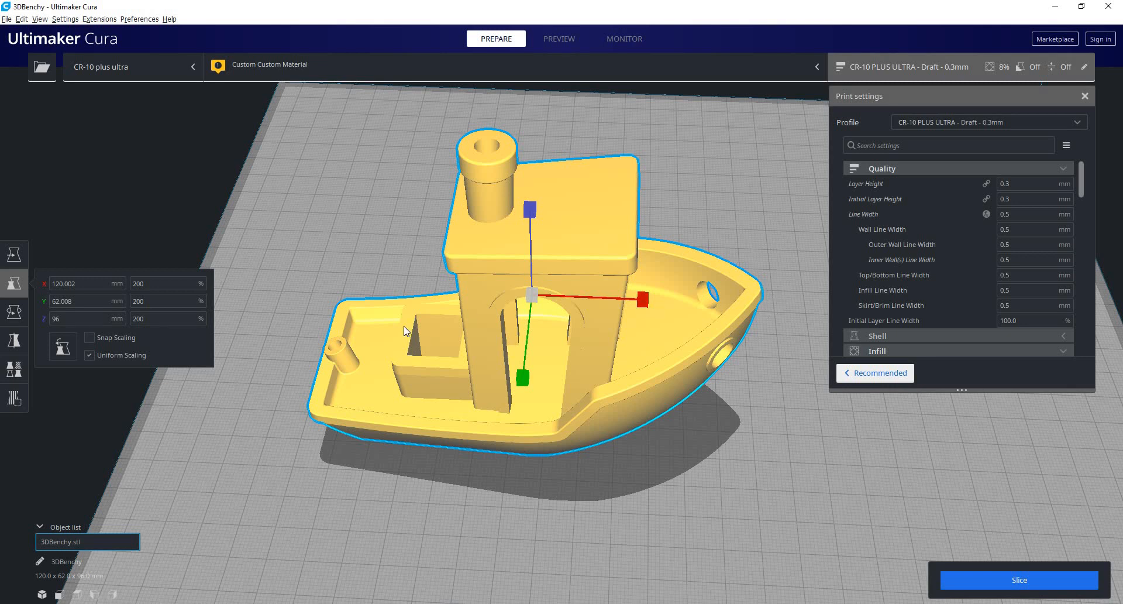
mouse_move(322, 338)
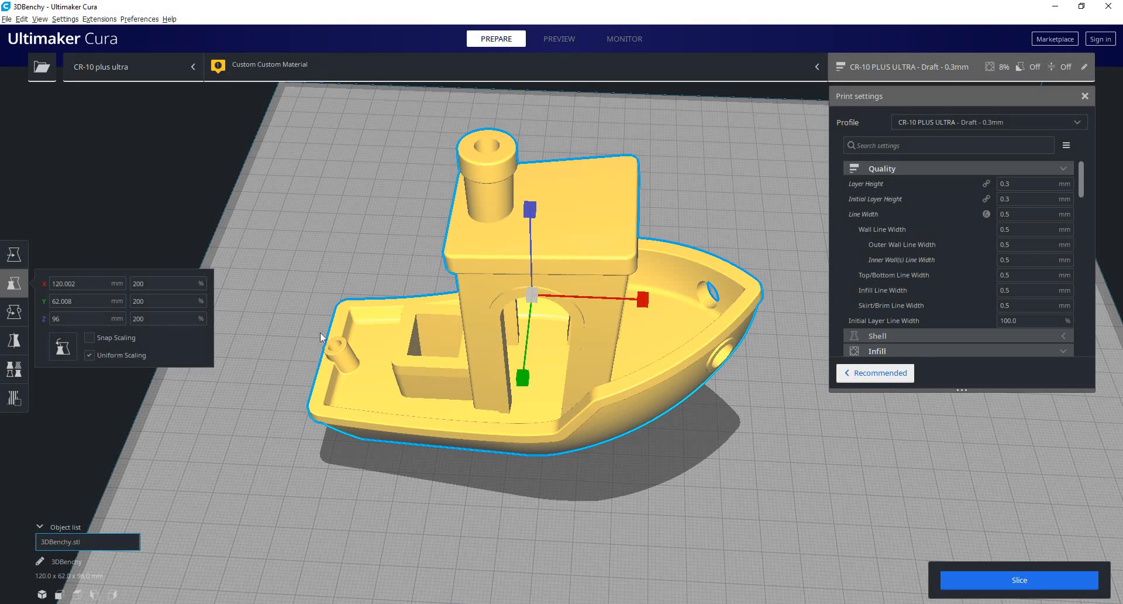
click(86, 284)
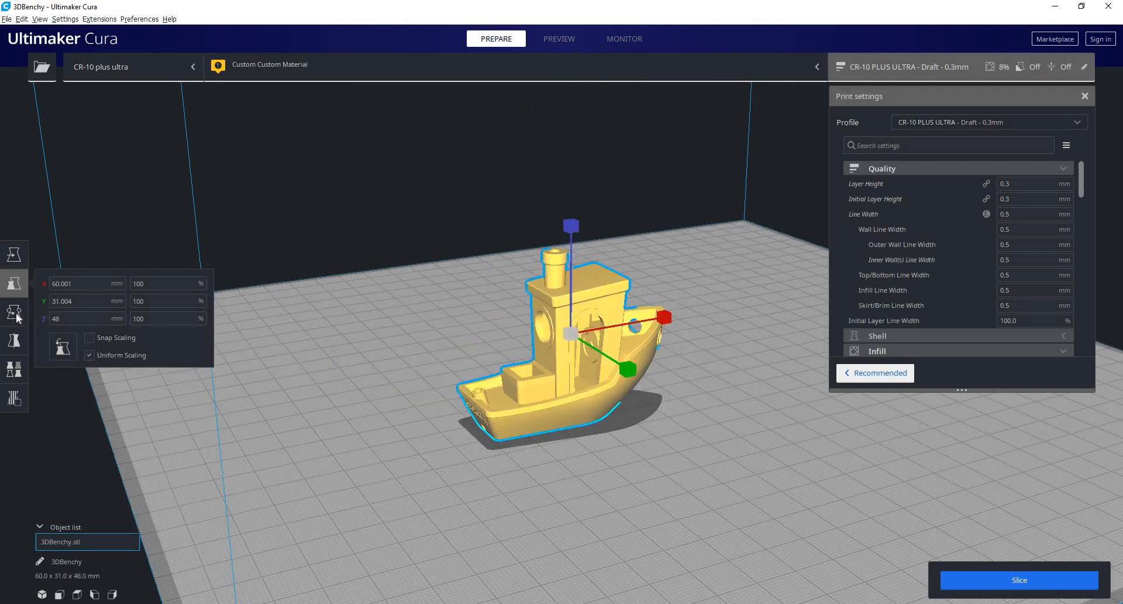
- With the Rotate tool, orbit to a side view and tip the boat onto its side
click(14, 312)
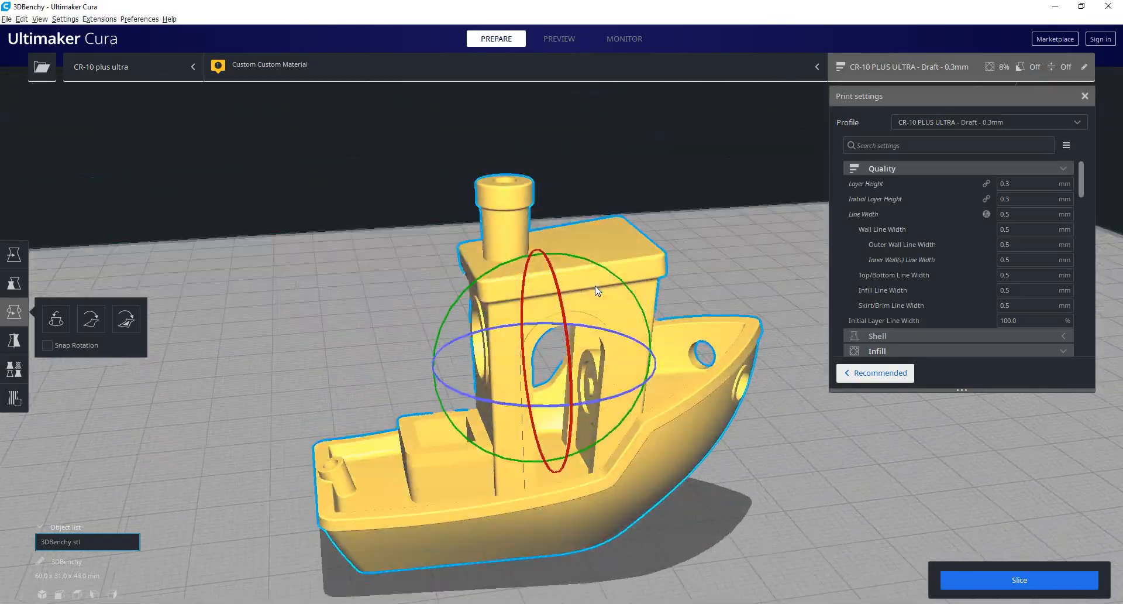
drag(594, 290, 329, 325)
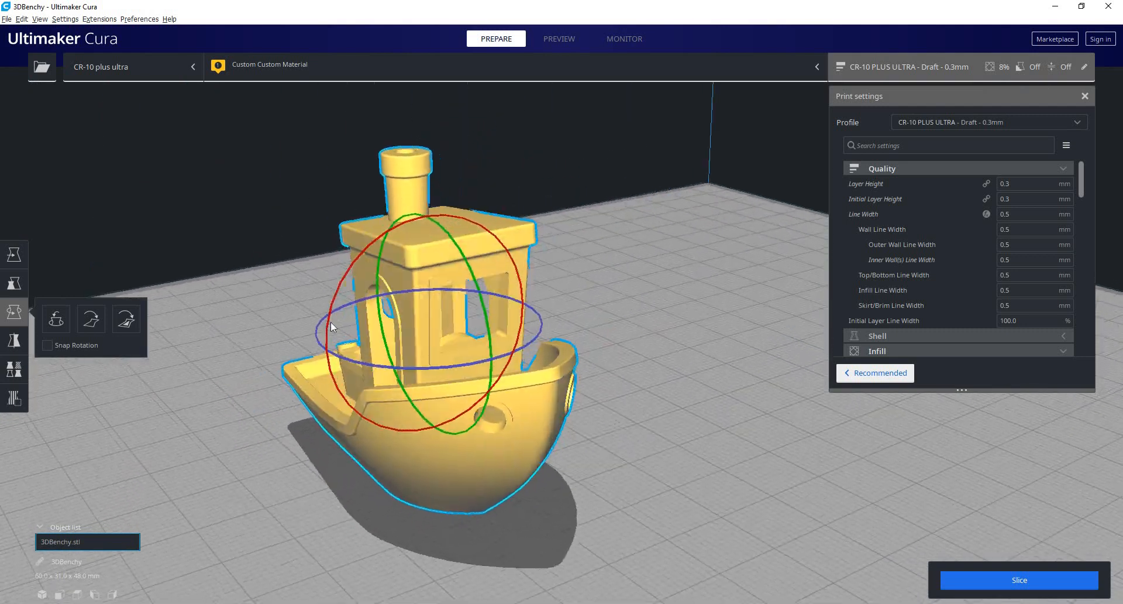
drag(333, 327, 548, 326)
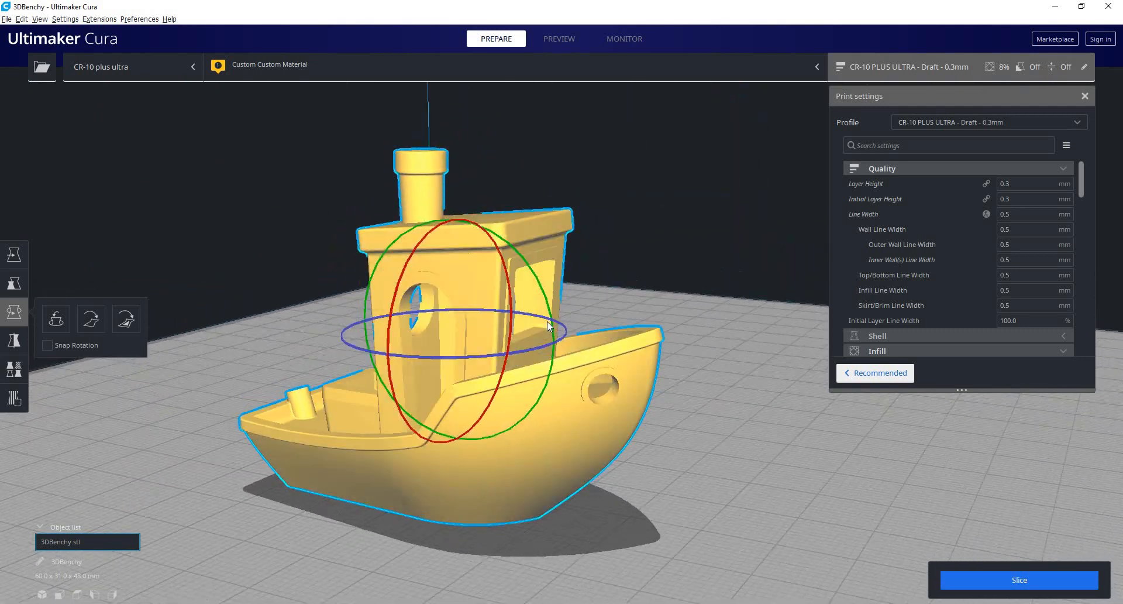
drag(549, 327, 586, 298)
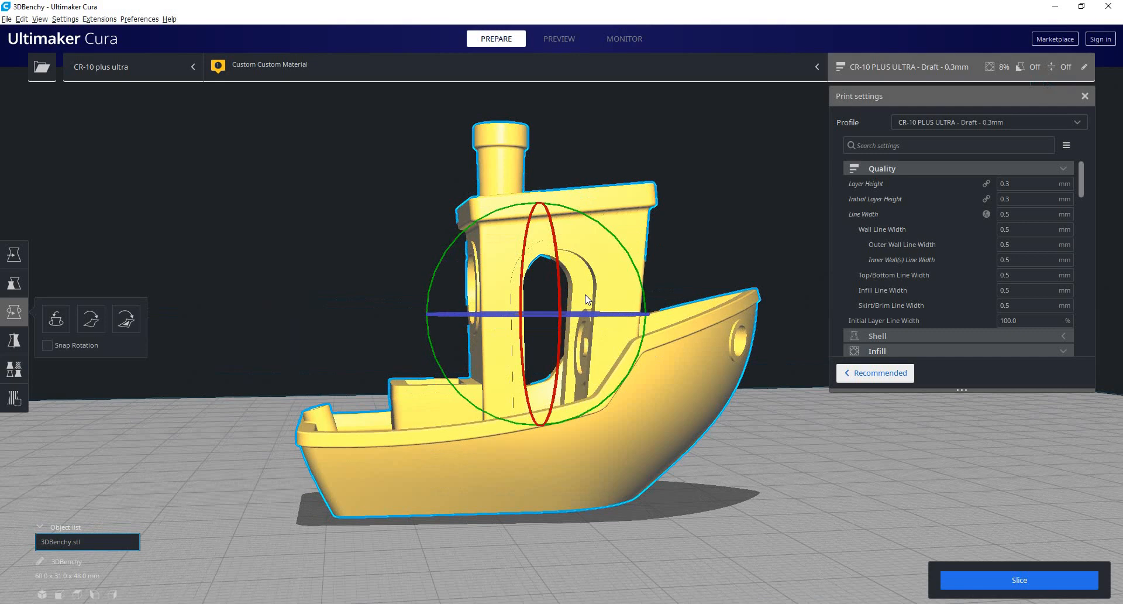
drag(587, 298, 540, 330)
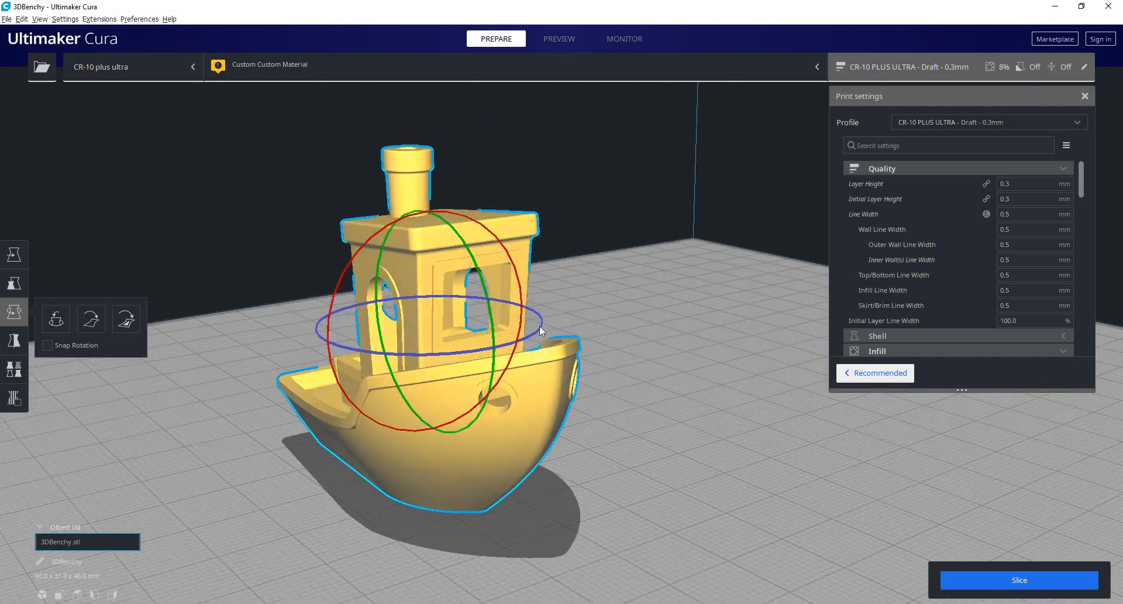
drag(541, 329, 512, 272)
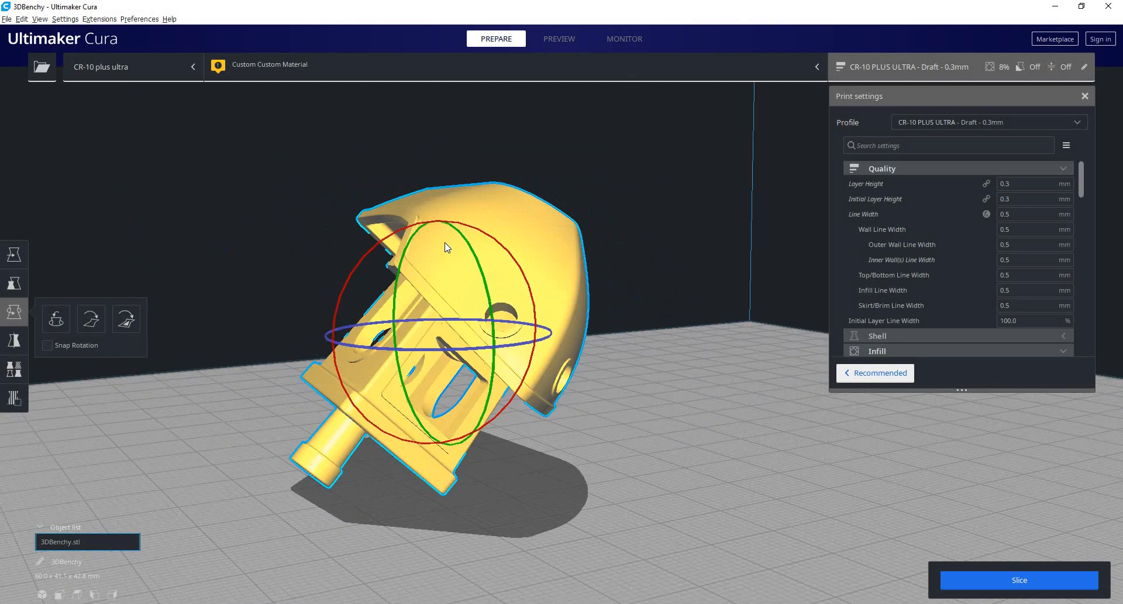
- Keep rotating the boat about 62 degrees and more, leaving it tilted at 49.4 × 52.2 × 48.1 mm
drag(444, 247, 533, 259)
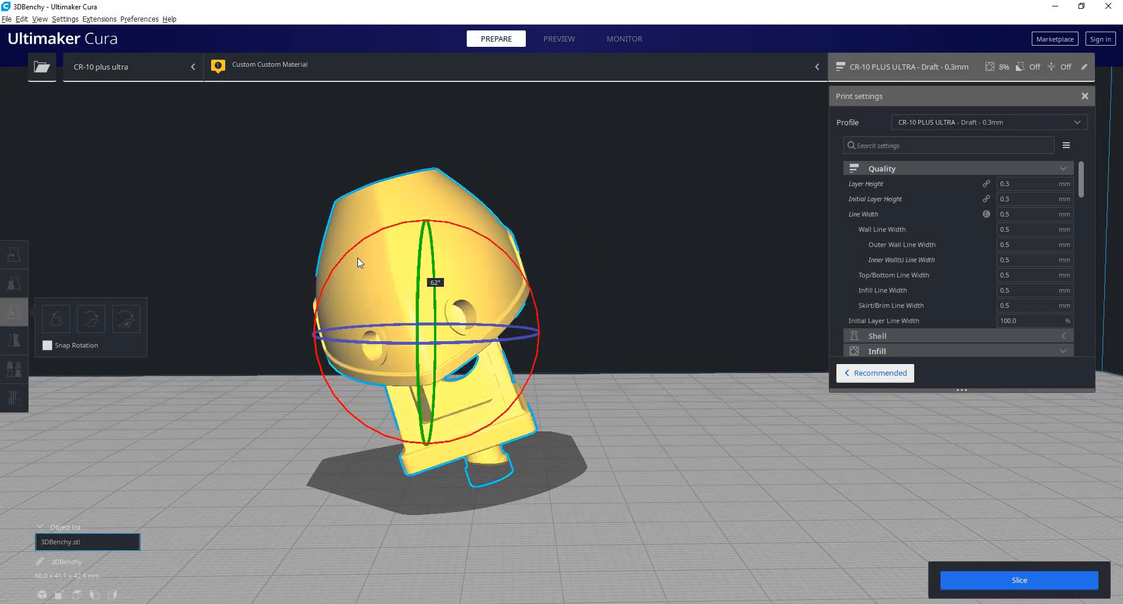
drag(358, 262, 453, 396)
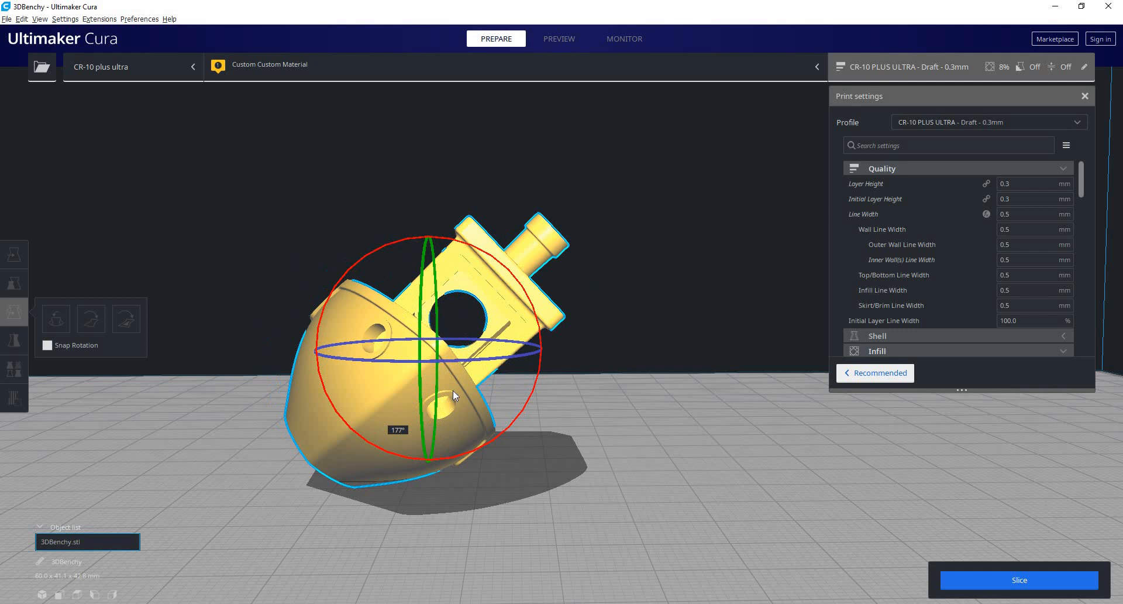
drag(452, 396, 533, 275)
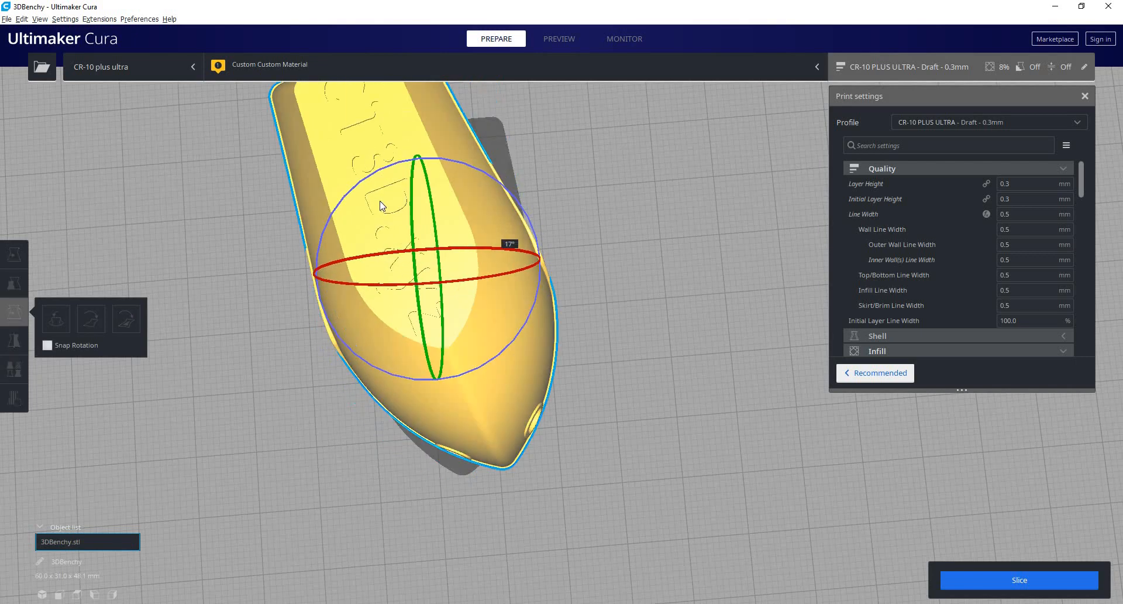
drag(380, 205, 626, 405)
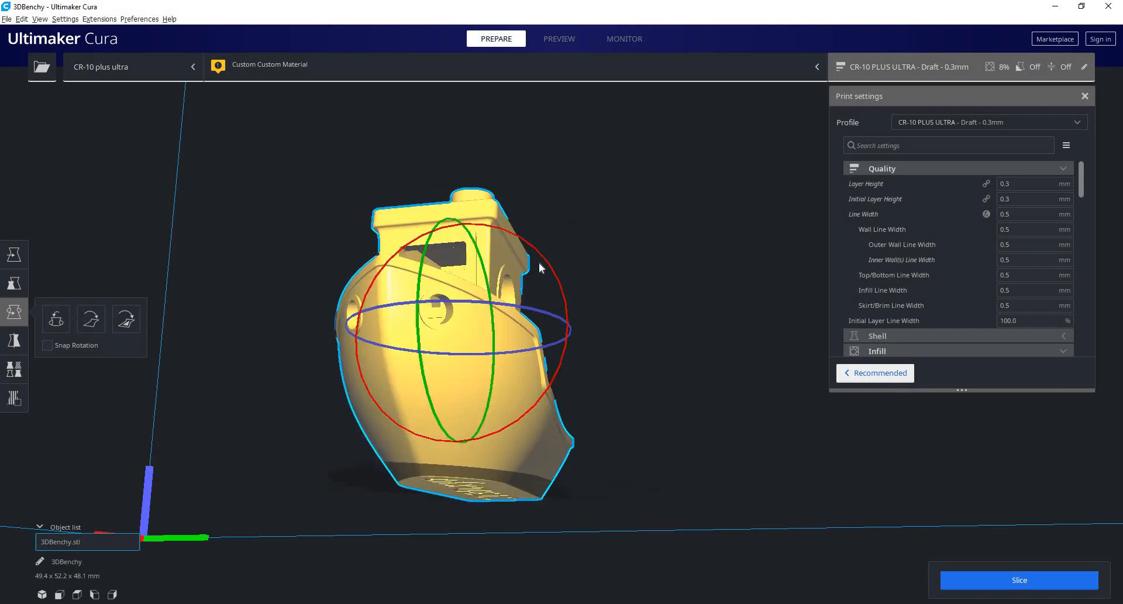
- Reset the boat's rotation, flip it about 150 degrees, then undo back to upright
click(90, 318)
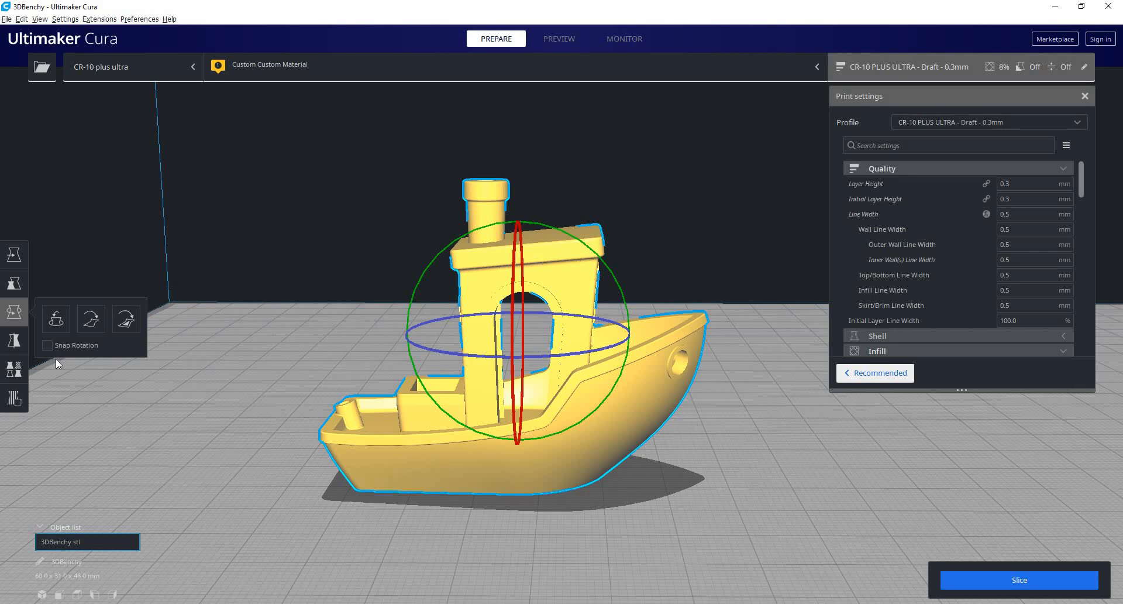
mouse_move(432, 428)
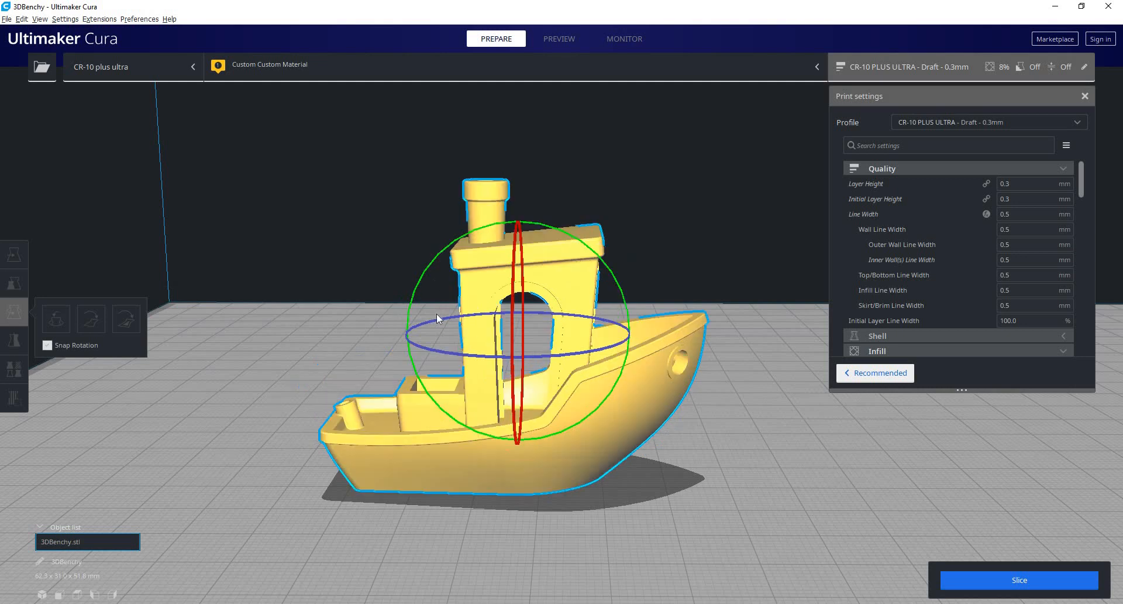
drag(437, 319, 637, 296)
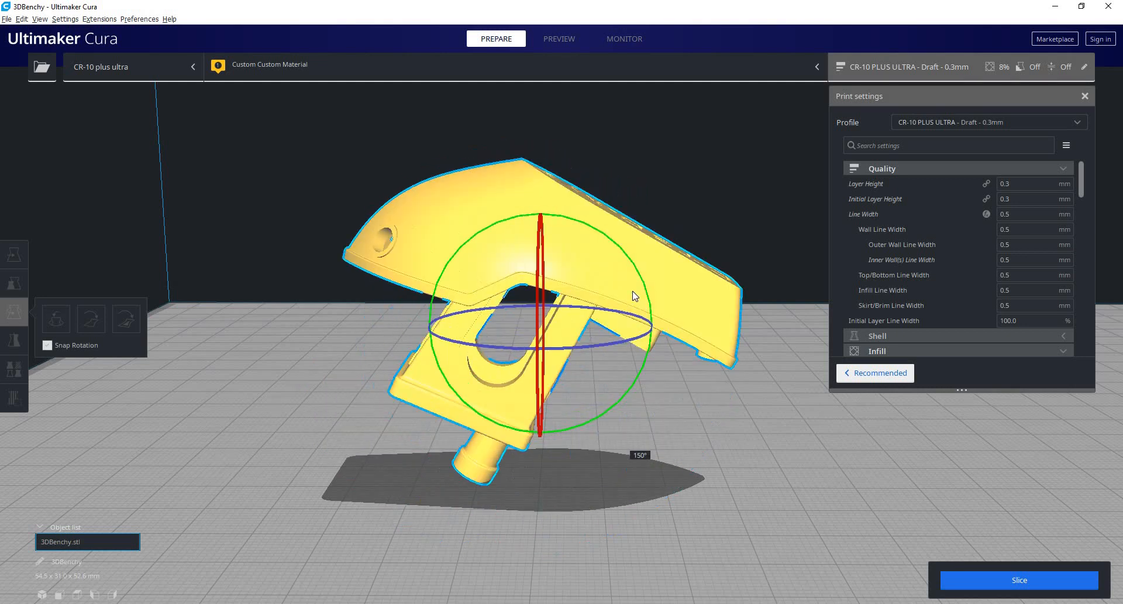
drag(633, 296, 462, 375)
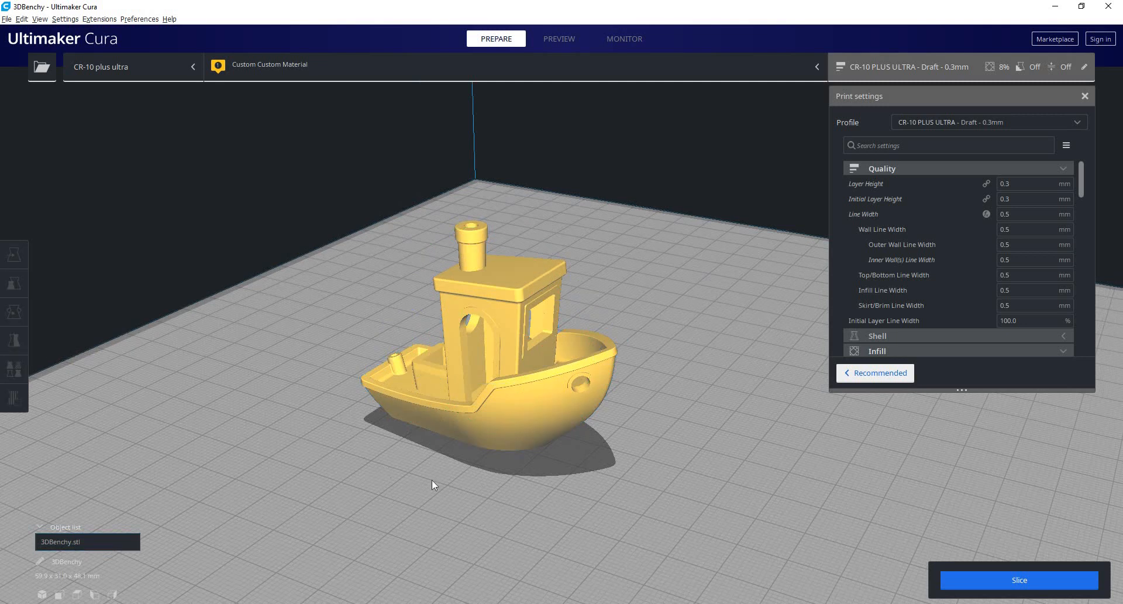
mouse_move(358, 396)
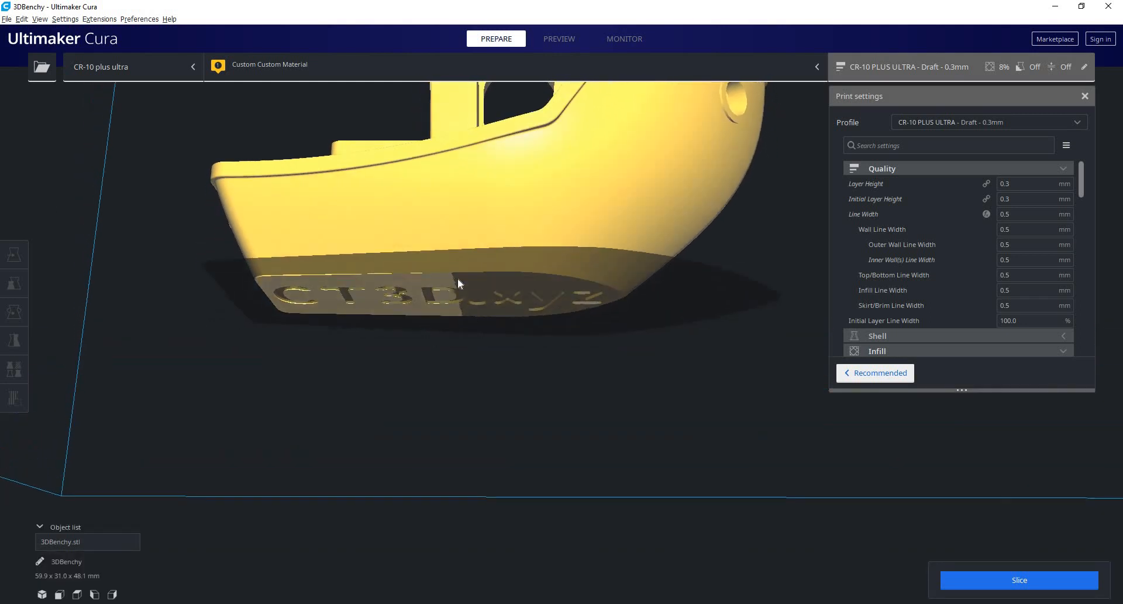
mouse_move(523, 279)
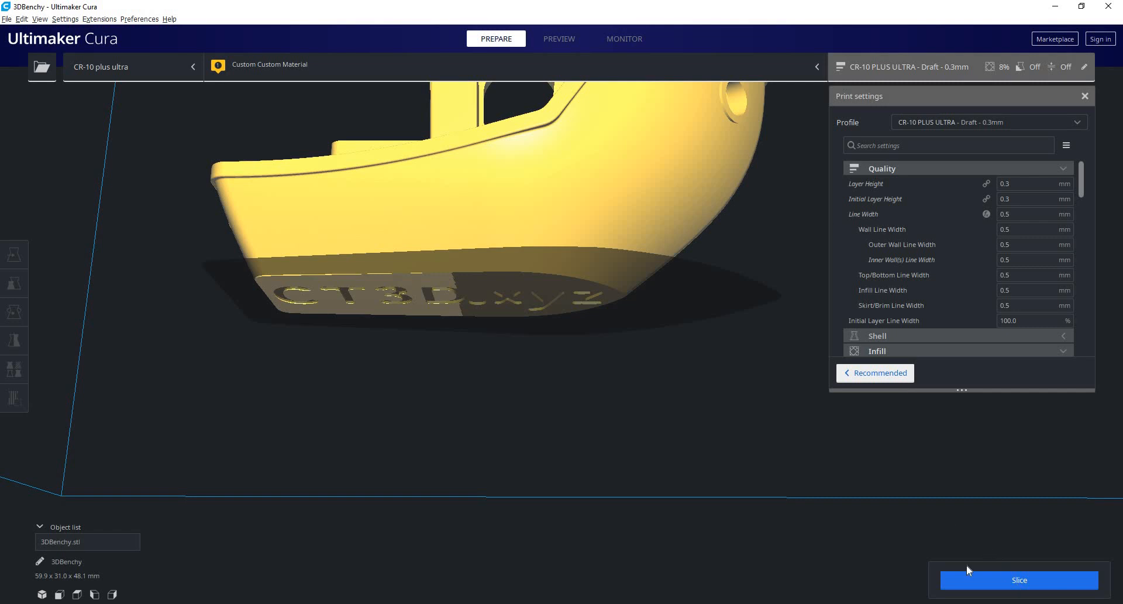
- Re-slice the upright boat (57 min, 15 g, 4.91 m), preview layers, then return to Prepare
click(1018, 579)
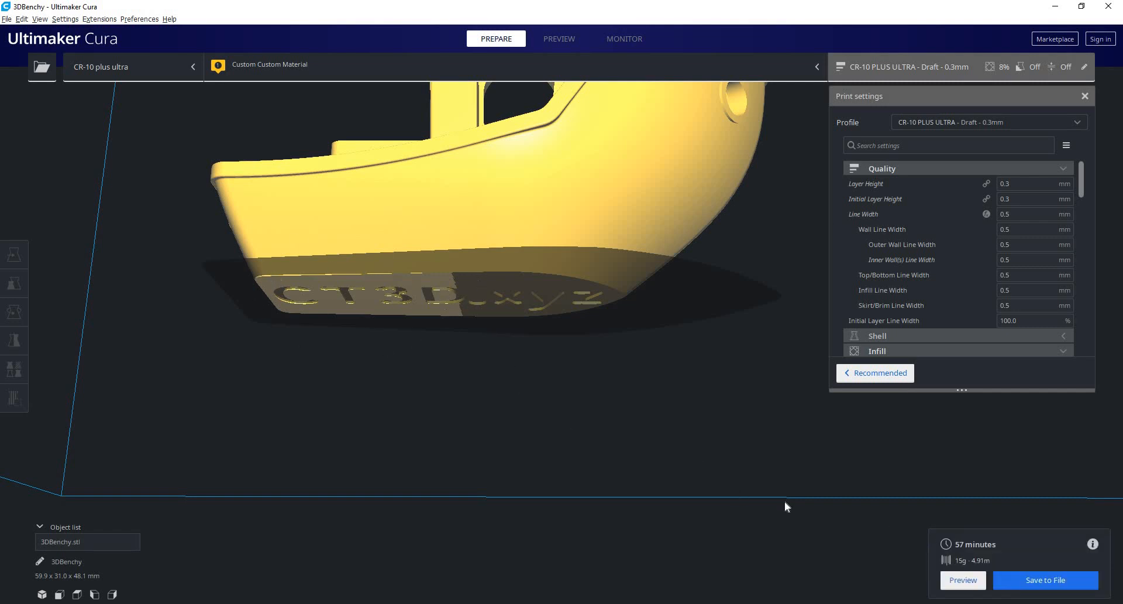
click(558, 38)
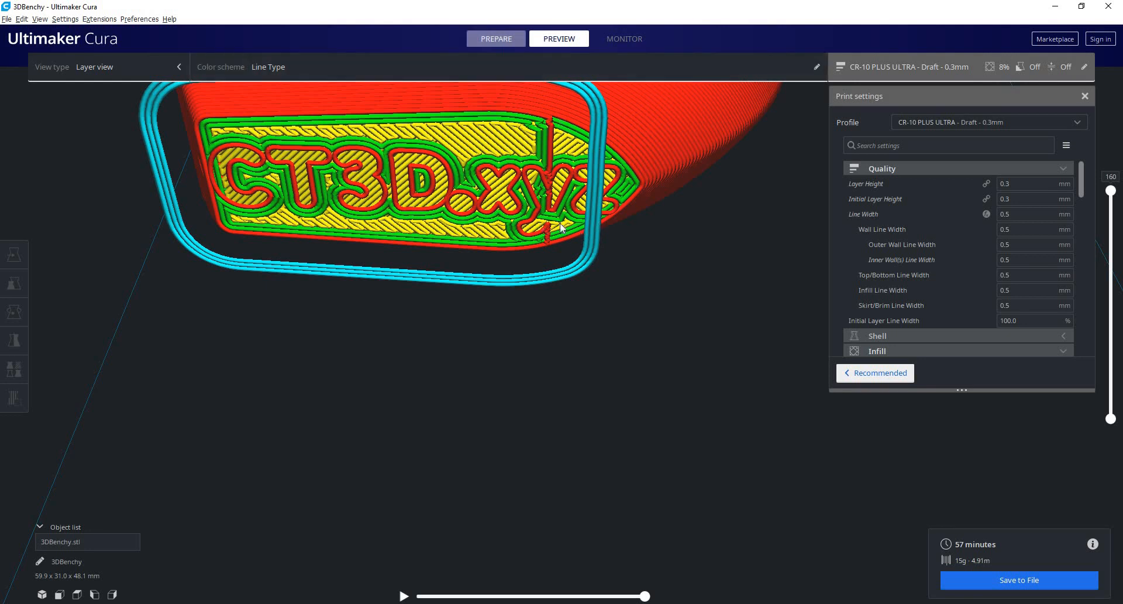
click(495, 39)
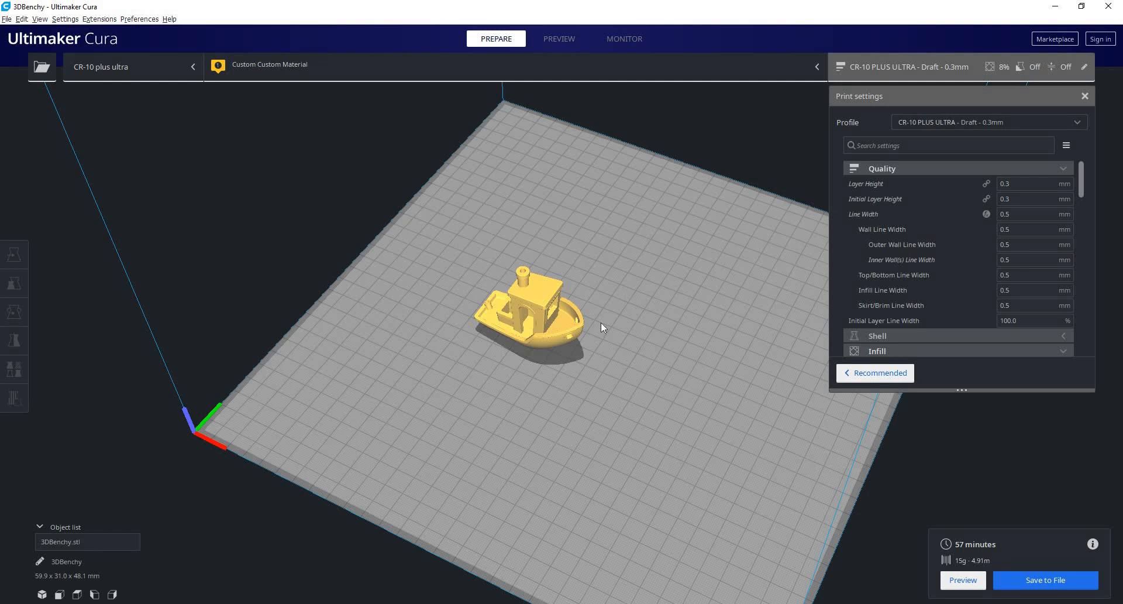
- Select the boat in the Rotate tool and lay it flat on the plate
click(14, 311)
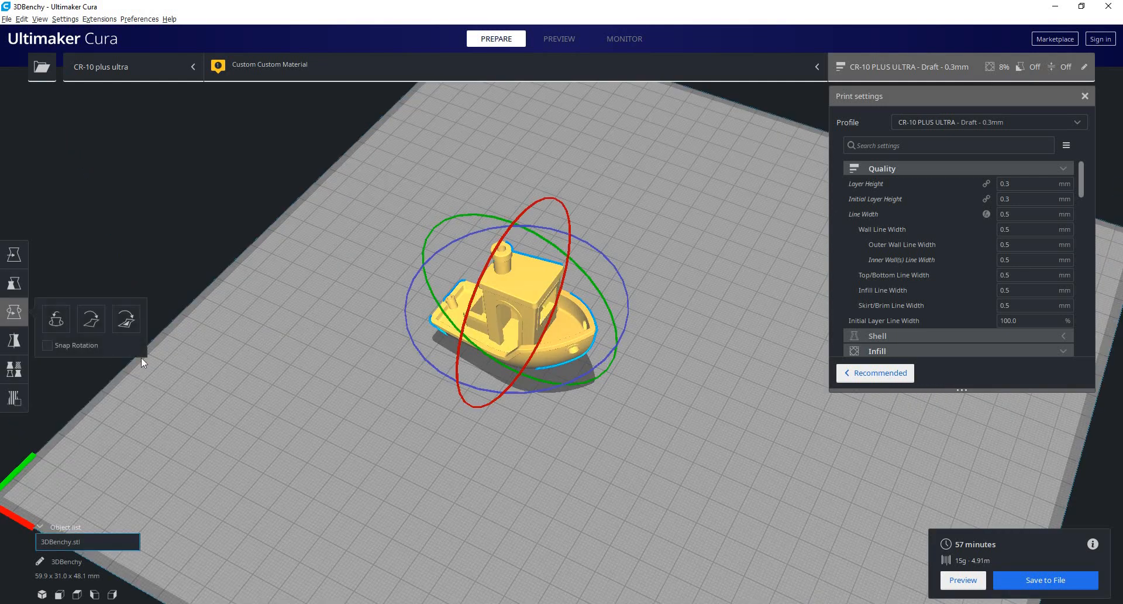
mouse_move(129, 358)
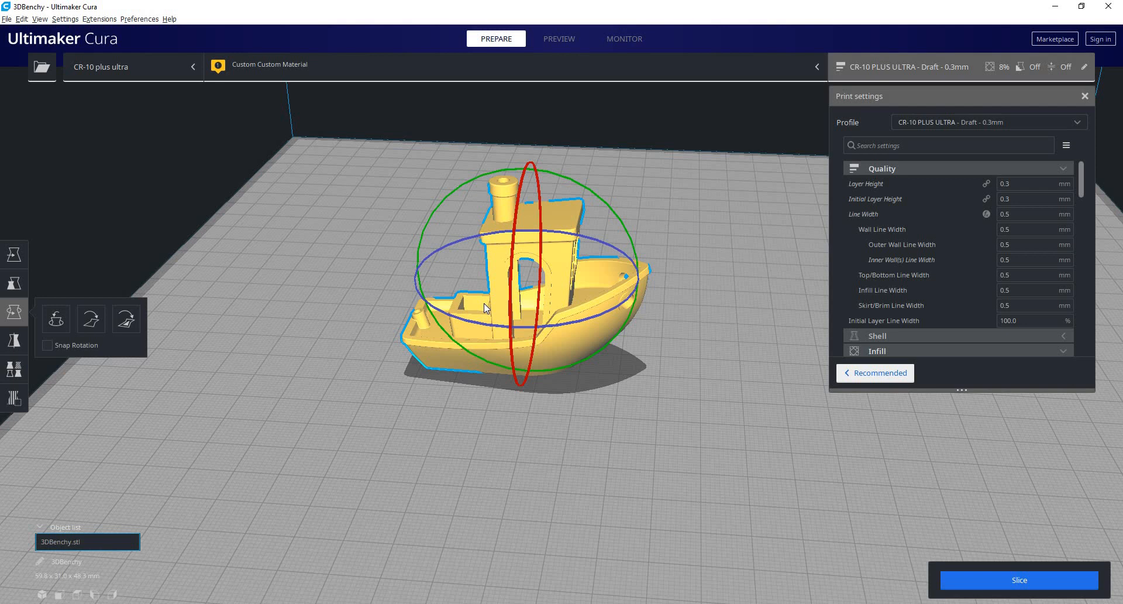
mouse_move(407, 308)
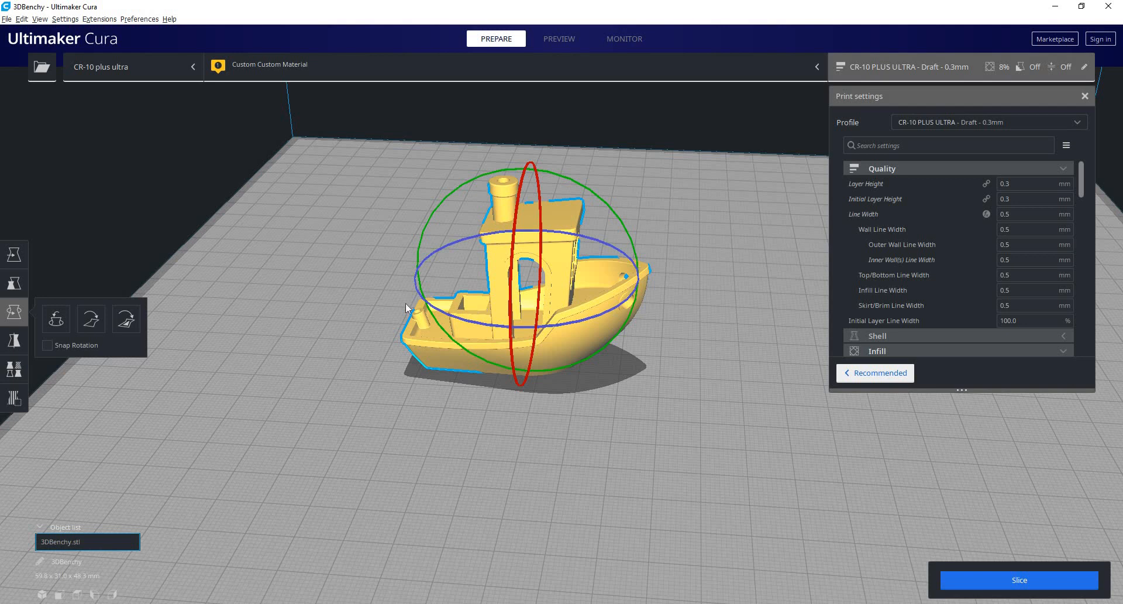
mouse_move(345, 341)
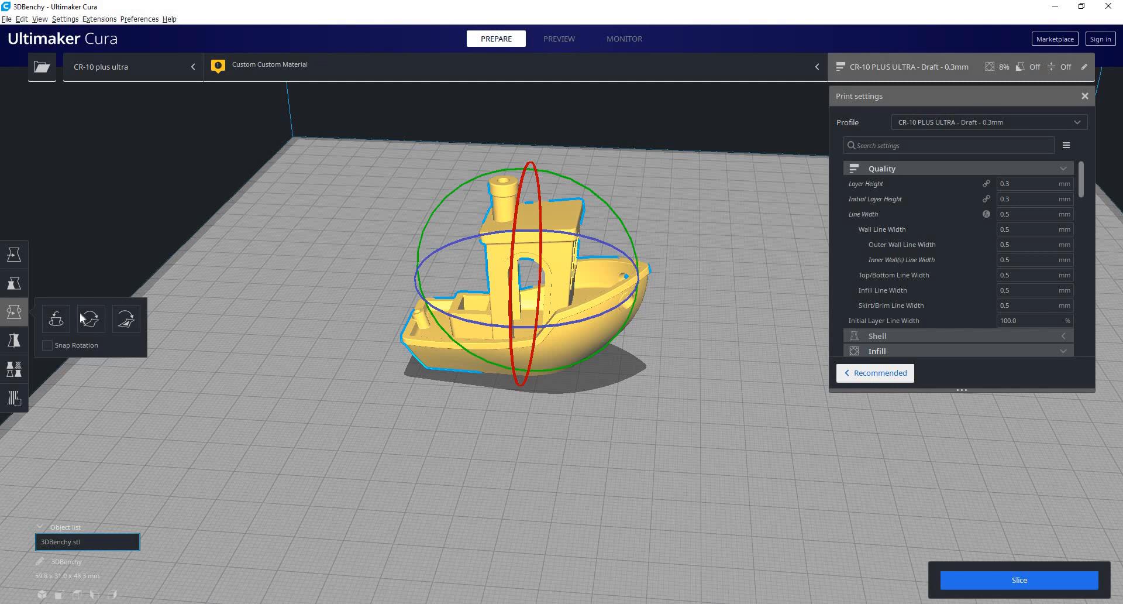
click(125, 318)
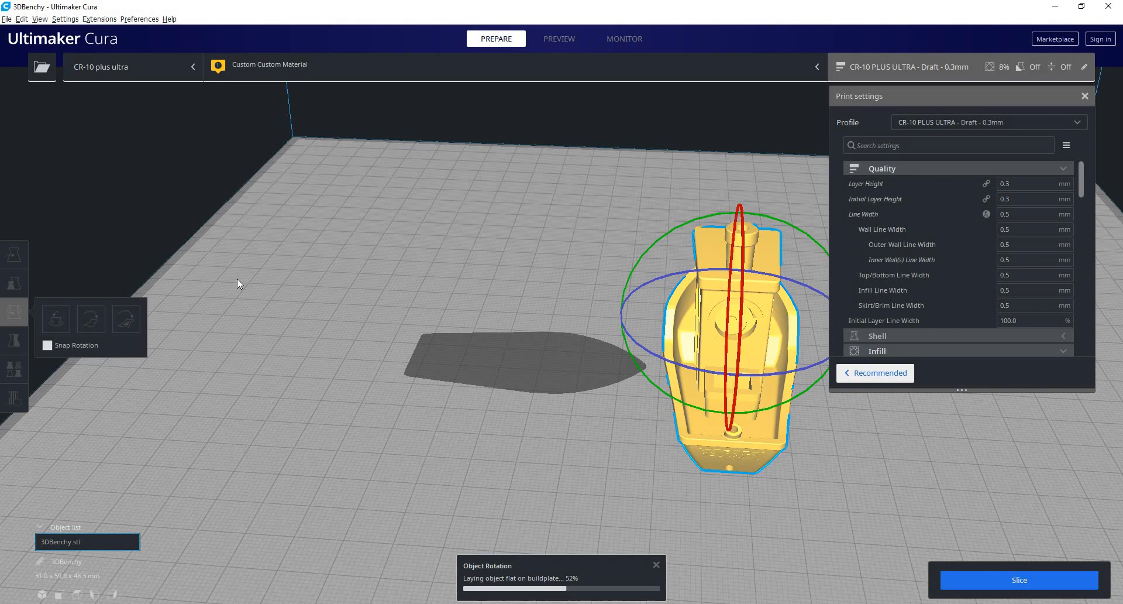
mouse_move(372, 230)
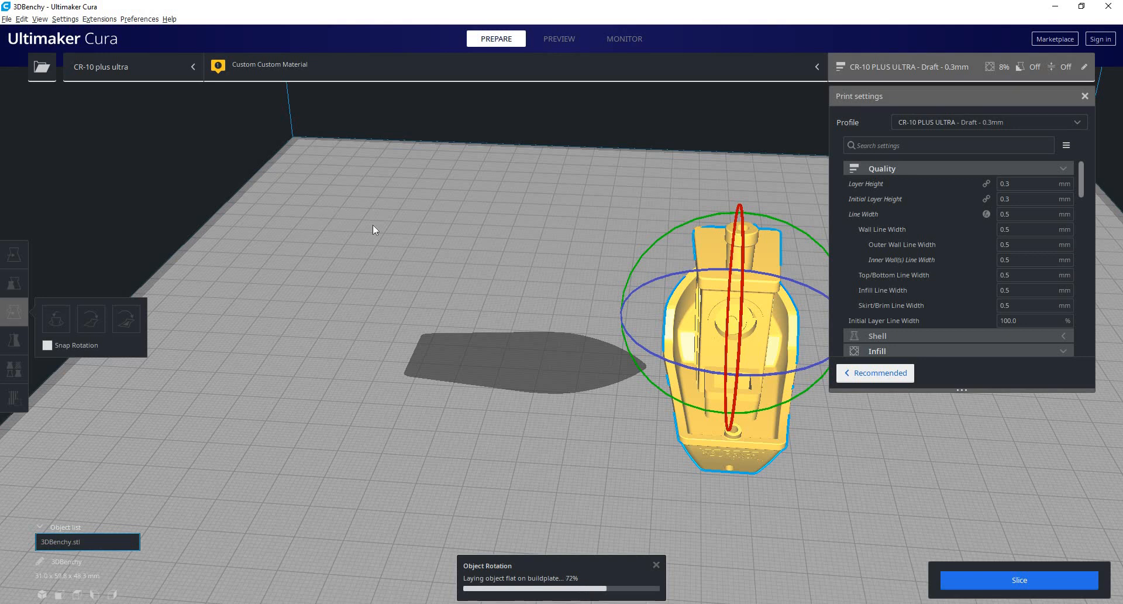
mouse_move(606, 275)
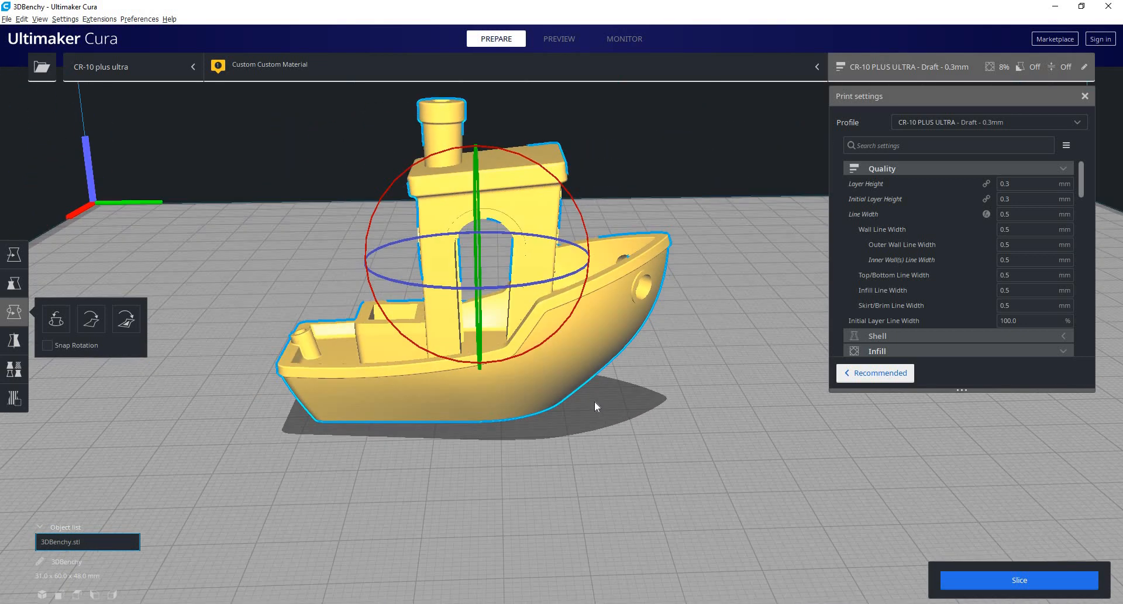
mouse_move(609, 398)
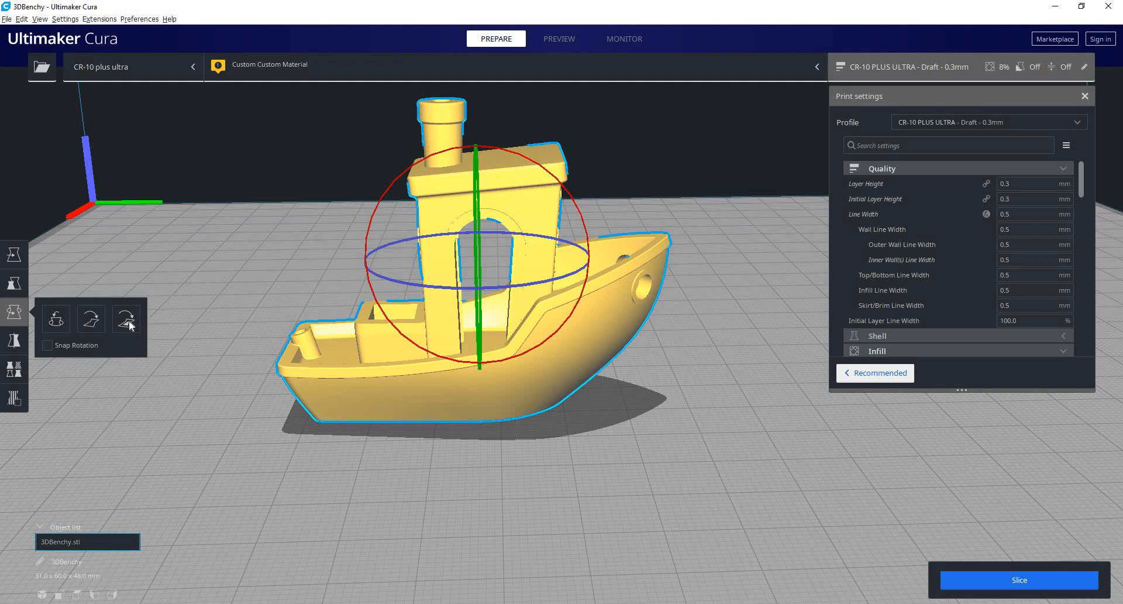
mouse_move(127, 318)
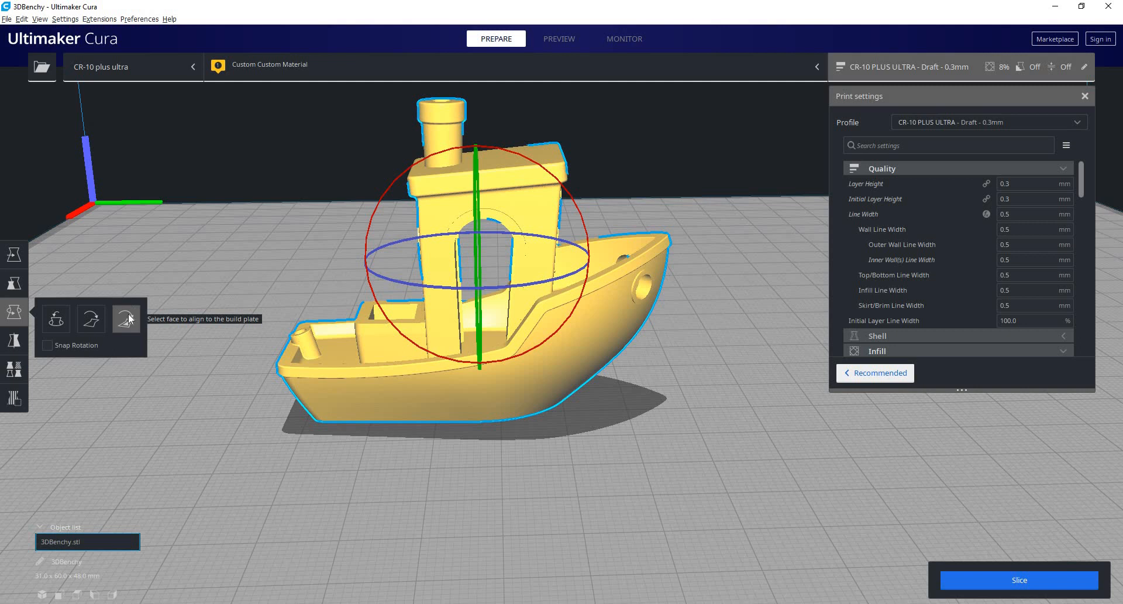
mouse_move(131, 323)
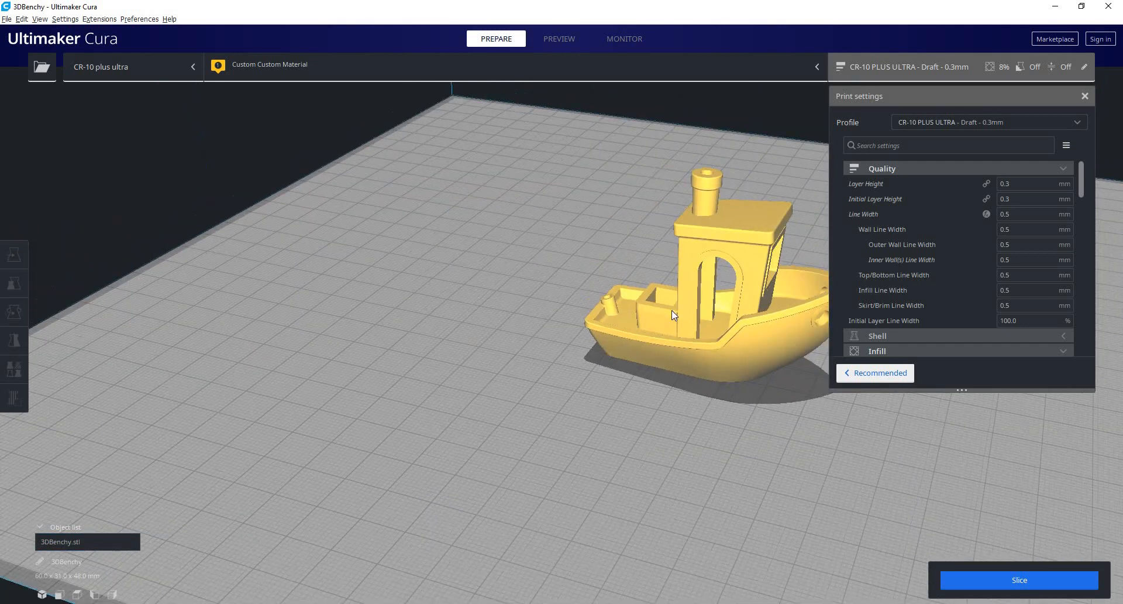
- Select the Benchy and orbit the view to inspect it from below and around
click(13, 340)
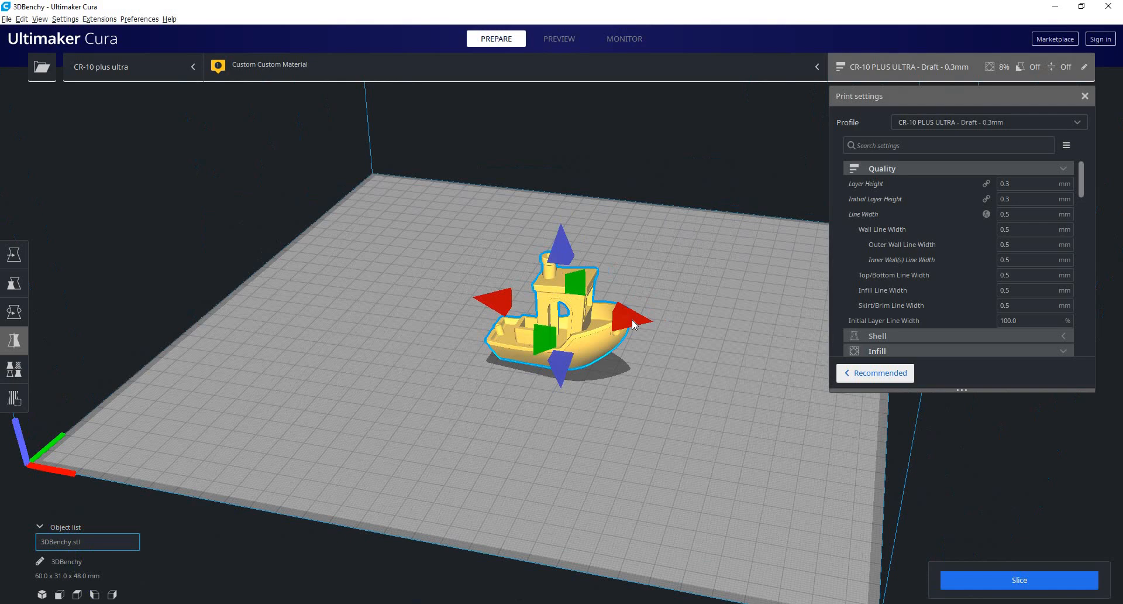
drag(631, 326, 405, 297)
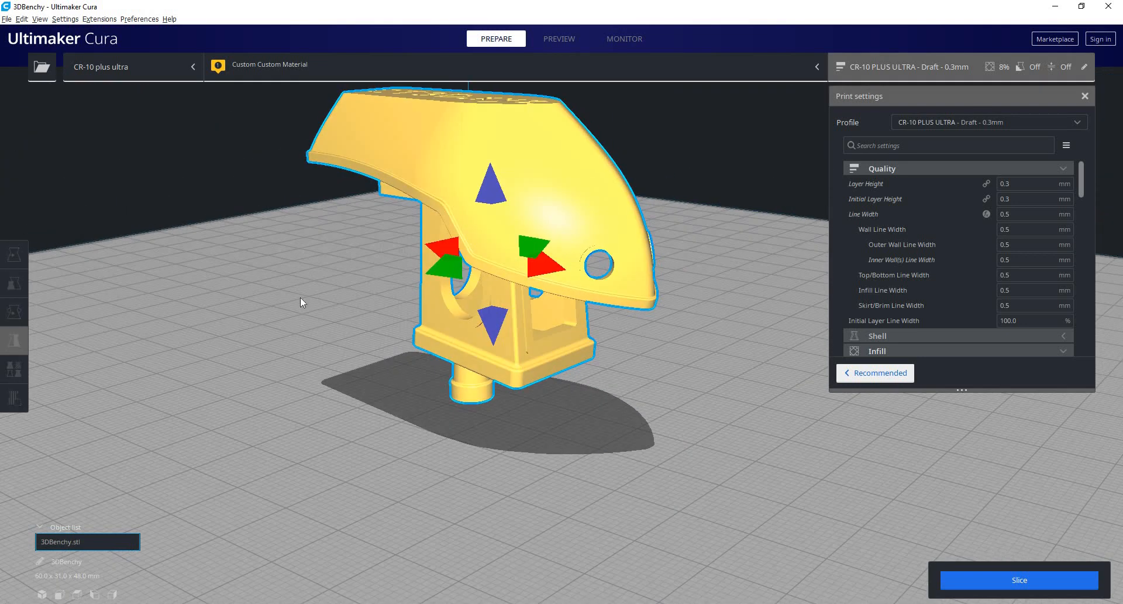
drag(300, 301, 534, 228)
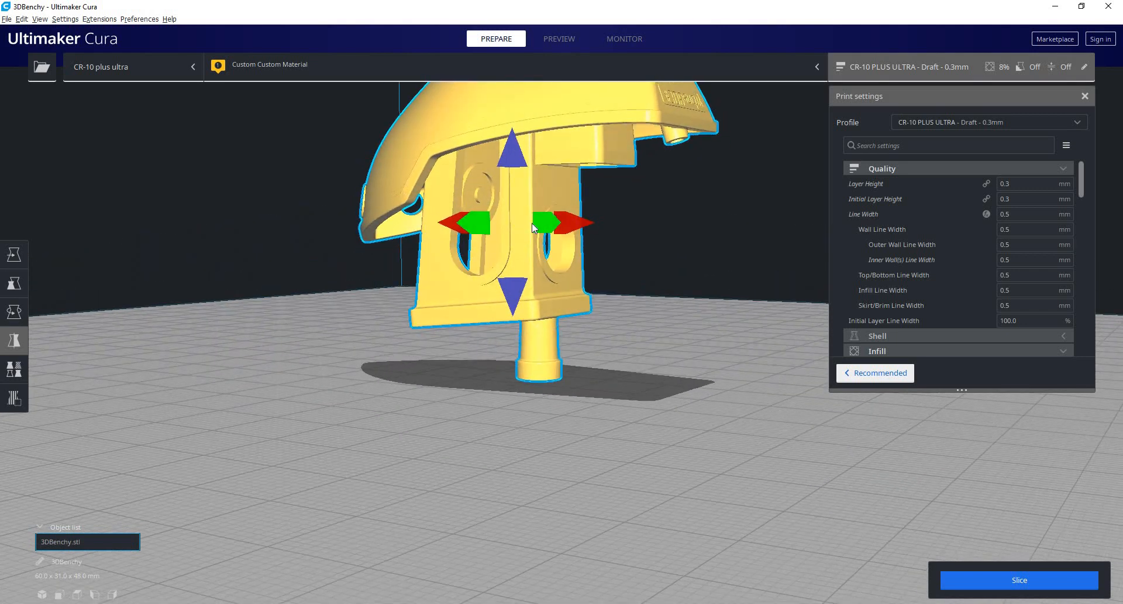
mouse_move(538, 231)
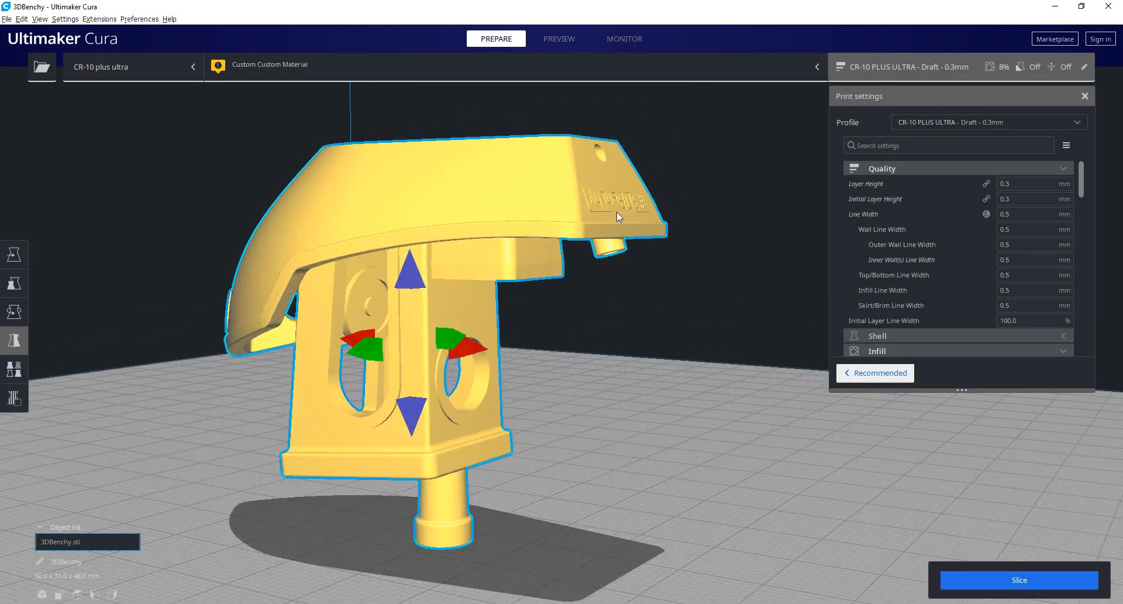
drag(616, 214, 555, 274)
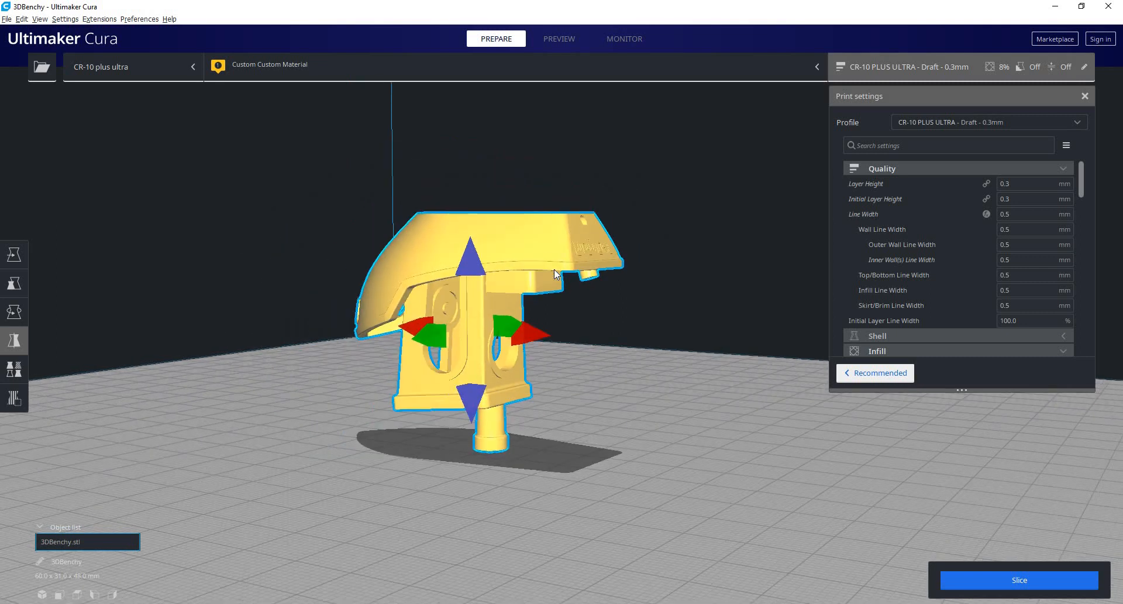
mouse_move(475, 358)
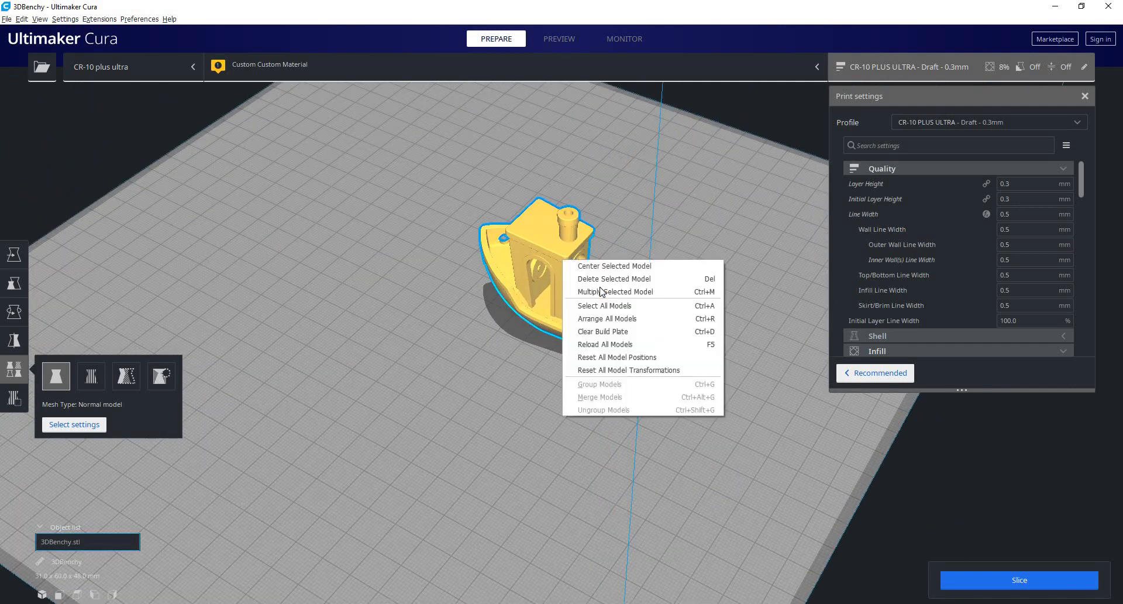
- Multiply the Benchy into five copies and give one copy a 0.6 mm Line Width override
click(615, 291)
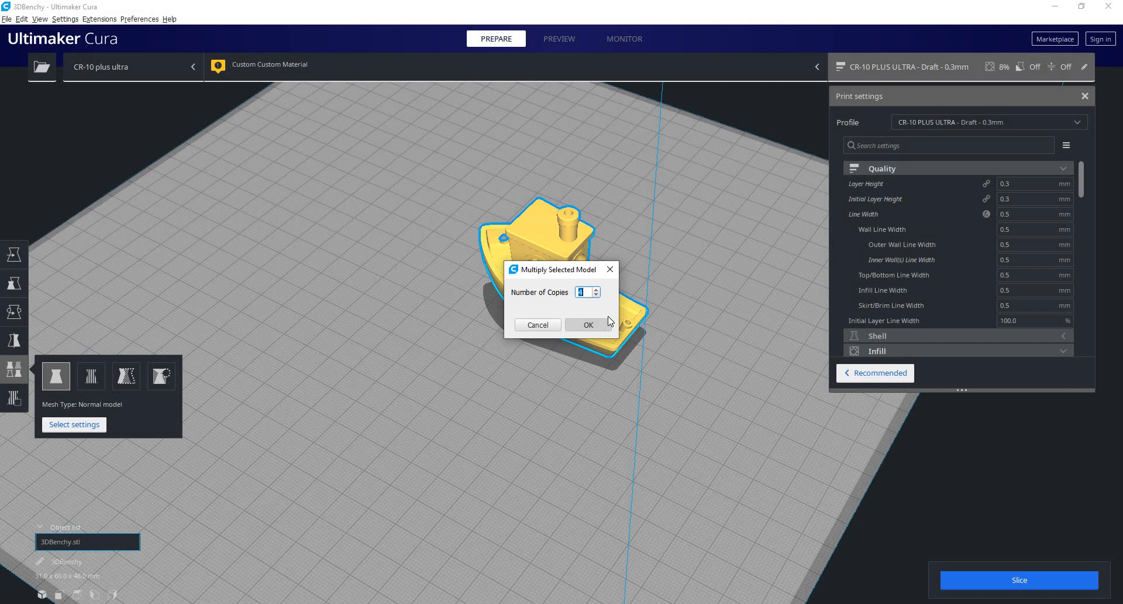
click(588, 325)
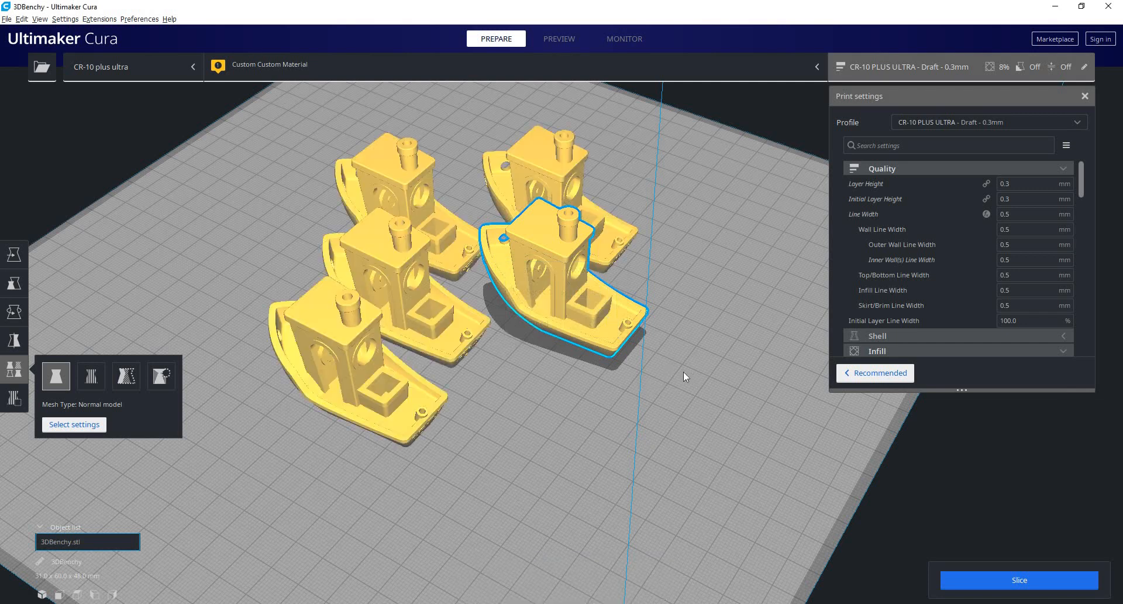
mouse_move(412, 279)
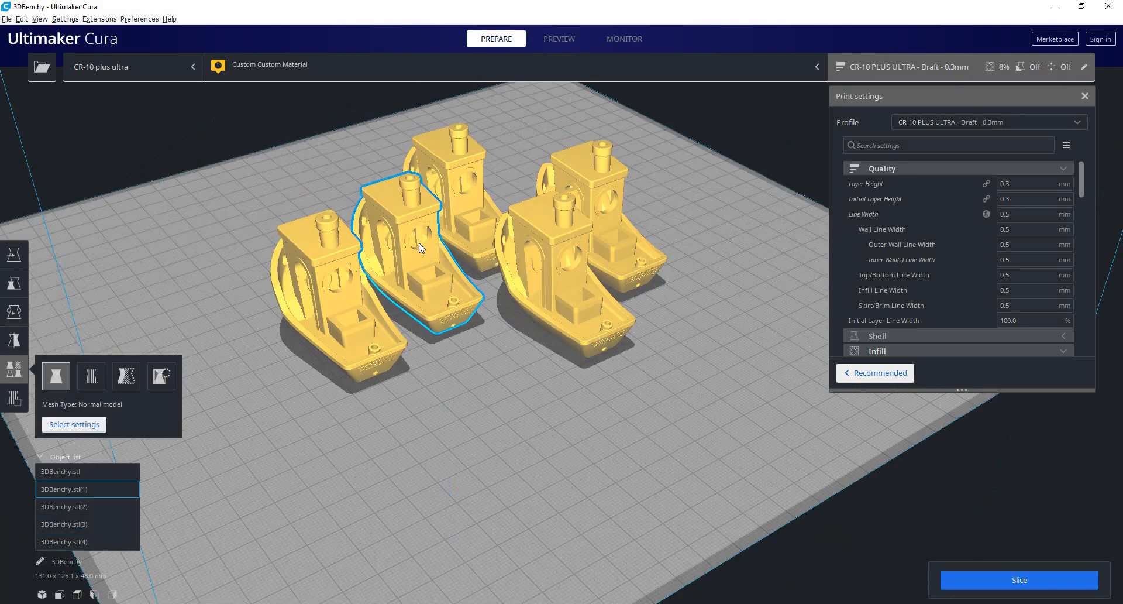
mouse_move(442, 326)
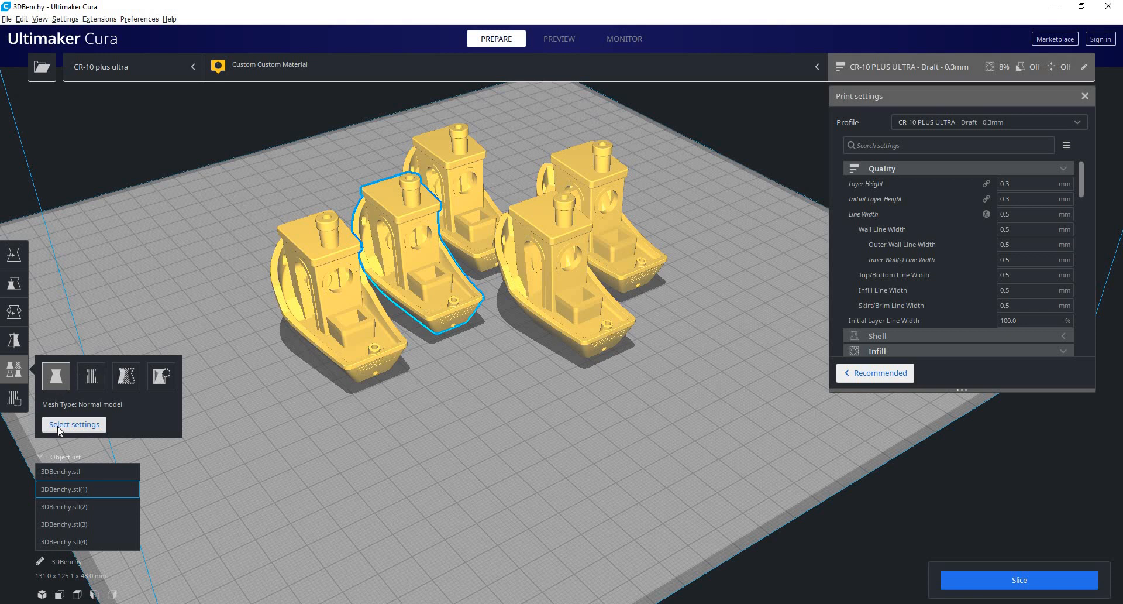
click(74, 424)
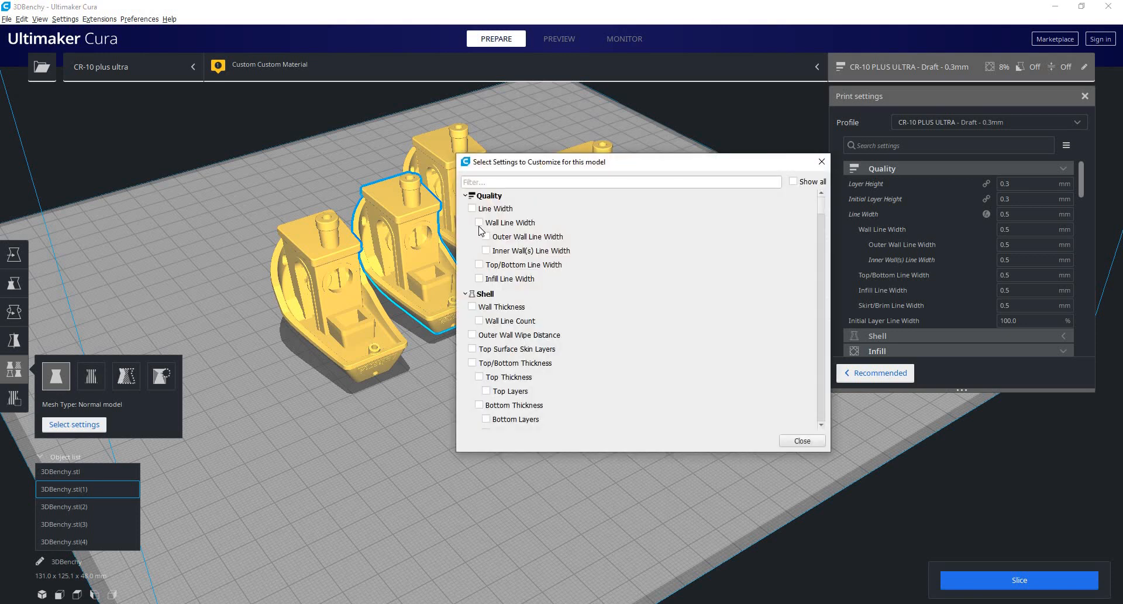
click(472, 208)
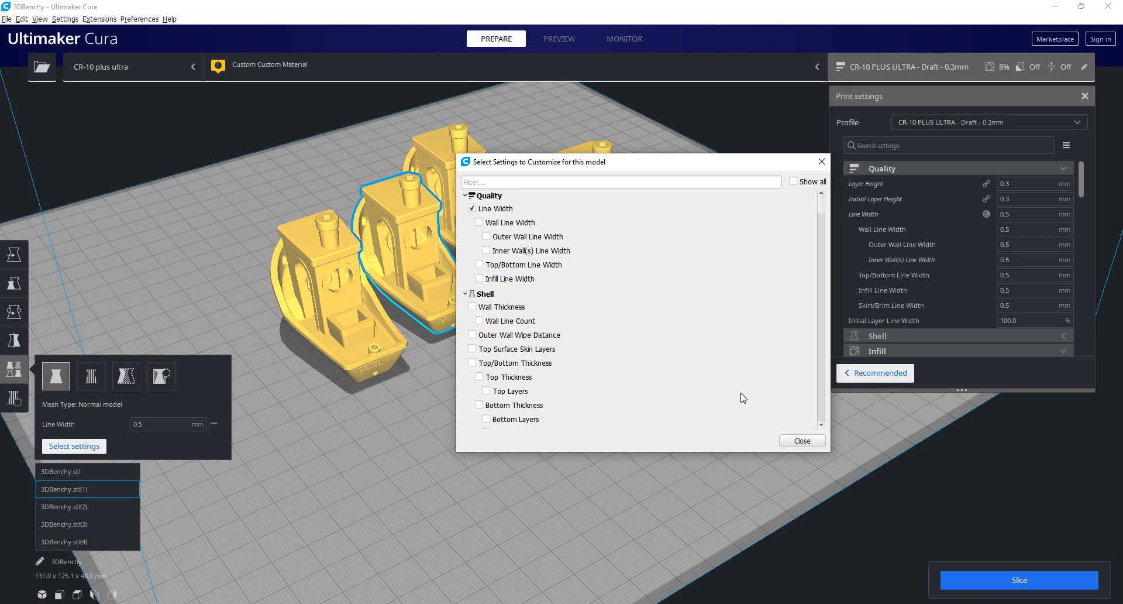
scroll(down, 3)
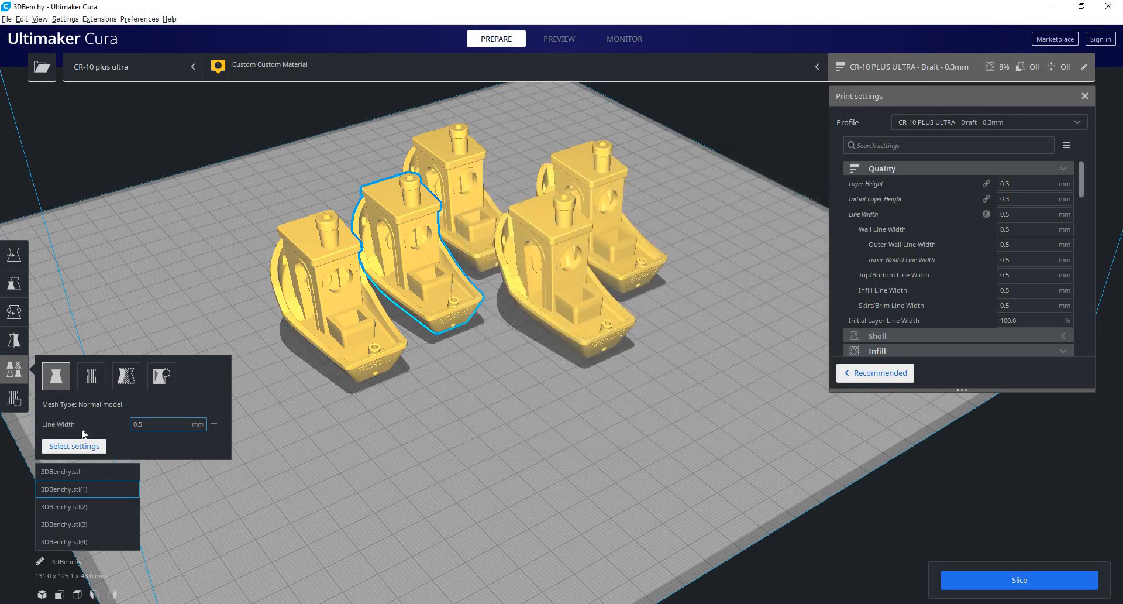
click(422, 301)
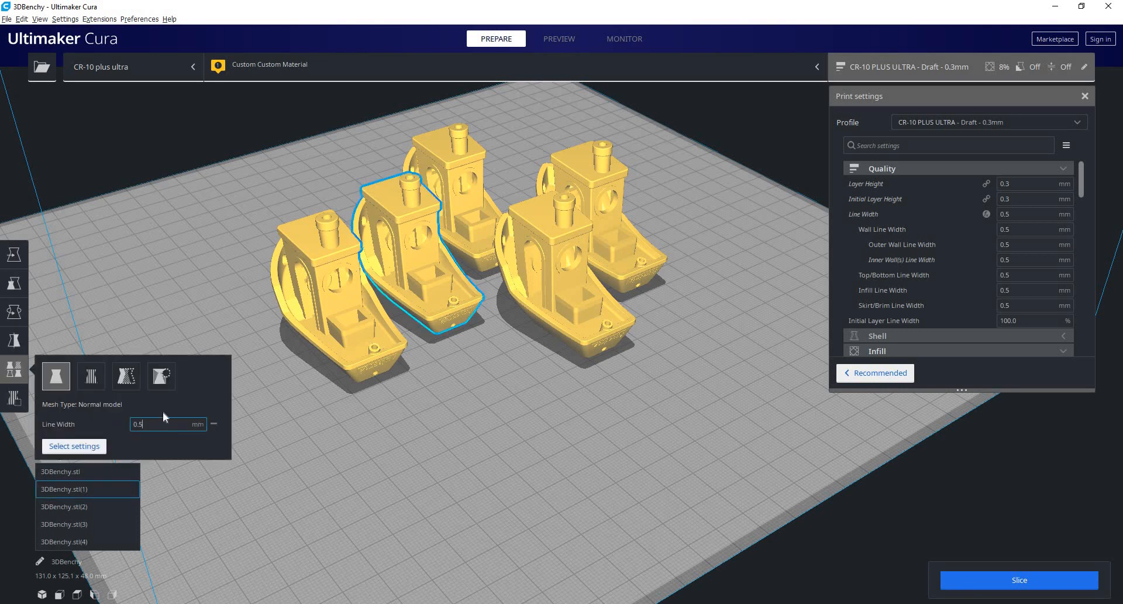
text(0.6)
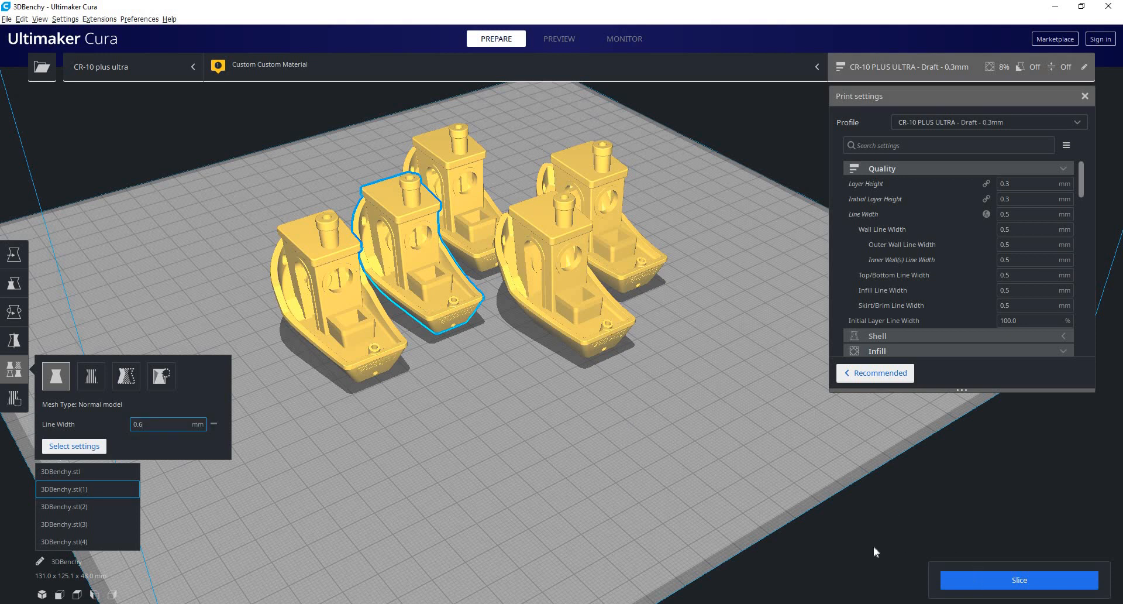
click(1018, 579)
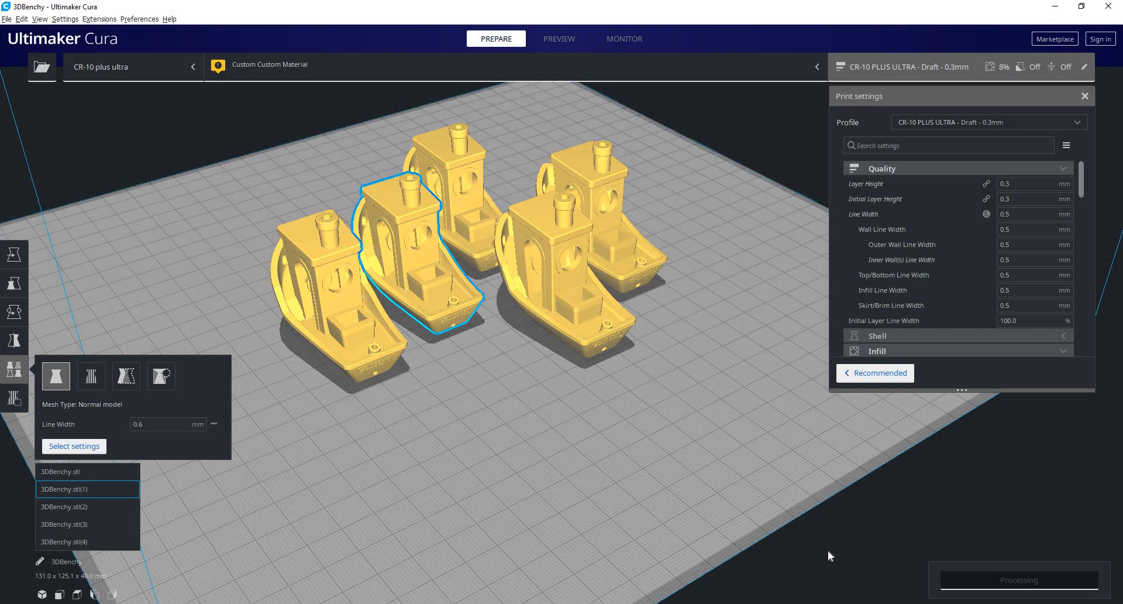
mouse_move(820, 561)
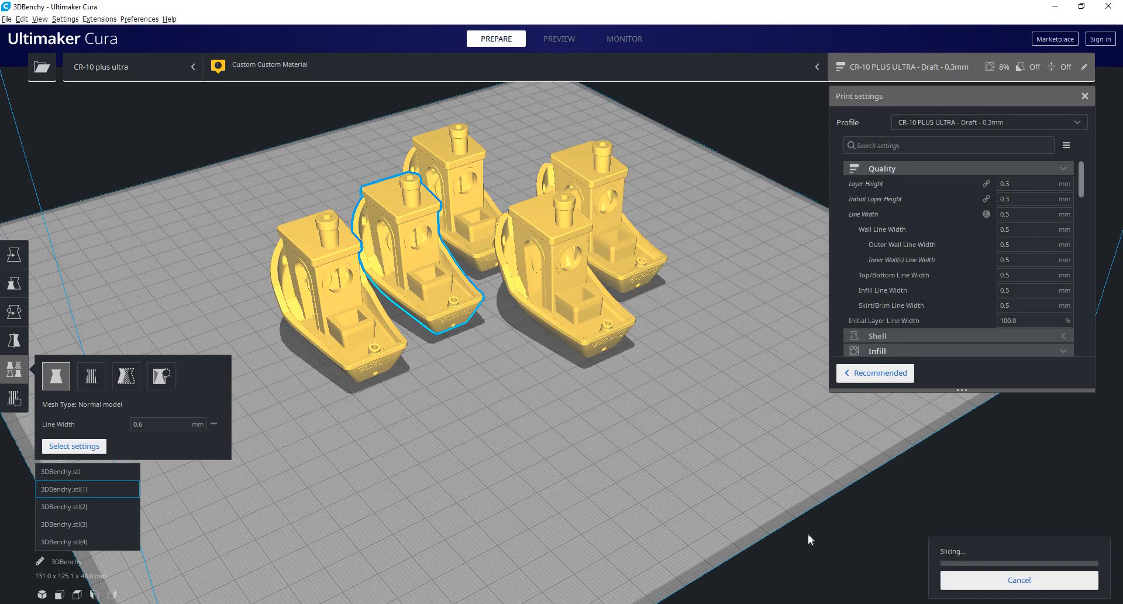
mouse_move(839, 485)
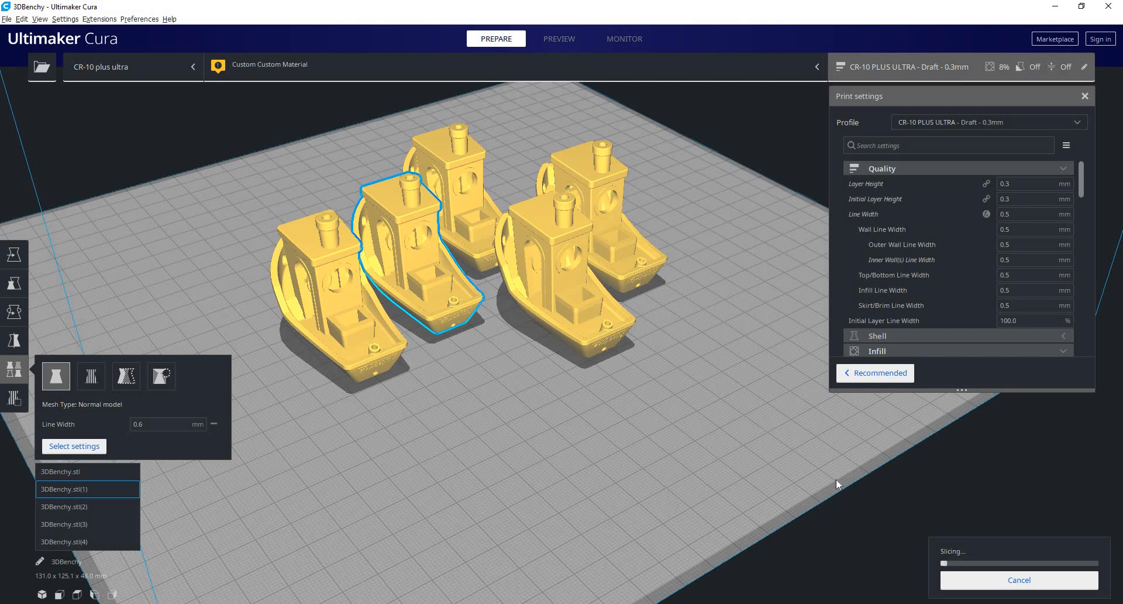
mouse_move(837, 486)
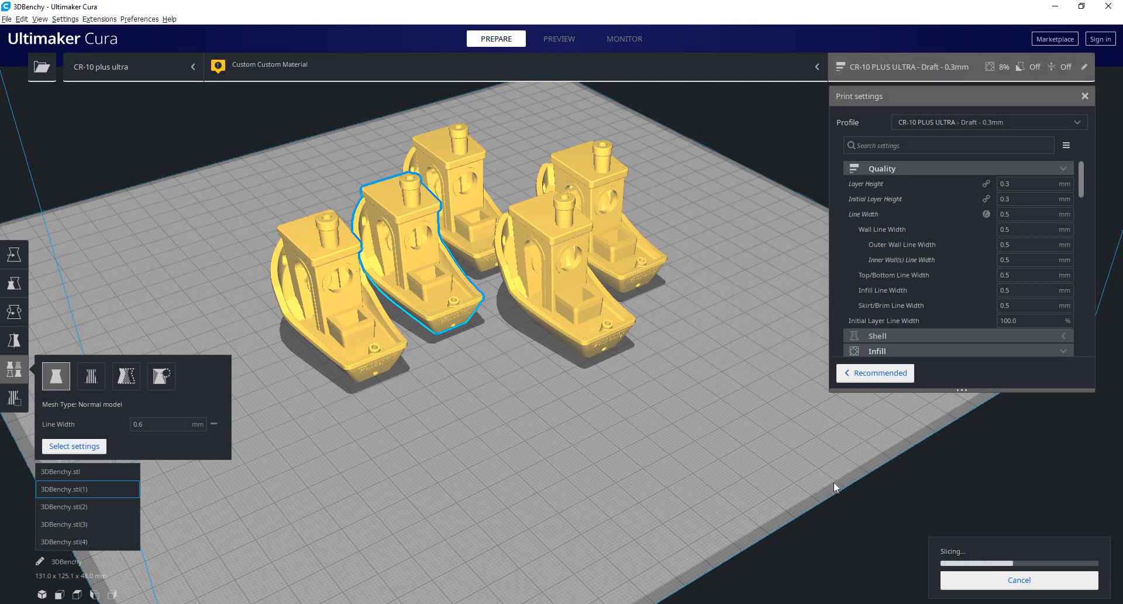
mouse_move(833, 491)
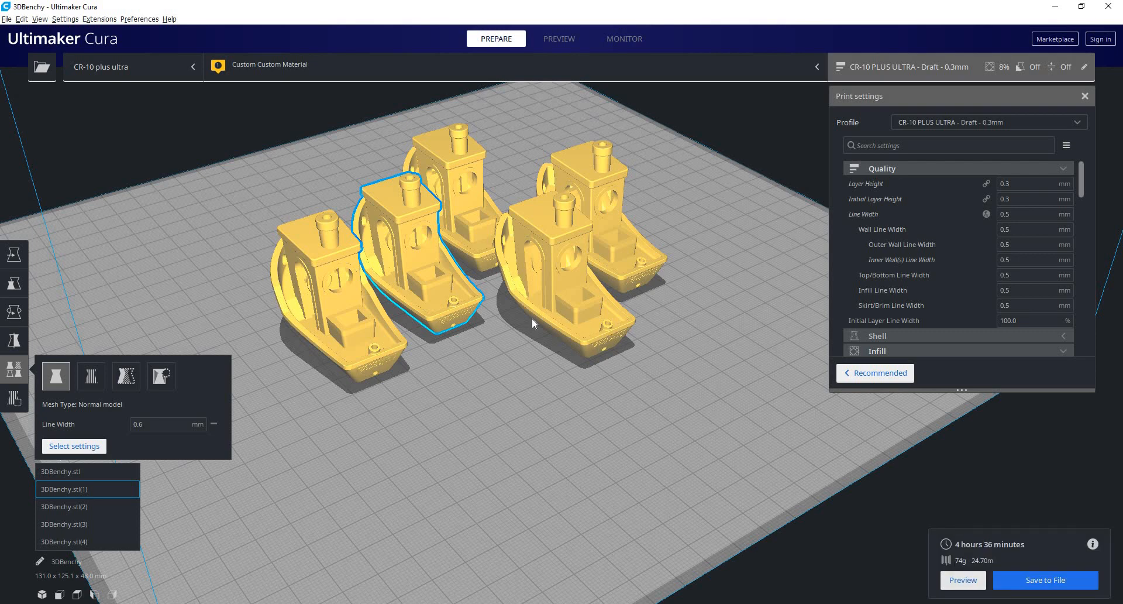
- Inspect the sliced layers of the five boats (4 h 36 min, 74 g) in Preview
click(558, 38)
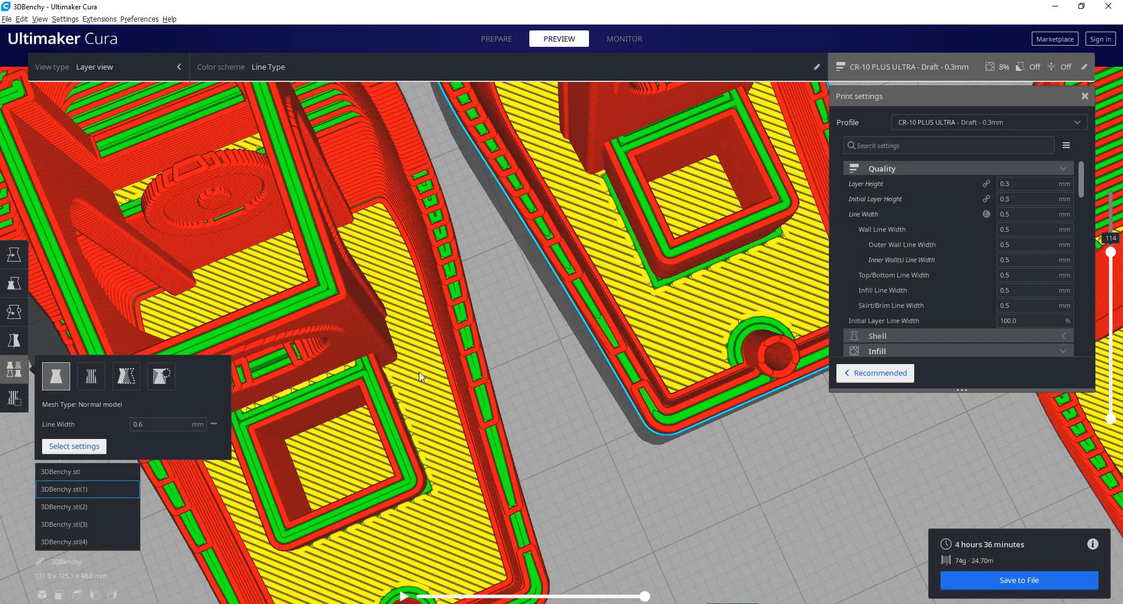
mouse_move(387, 419)
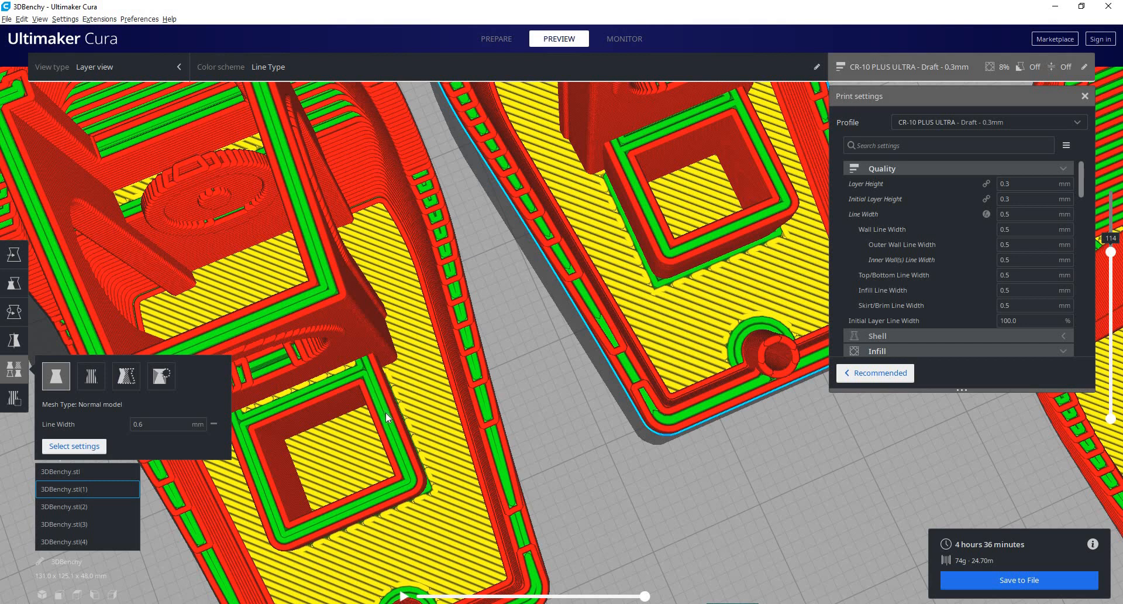
mouse_move(634, 186)
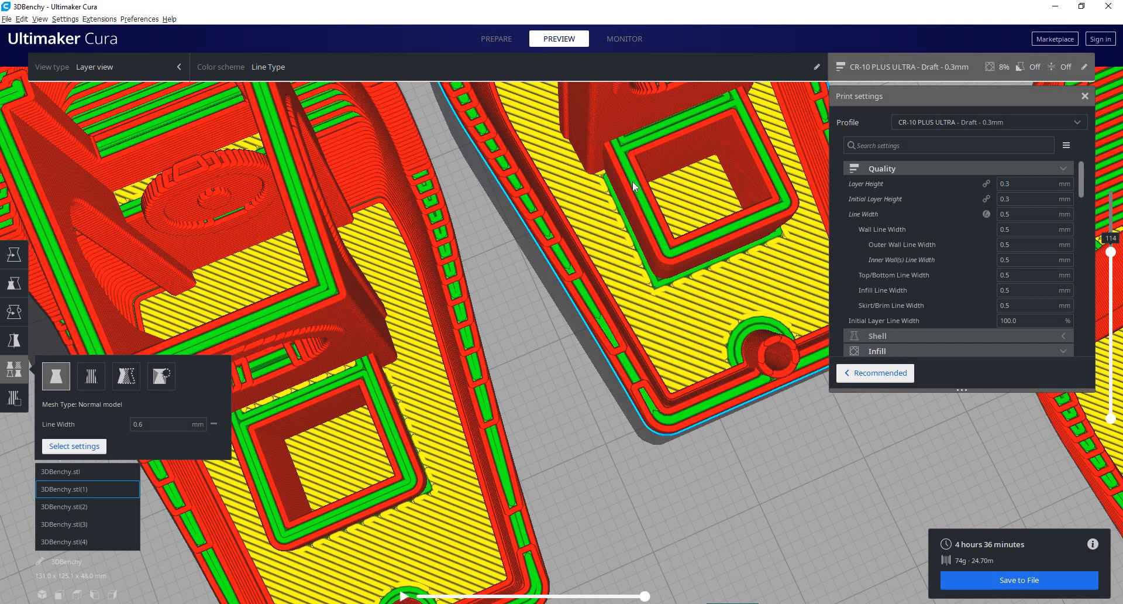
mouse_move(705, 250)
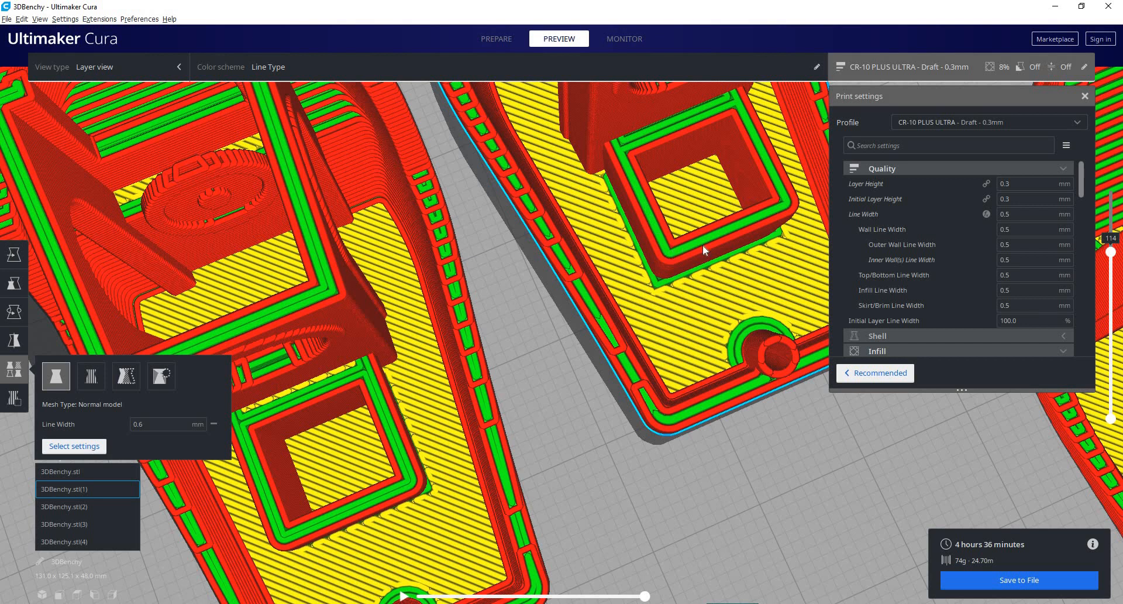
mouse_move(642, 217)
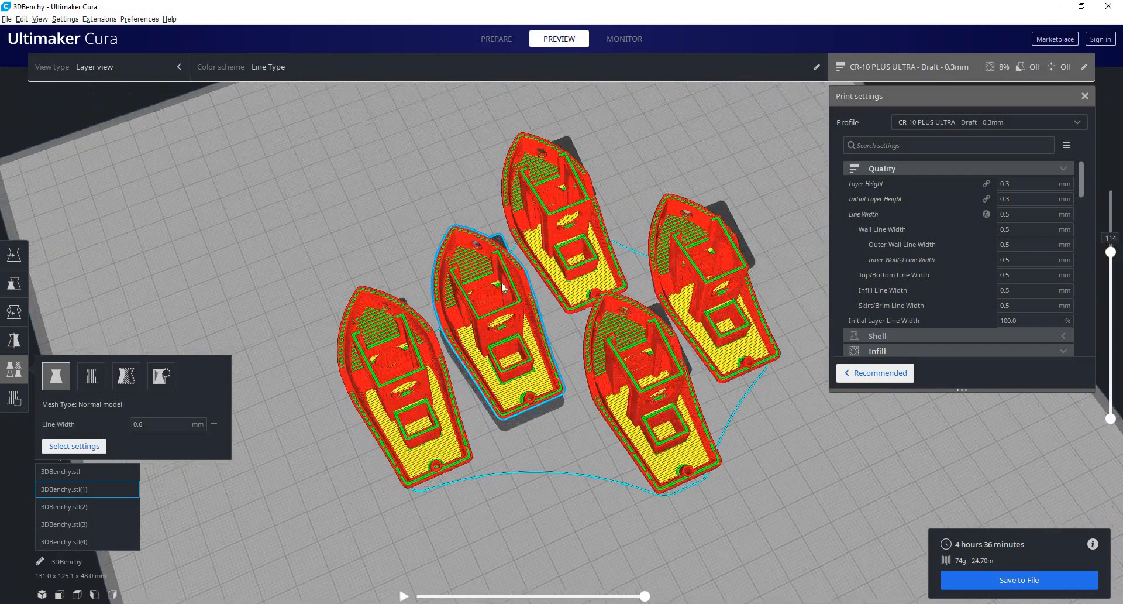
drag(502, 286, 659, 451)
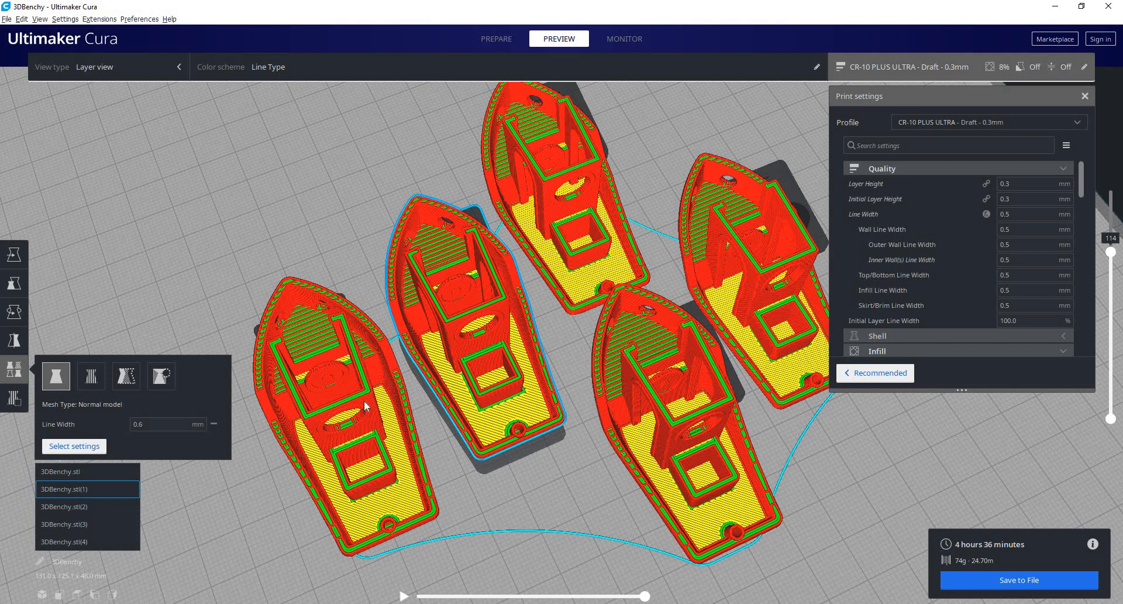
mouse_move(211, 439)
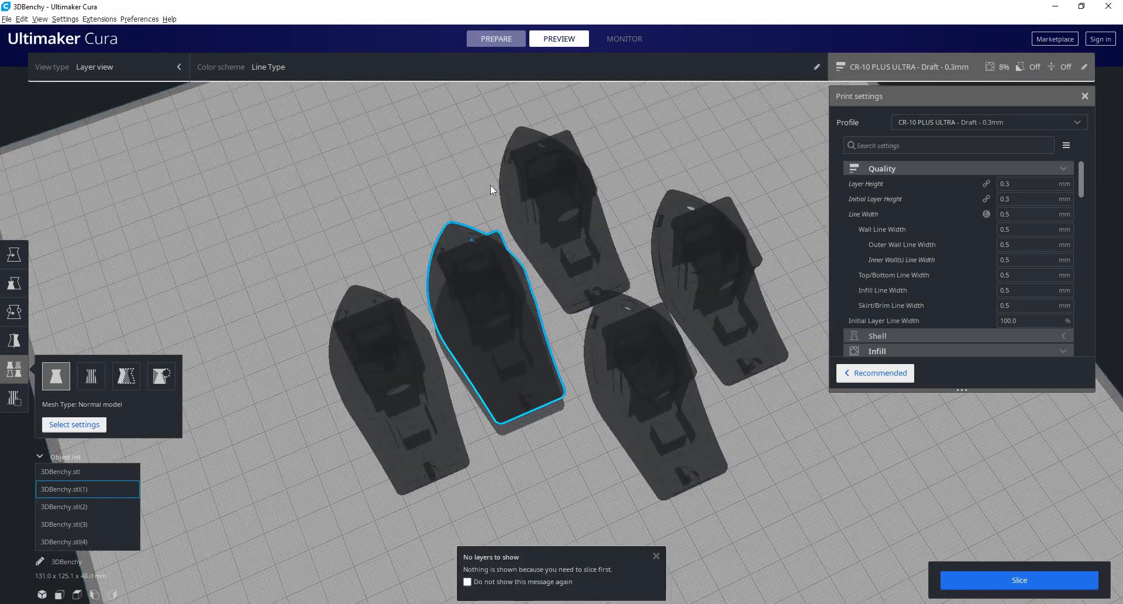
click(495, 39)
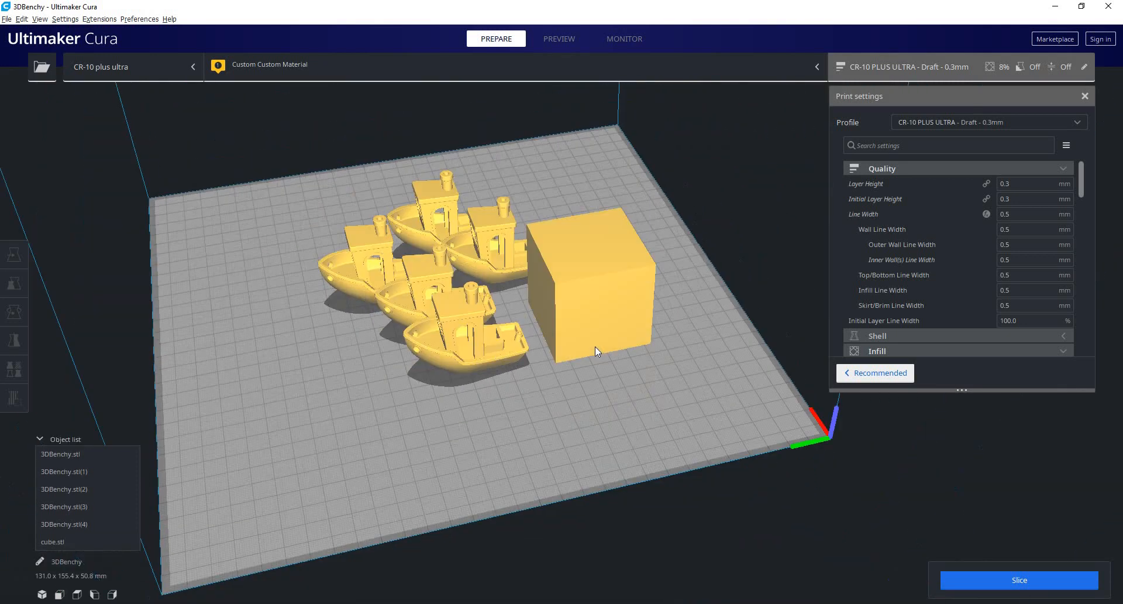
- Zoom in and set the cube beside the boats to Print as support
drag(598, 351, 808, 267)
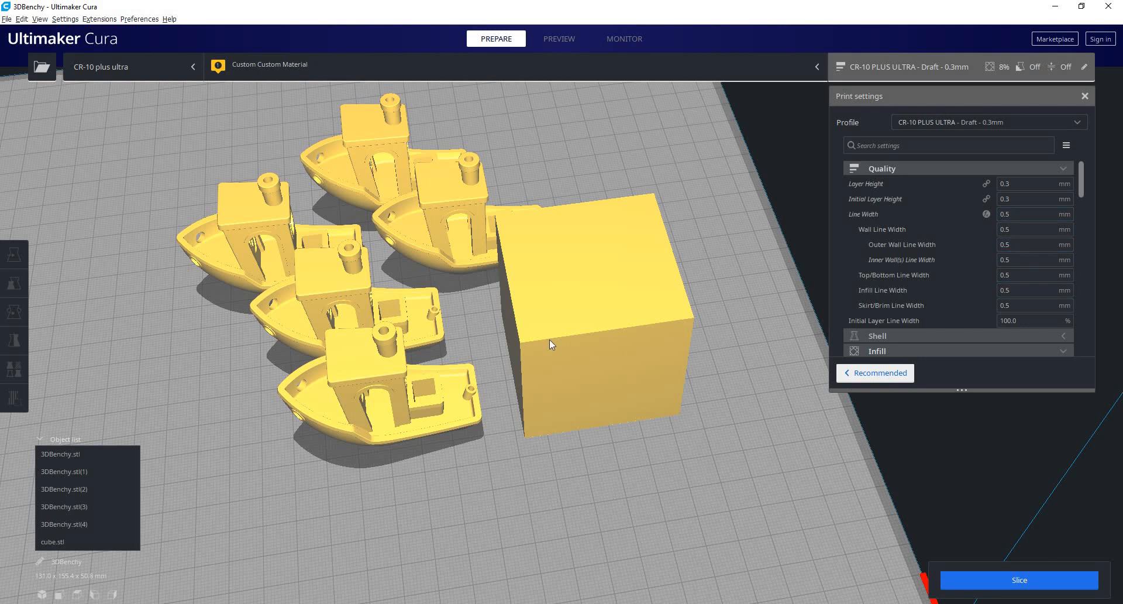
click(605, 322)
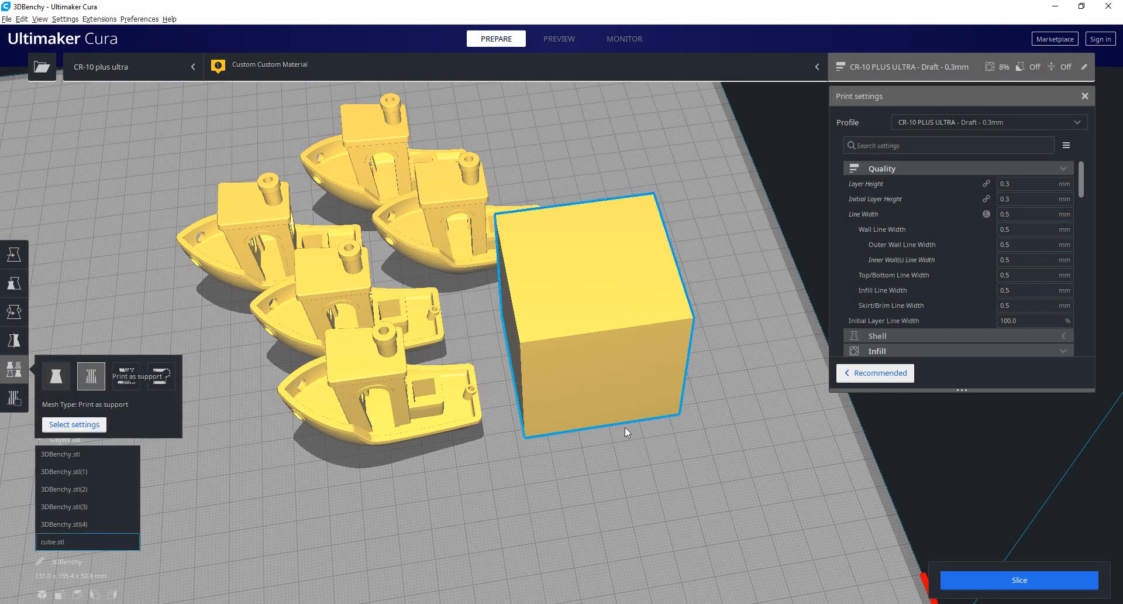
click(125, 376)
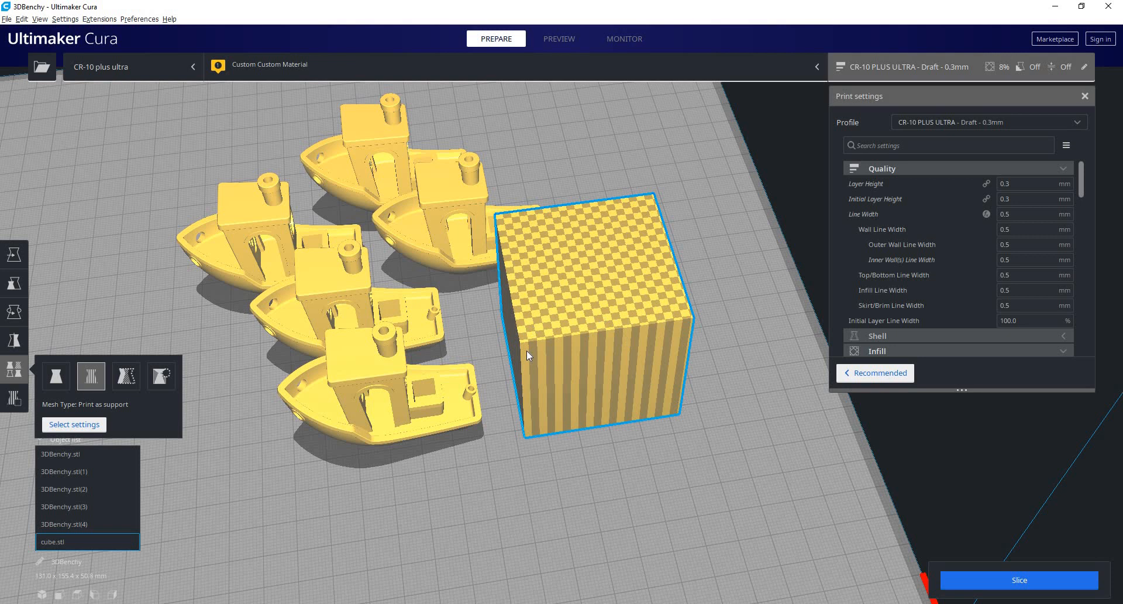
mouse_move(393, 310)
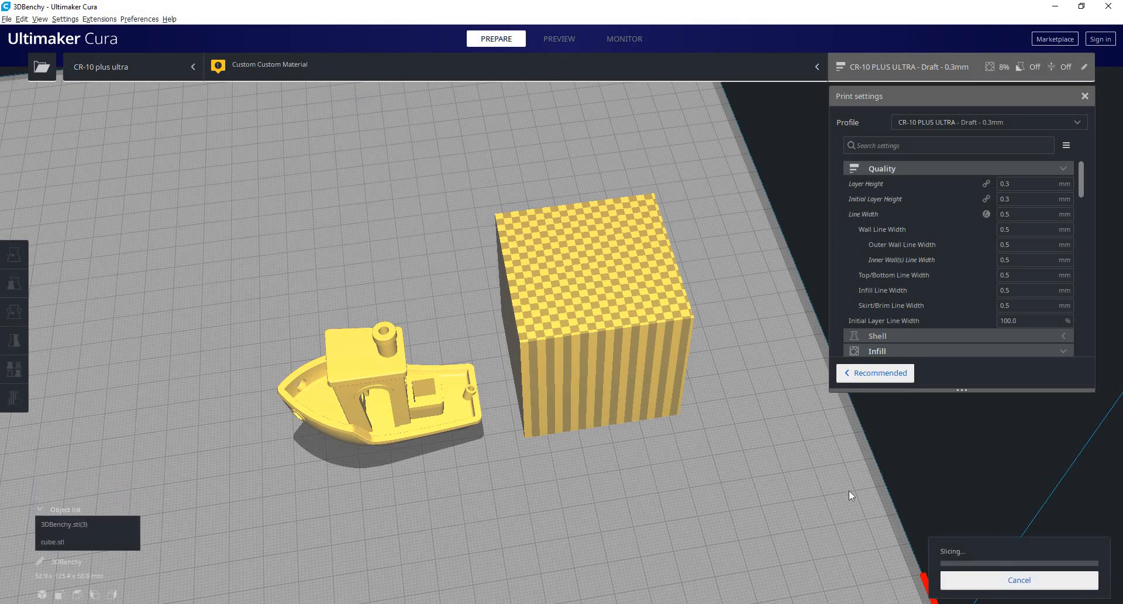
mouse_move(905, 527)
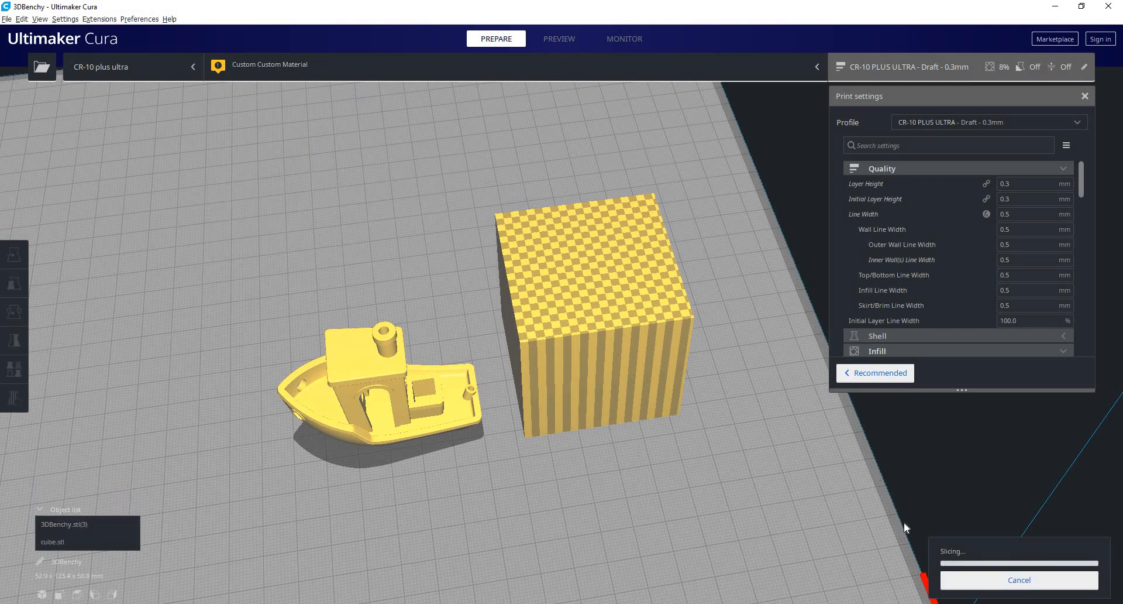
- Preview the slice with the support cube, then select the large cube in Prepare
click(558, 38)
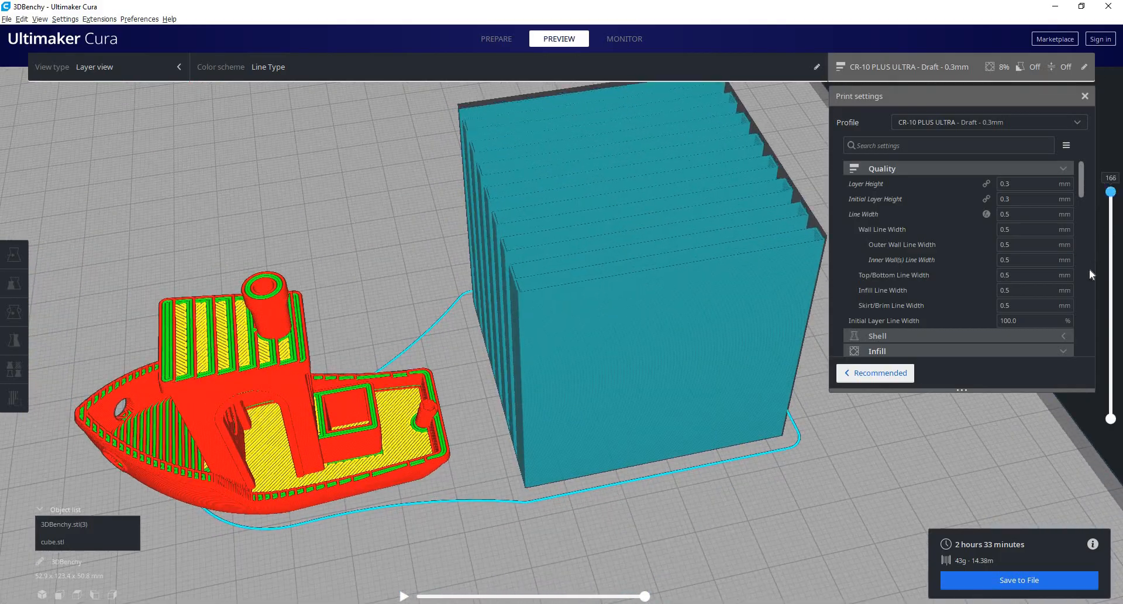
drag(1111, 192, 1111, 264)
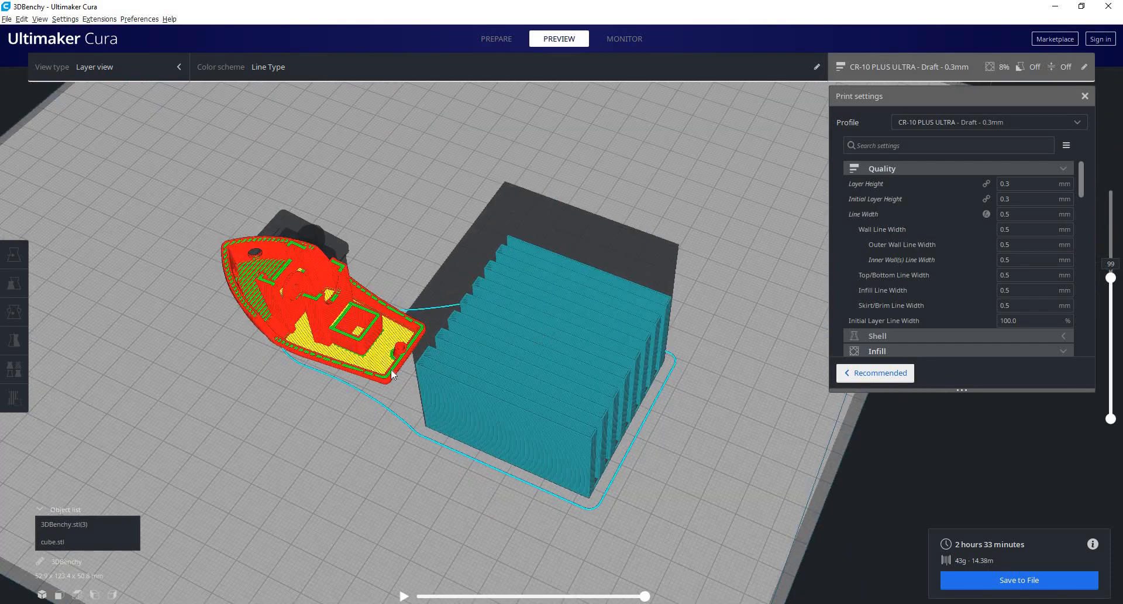
click(495, 39)
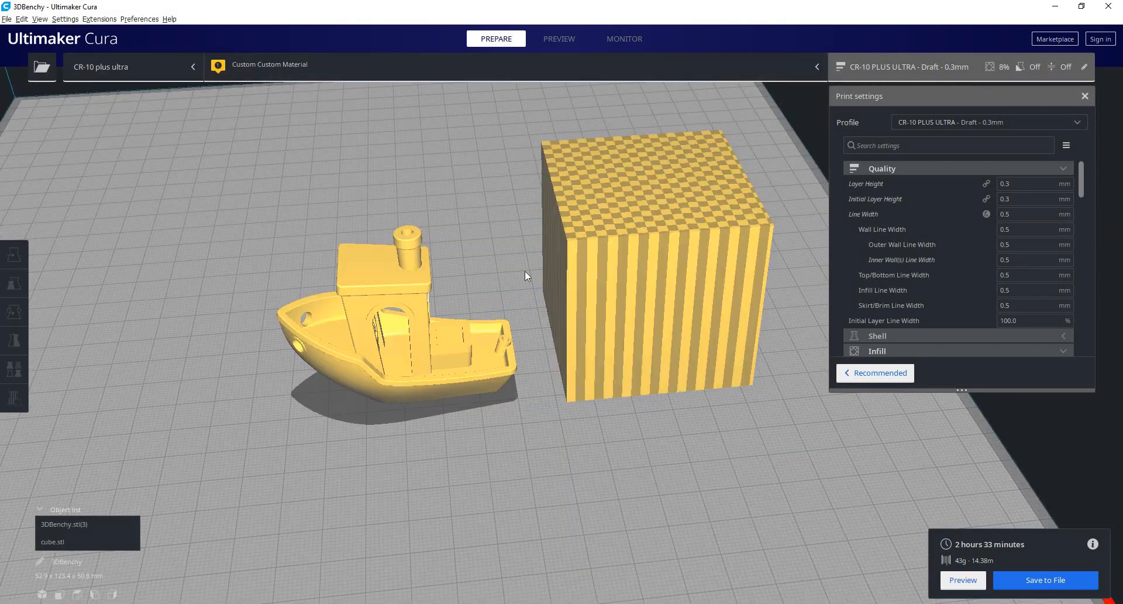
mouse_move(554, 278)
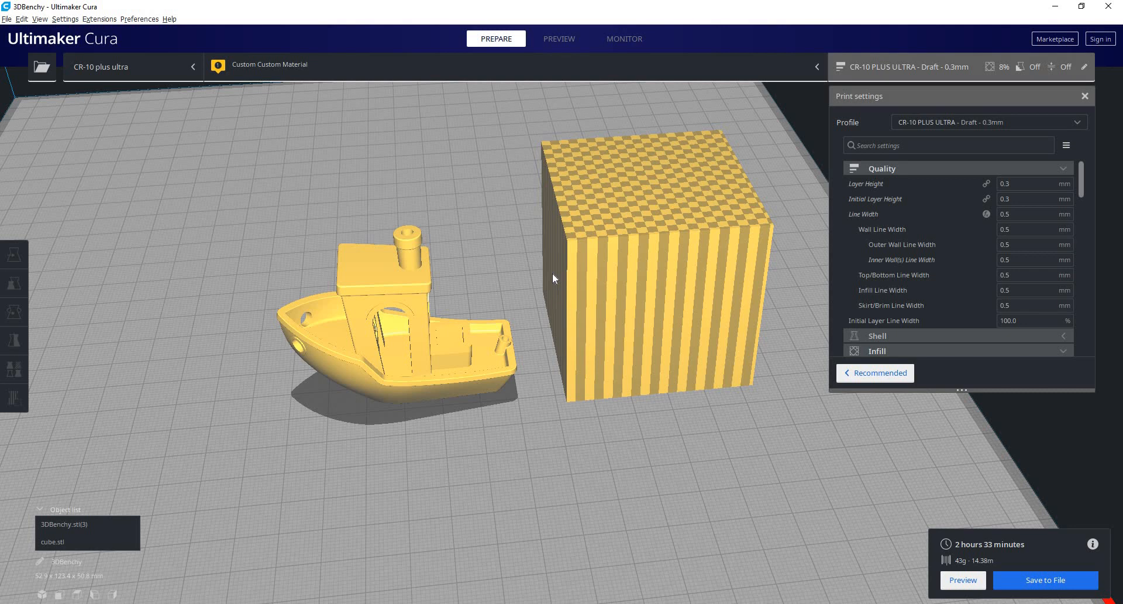
mouse_move(573, 268)
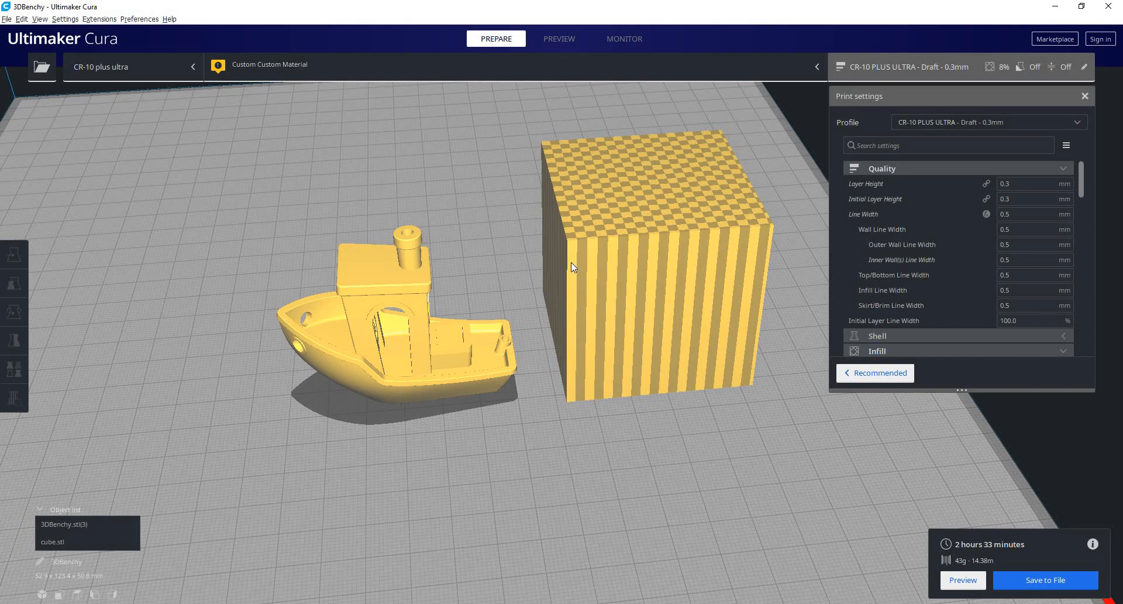
click(645, 265)
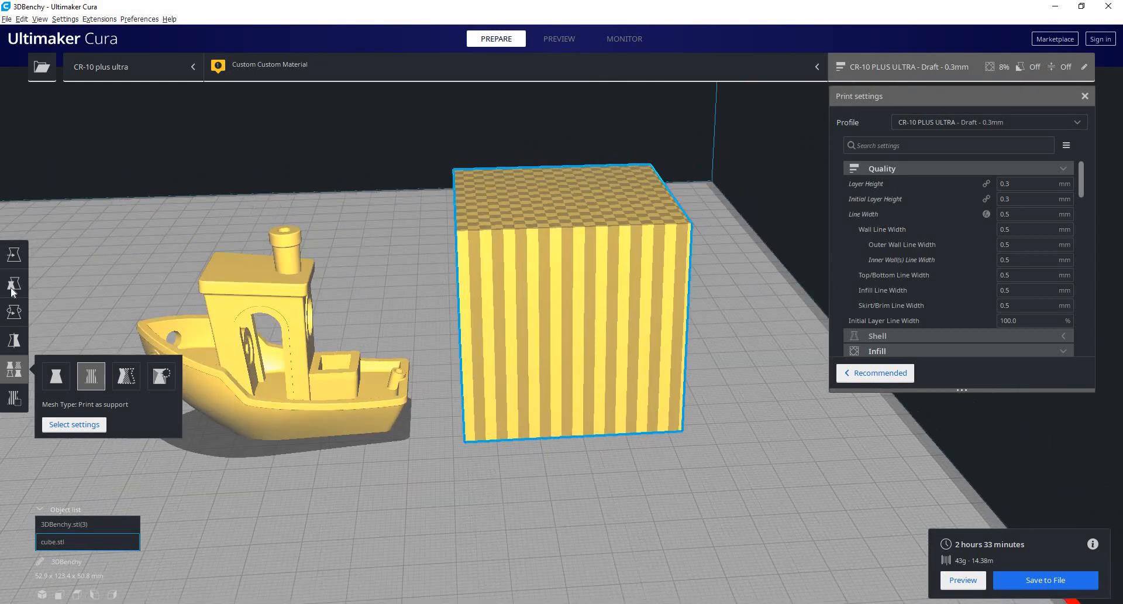
- Shrink and move the support cube under the stern, then preview the 1 hour, 15 g slice
click(13, 284)
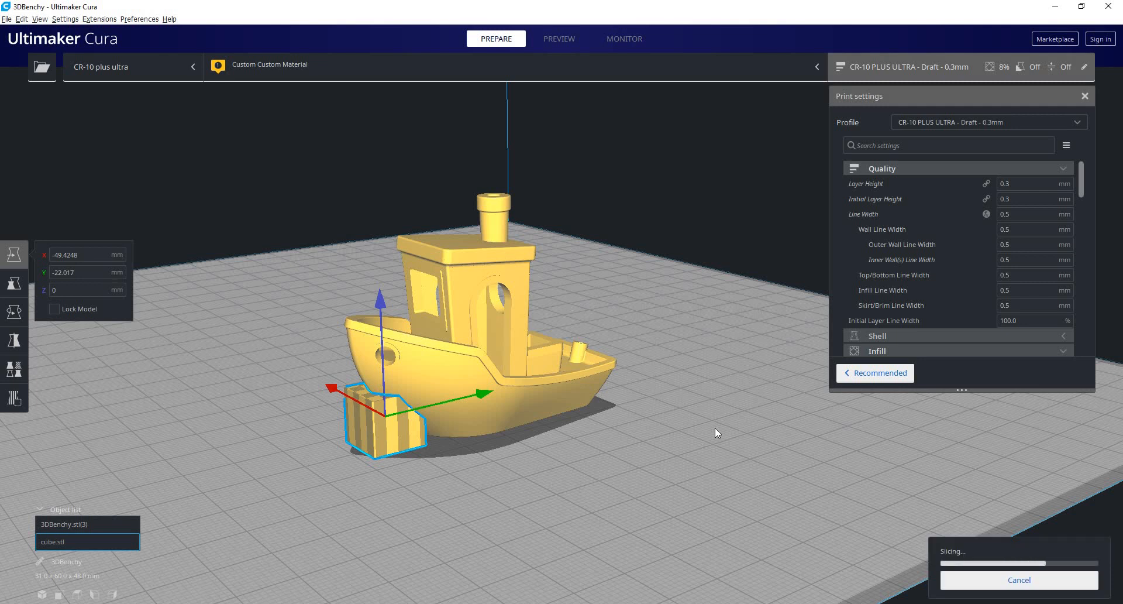
click(559, 39)
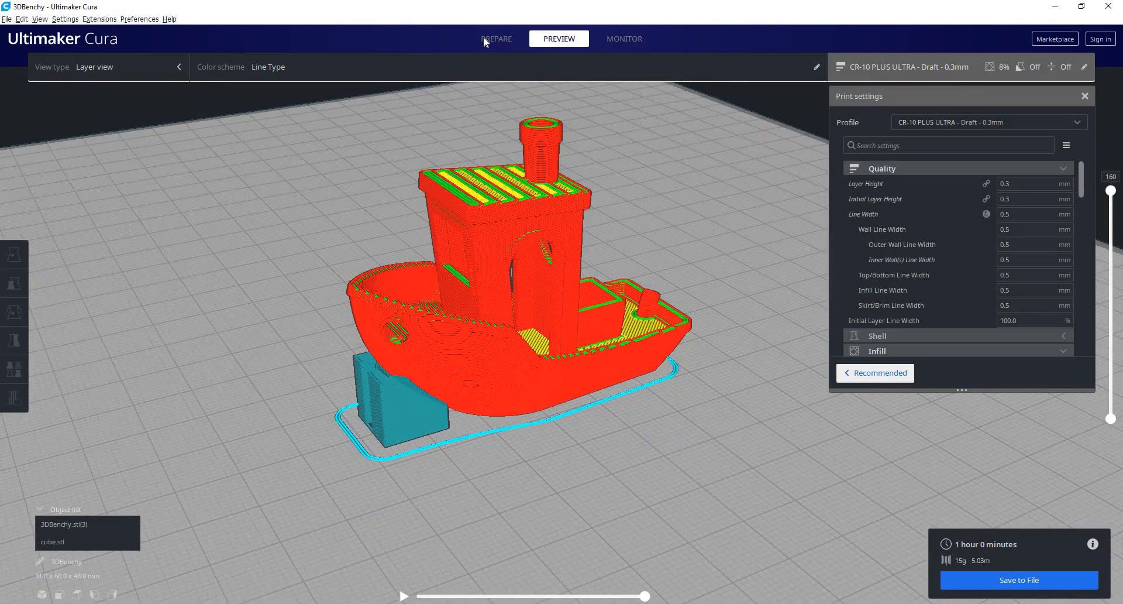
click(495, 38)
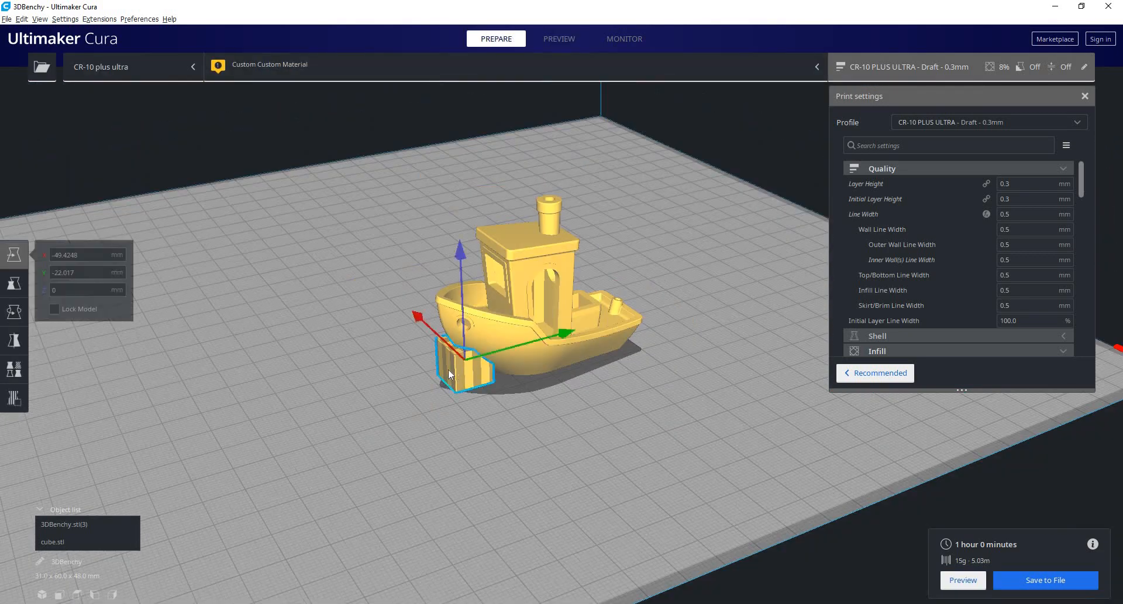
click(472, 319)
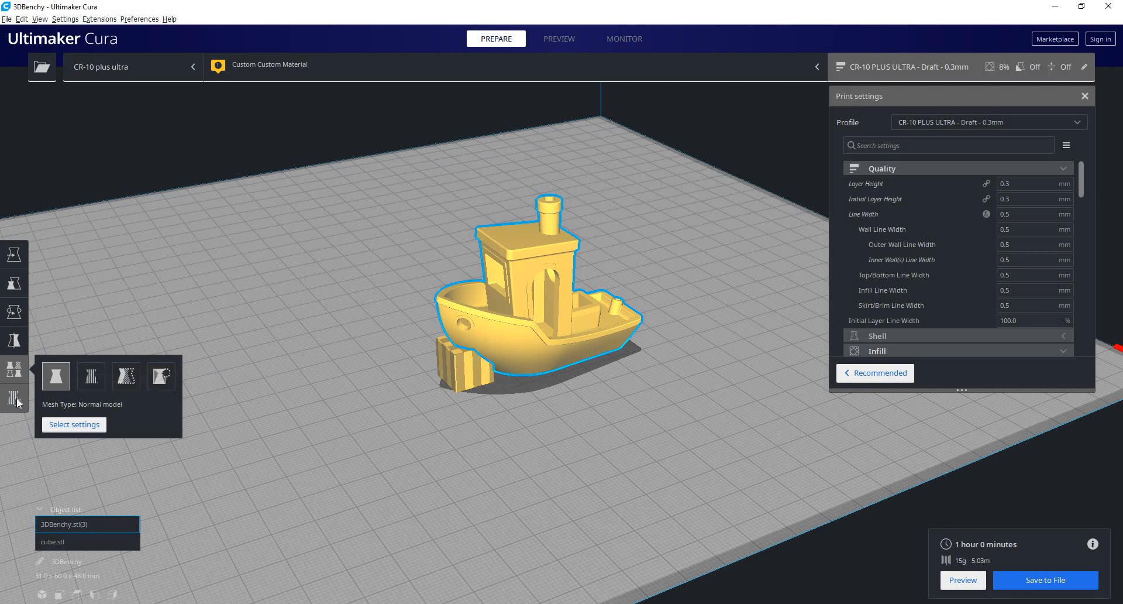
mouse_move(14, 377)
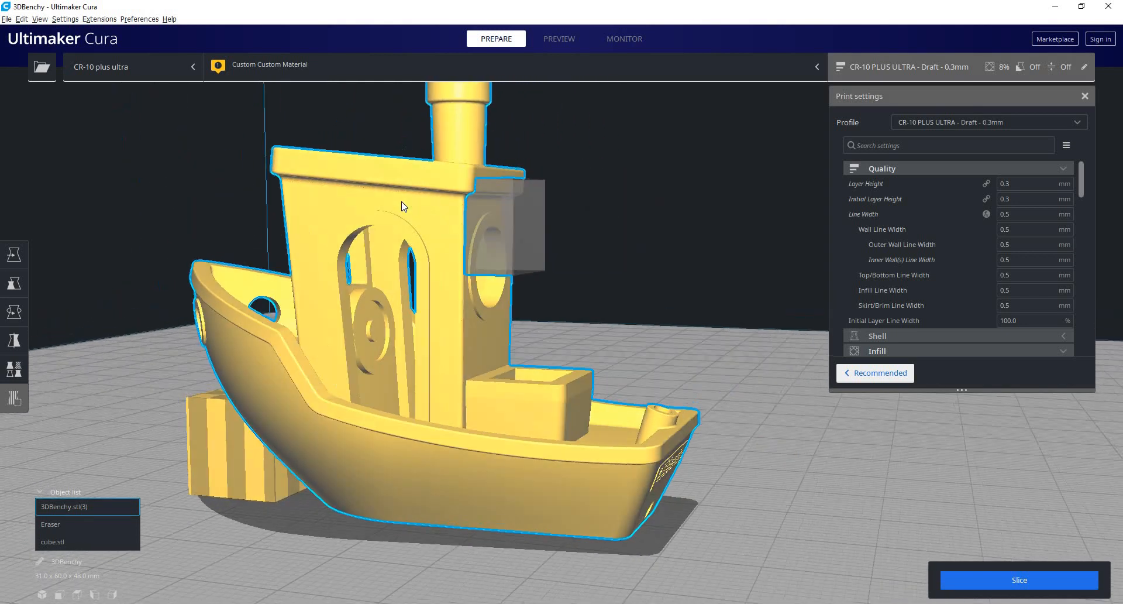
mouse_move(401, 222)
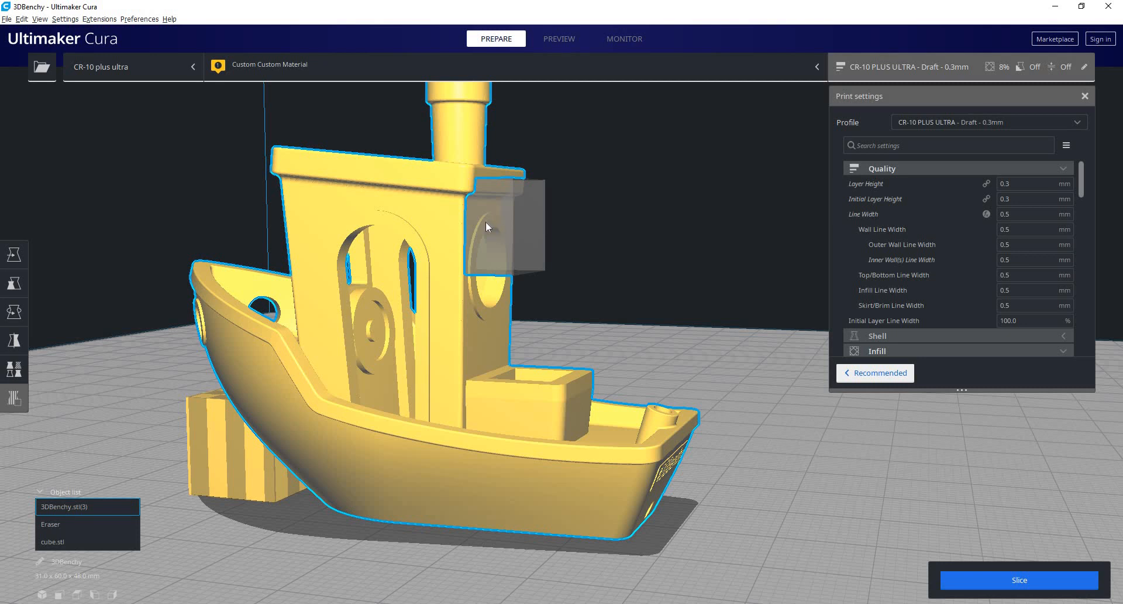
mouse_move(367, 222)
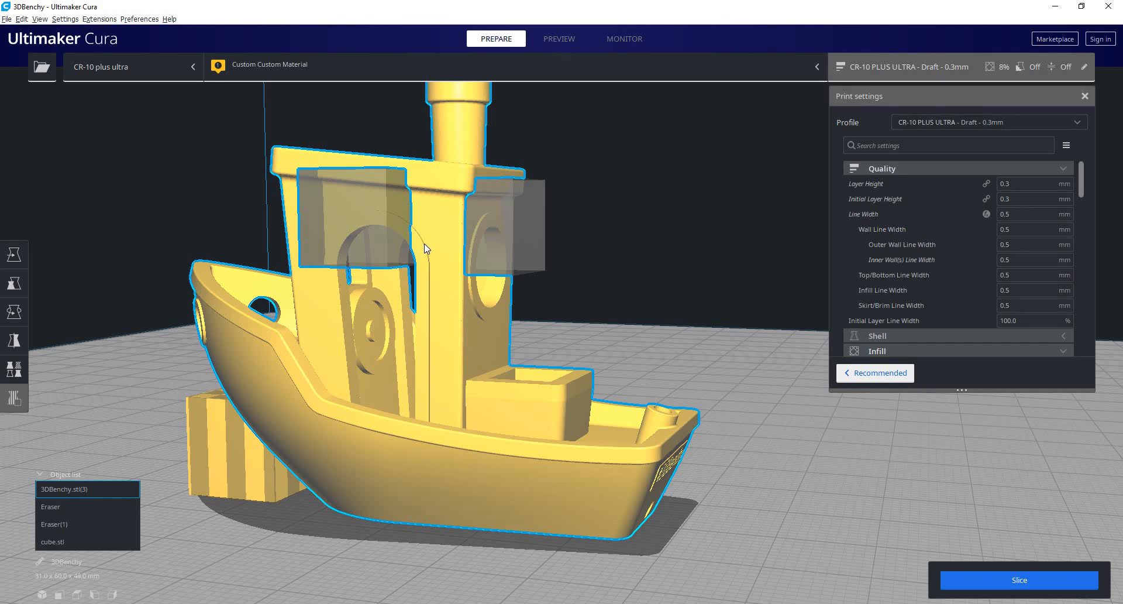
mouse_move(519, 247)
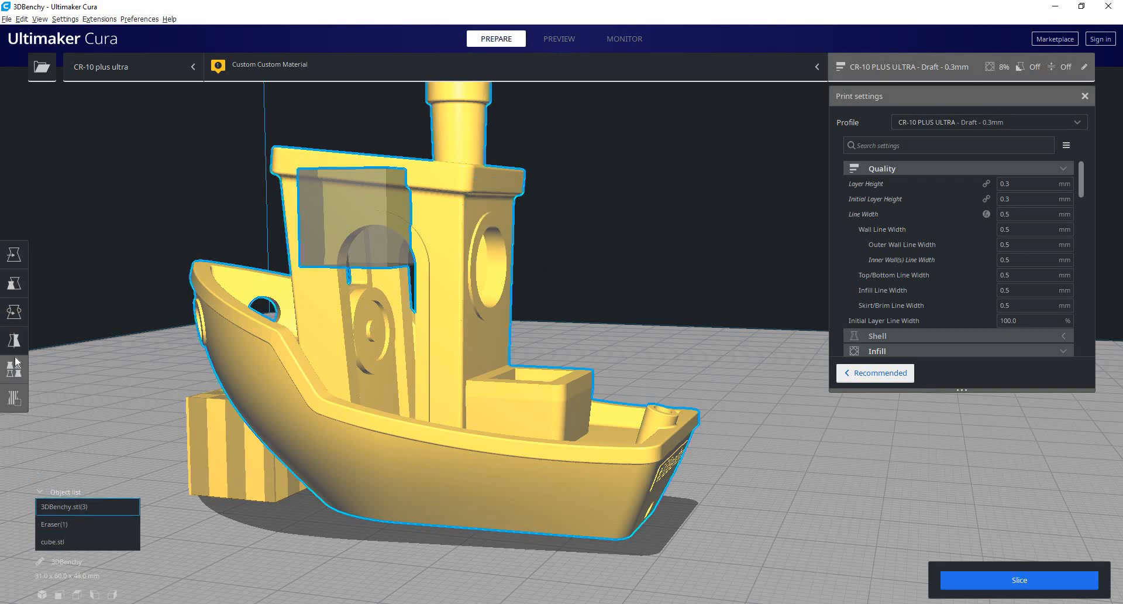
- Rotate the remaining support blocker diagonally over the cabin window
click(14, 283)
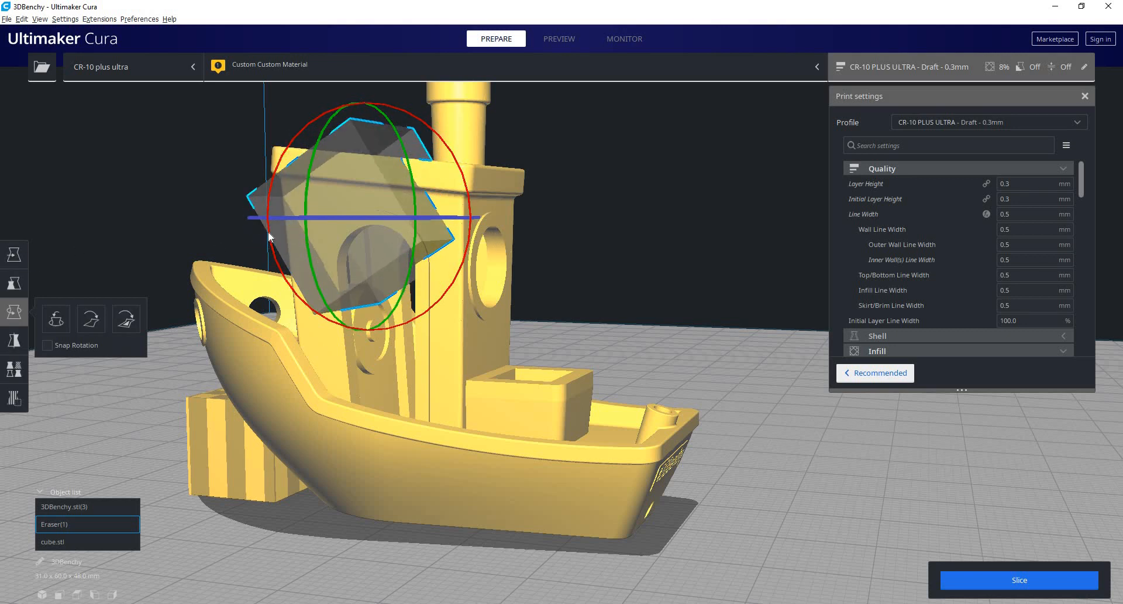
click(14, 283)
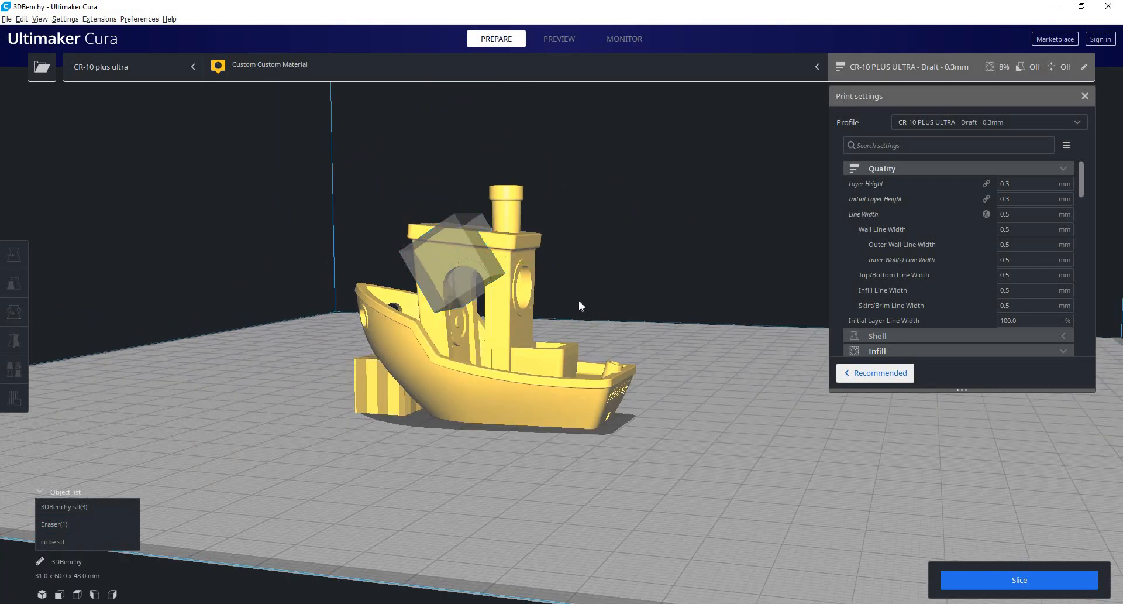
drag(581, 305, 522, 364)
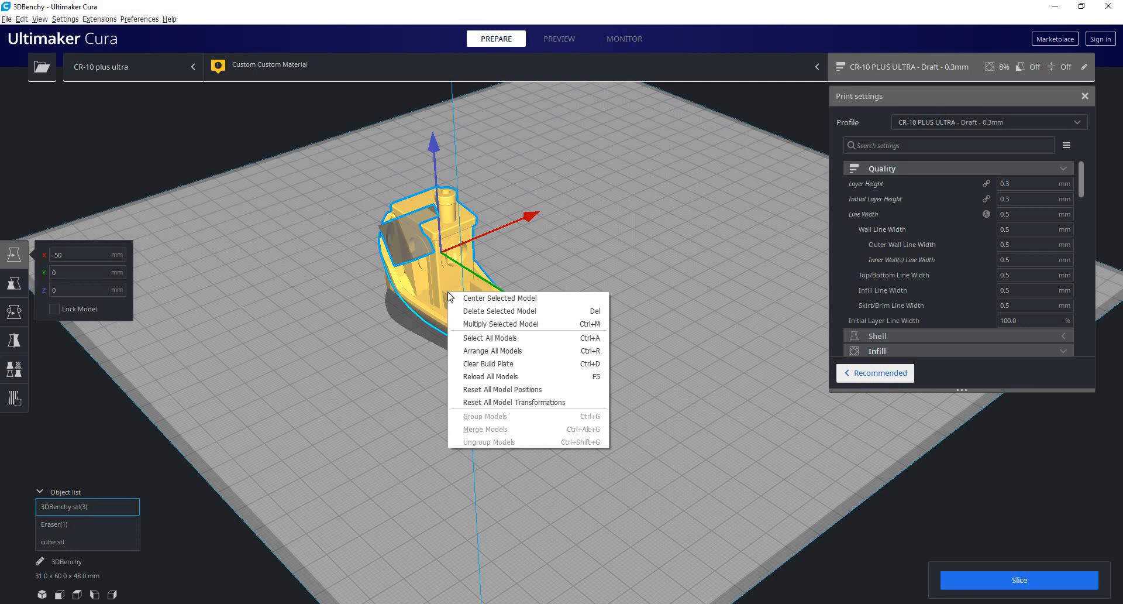
- Multiply the boat and its blocker into four copies
click(499, 298)
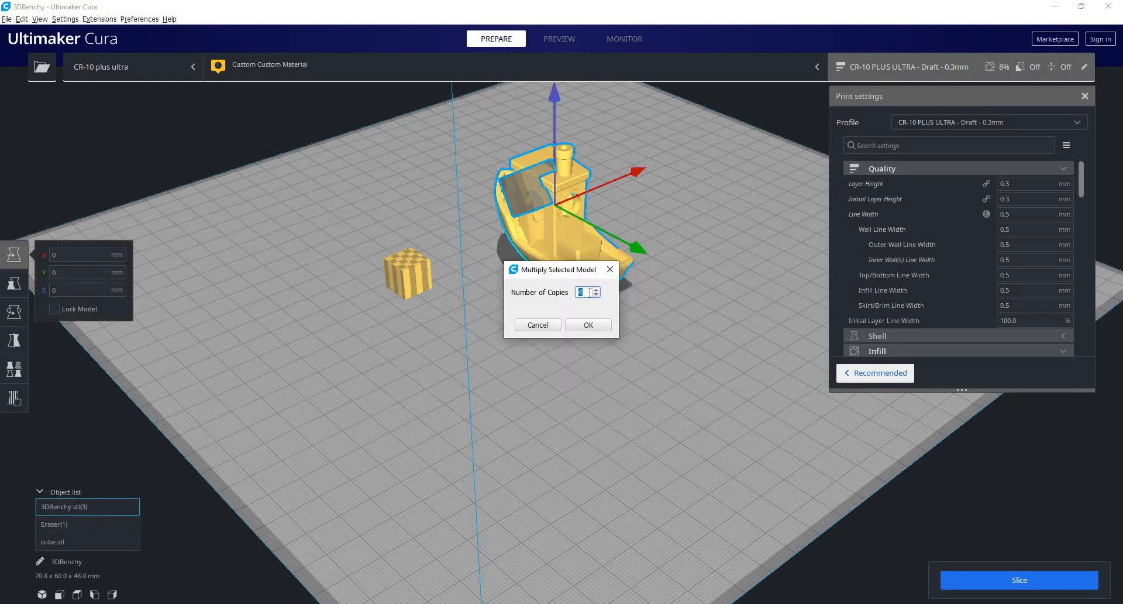
click(587, 324)
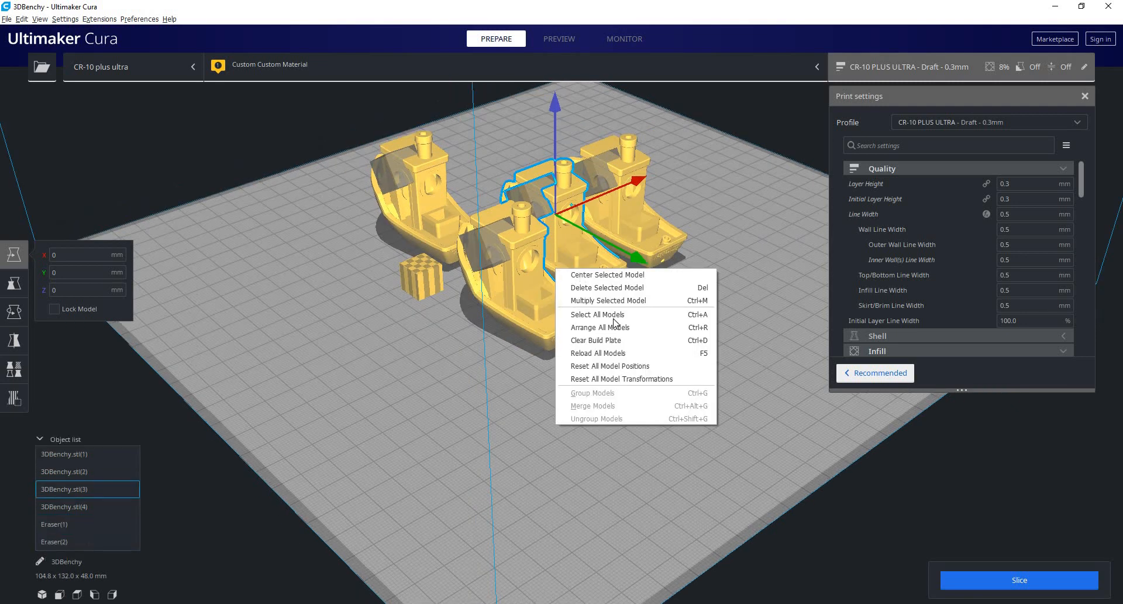
- Select all four boats, rotate them about -65°, and spread them across the plate
click(596, 314)
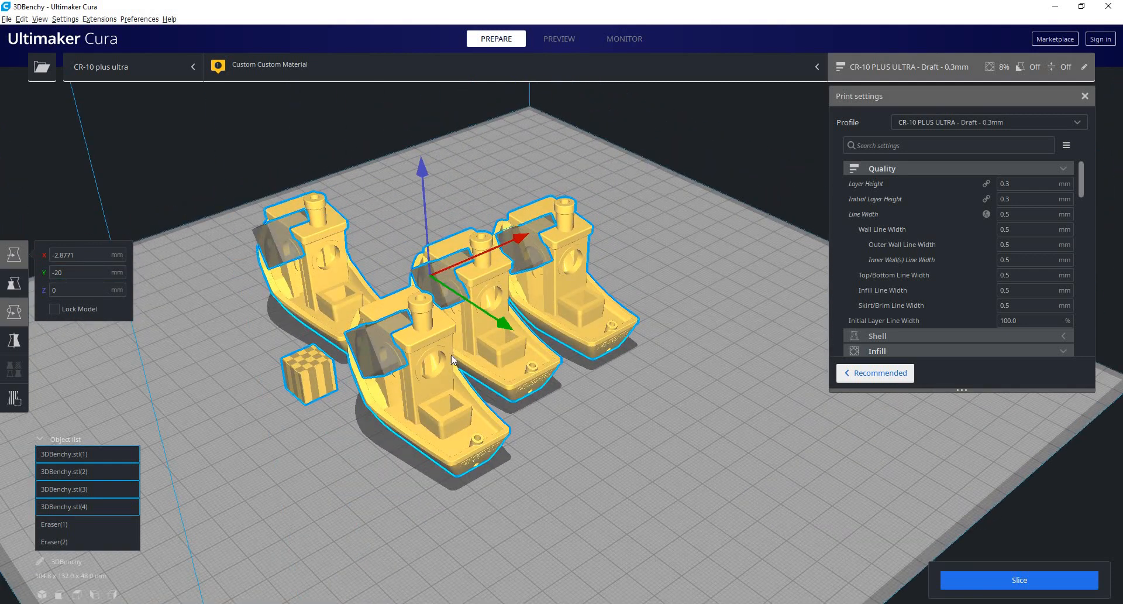
click(13, 282)
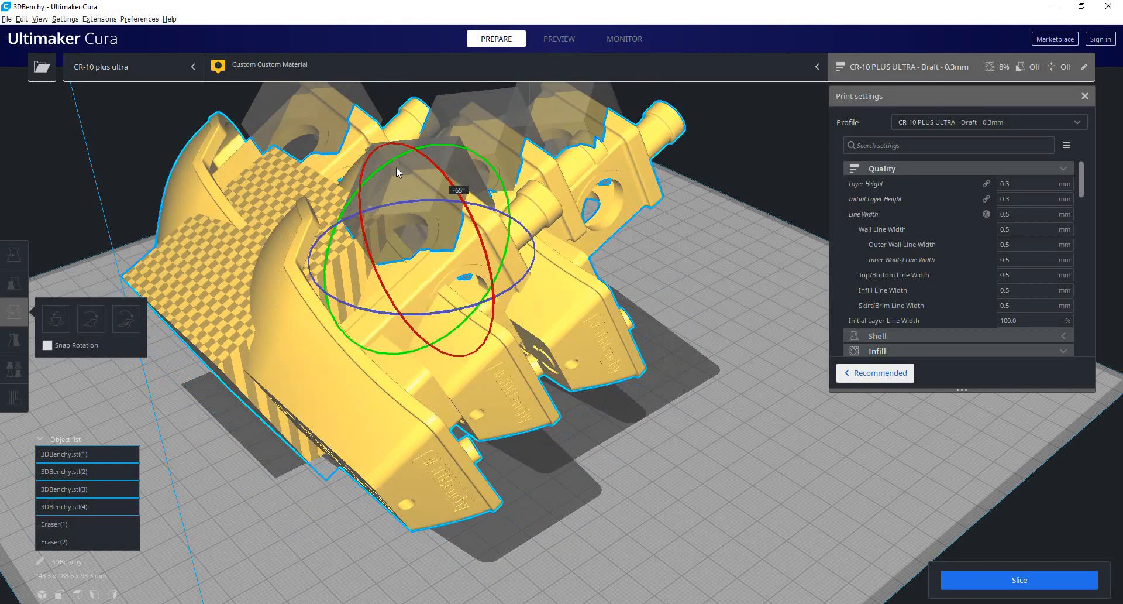
right_click(684, 255)
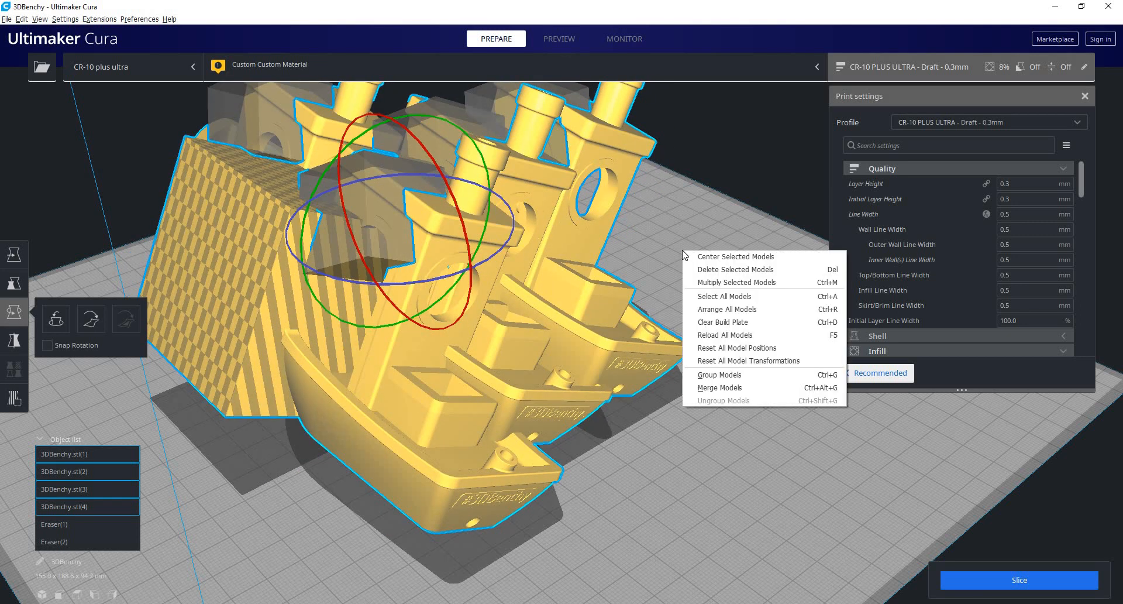
click(701, 309)
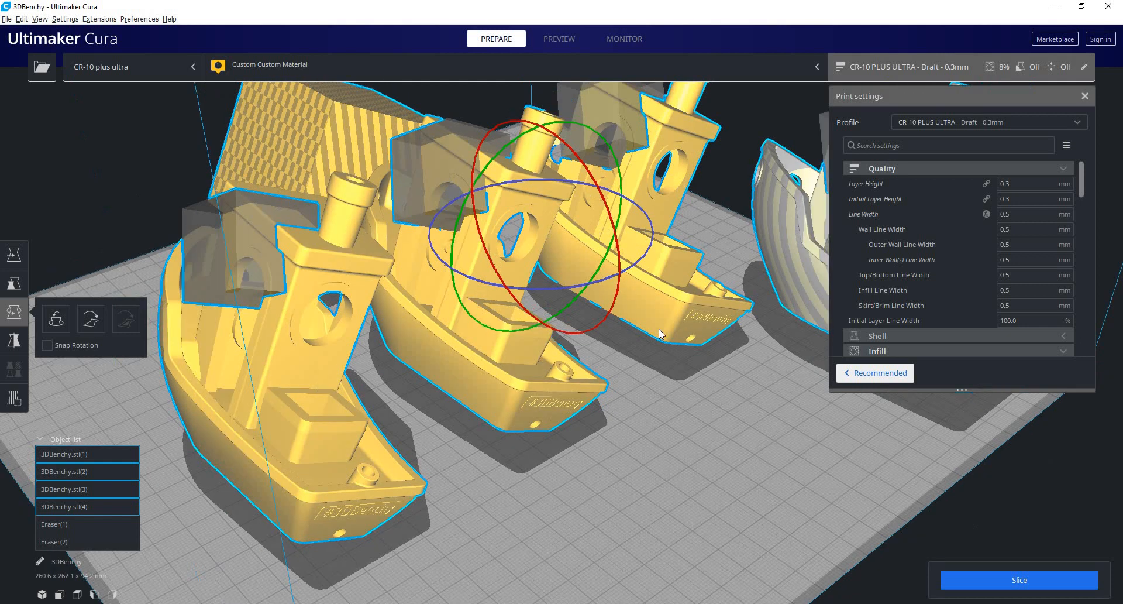
right_click(609, 344)
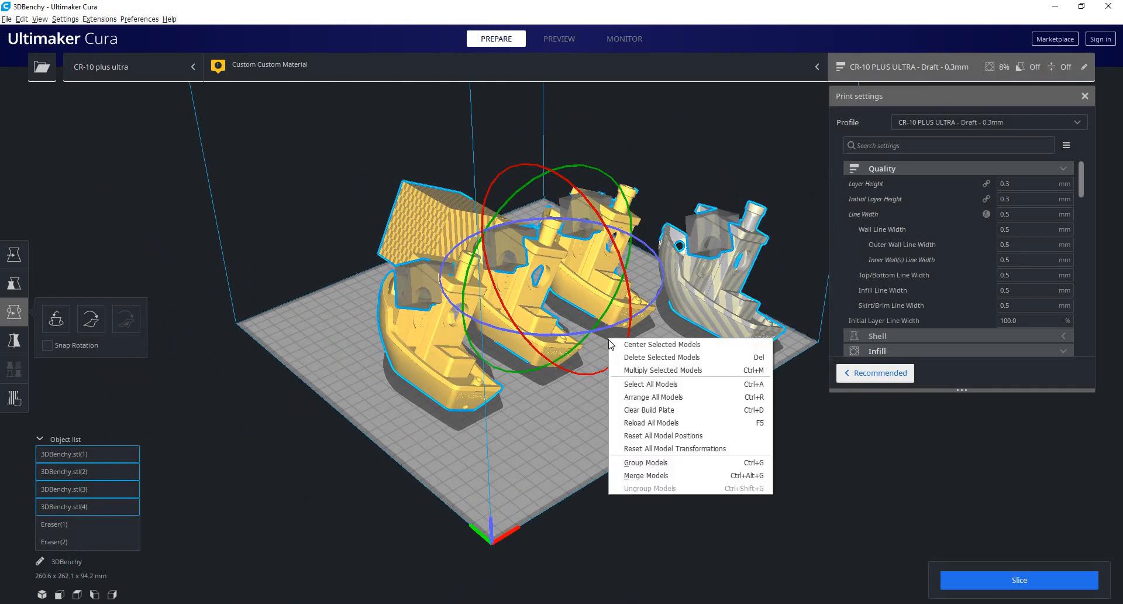
- Deselect the boats, arrange all models on the plate, and view it from above
click(647, 410)
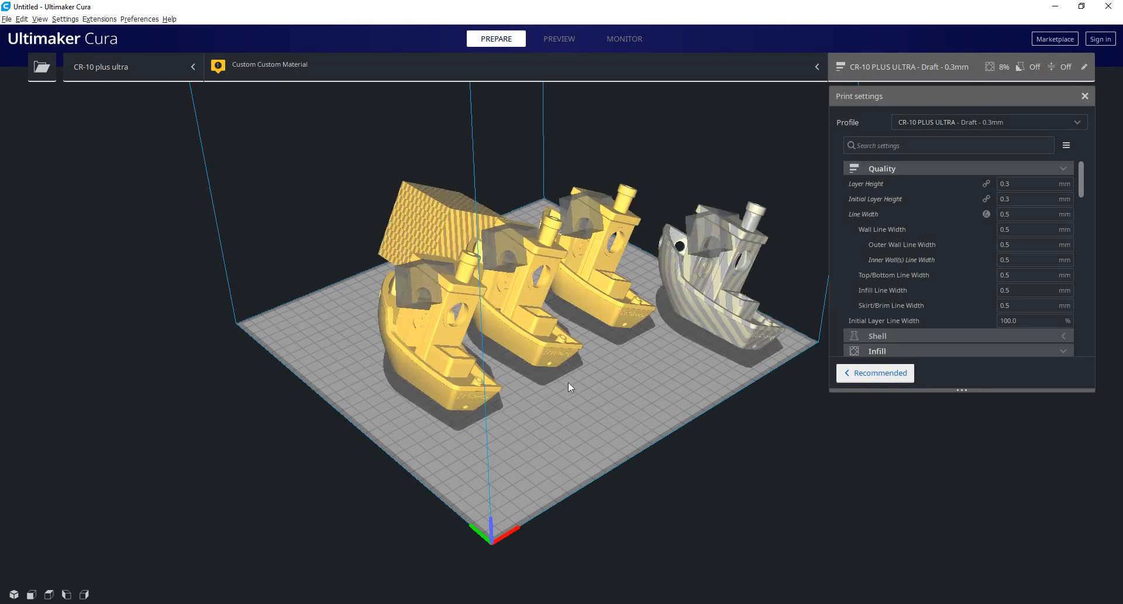
right_click(569, 387)
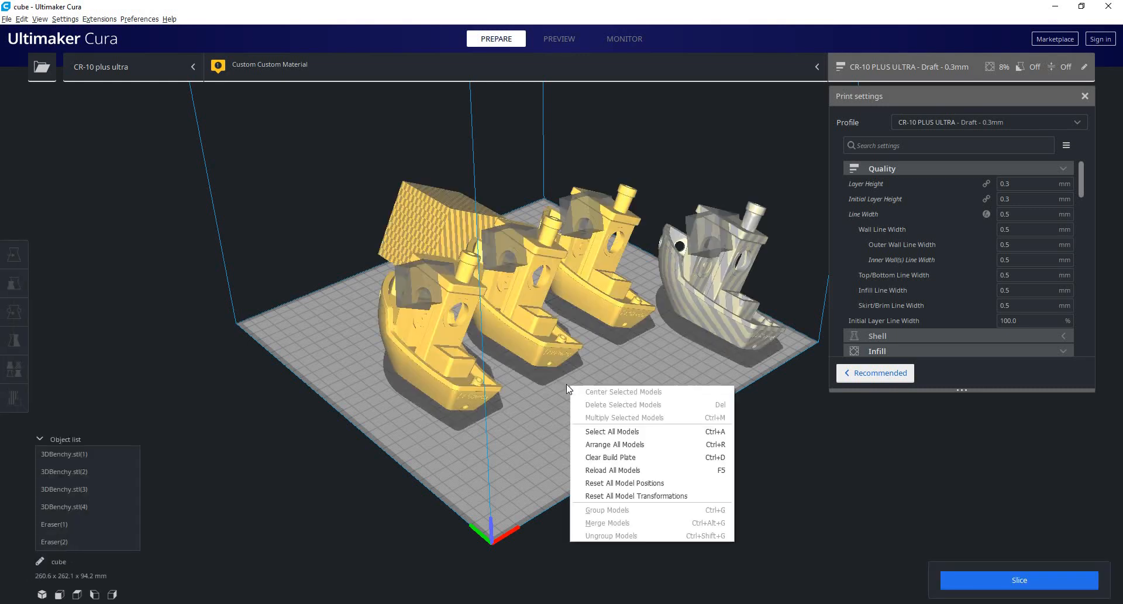
click(602, 377)
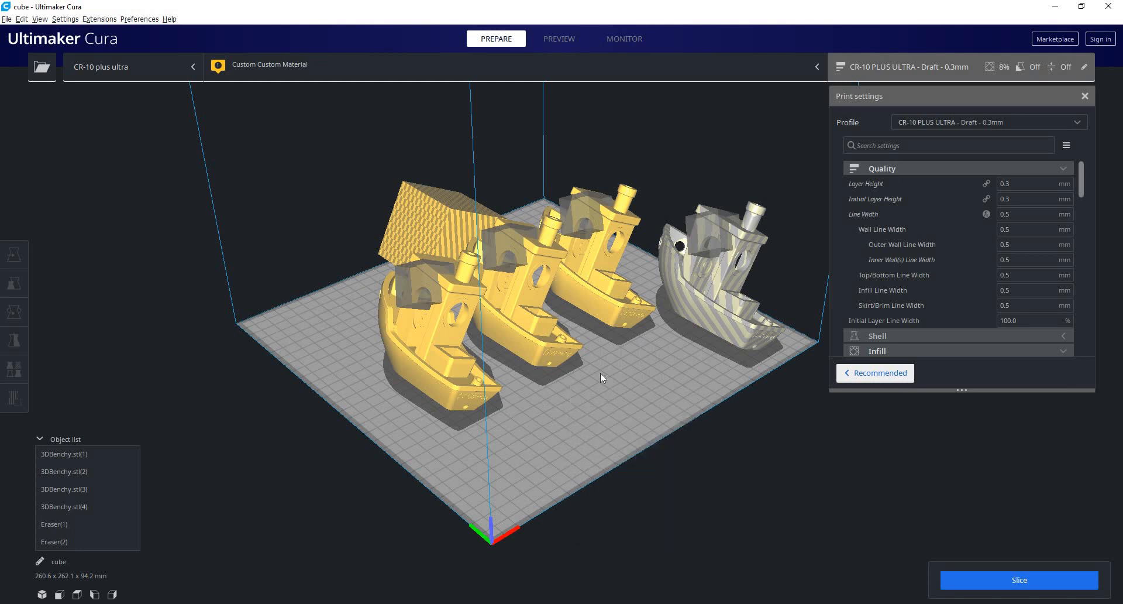
drag(602, 377, 460, 411)
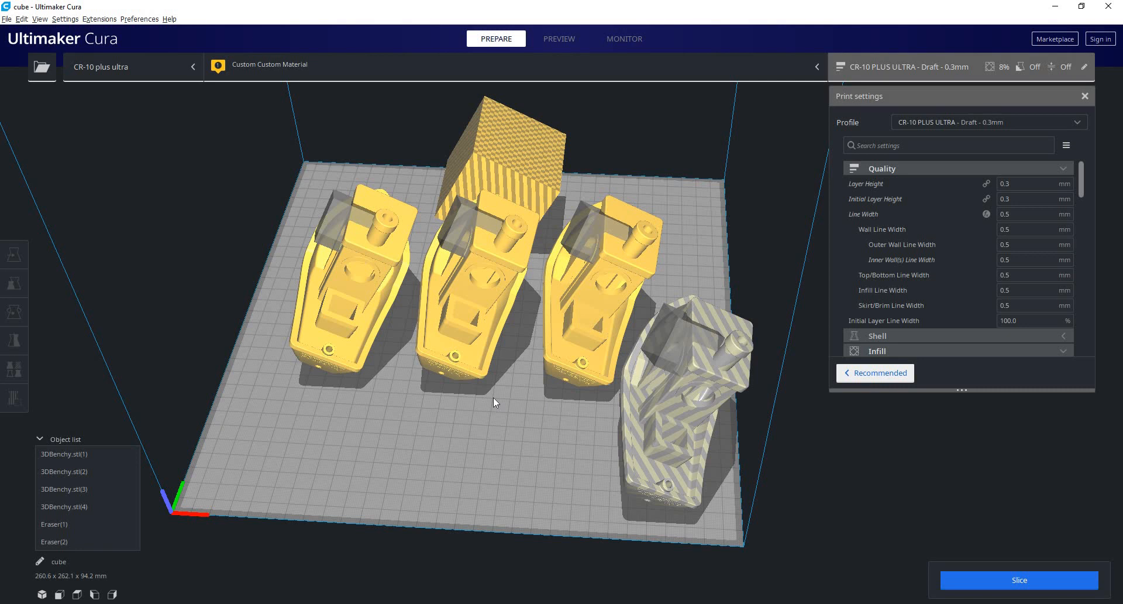
mouse_move(542, 401)
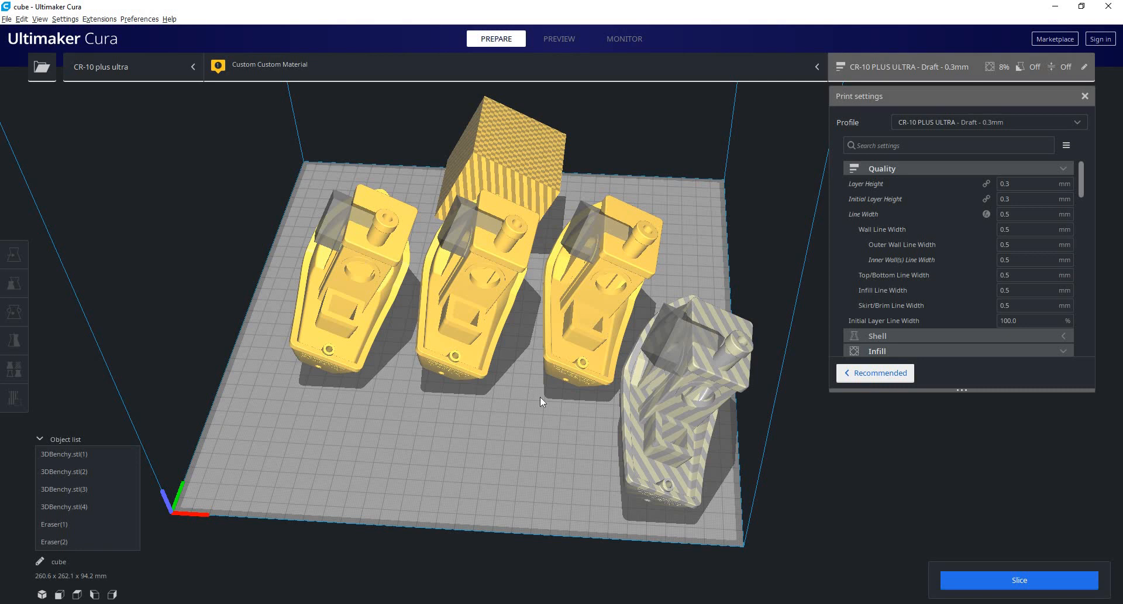